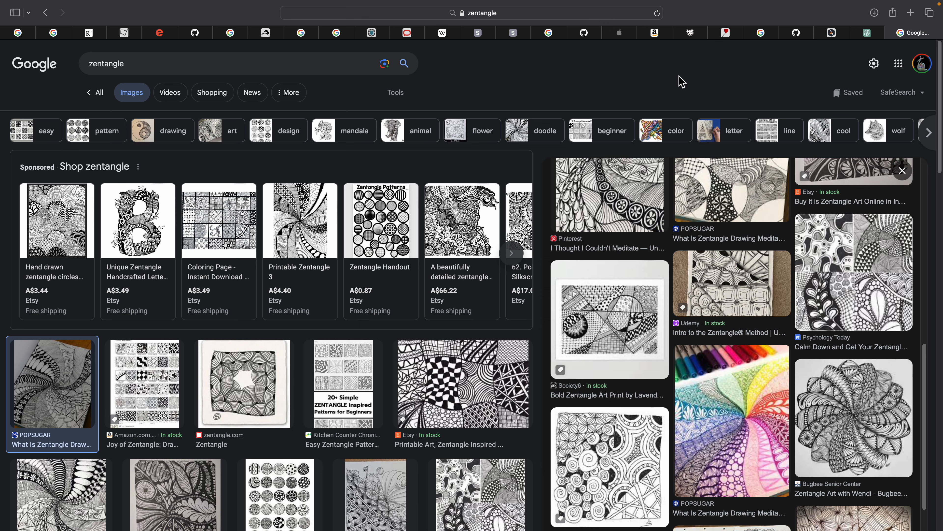
pyautogui.moveTo(679, 105)
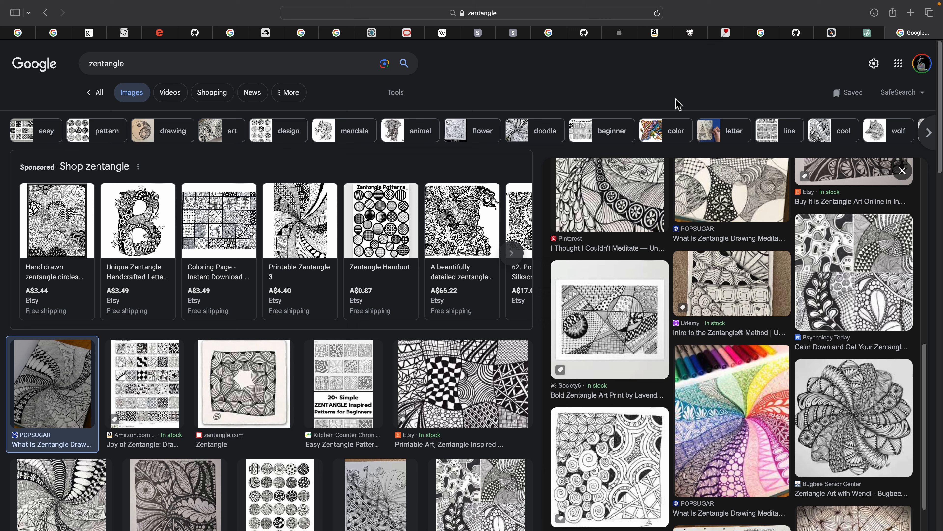
pyautogui.moveTo(584, 153)
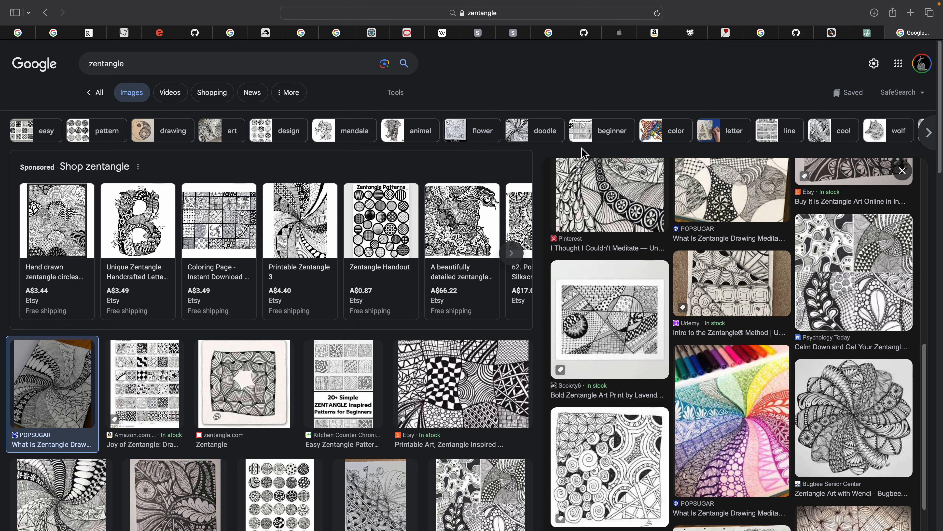
pyautogui.moveTo(462, 219)
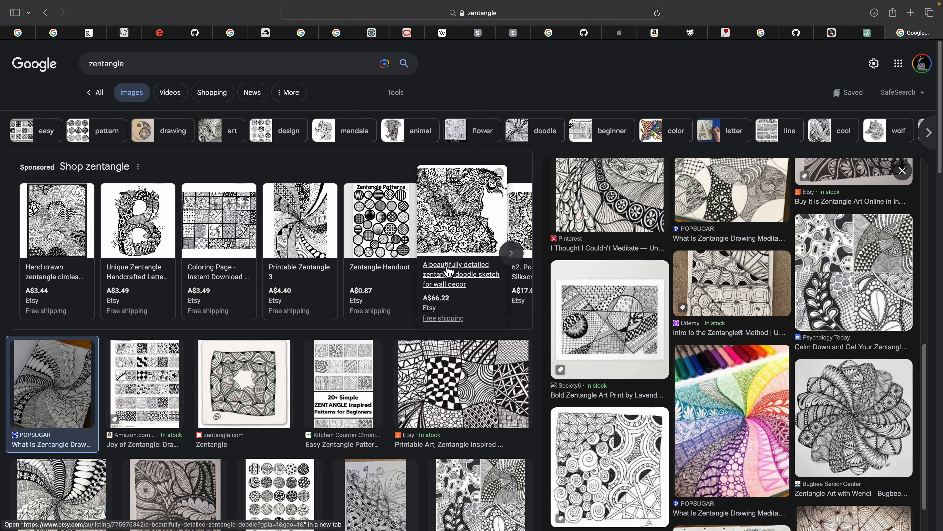
# Browse the zentangle image results, preview the squirrel zentangle, then the Pinterest chart of named tangle patterns
pyautogui.scroll(-3)
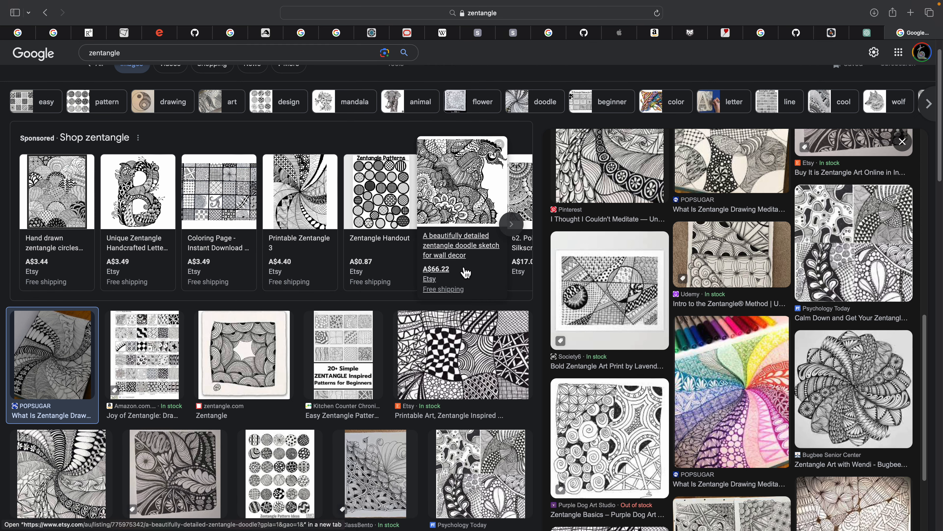
pyautogui.scroll(-3)
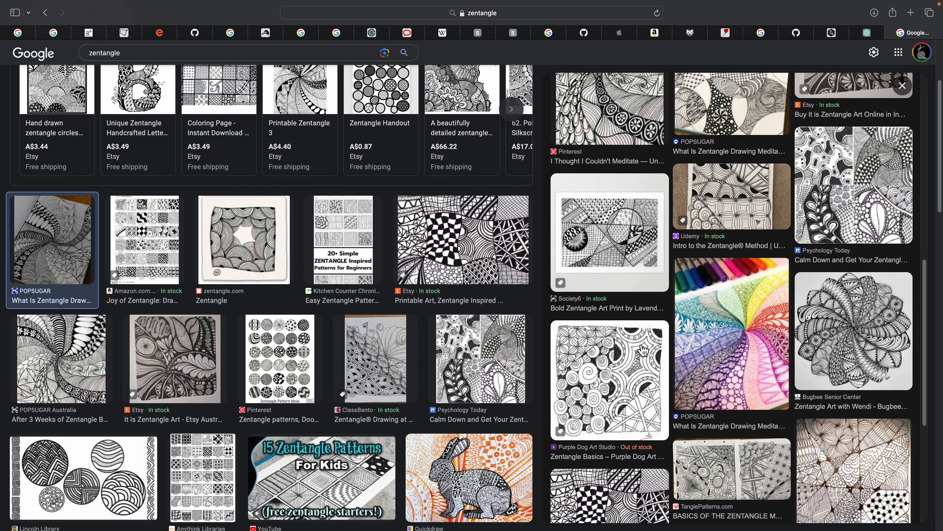
pyautogui.scroll(-3)
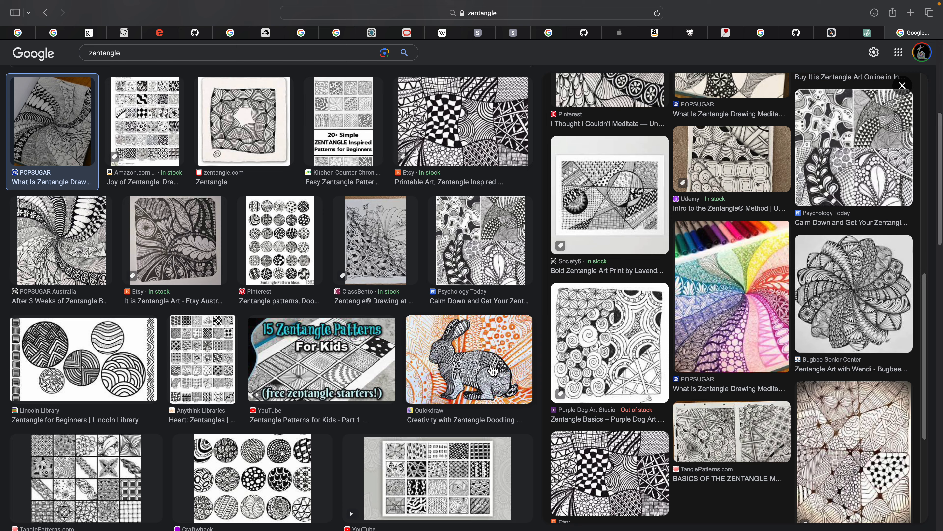
pyautogui.scroll(-3)
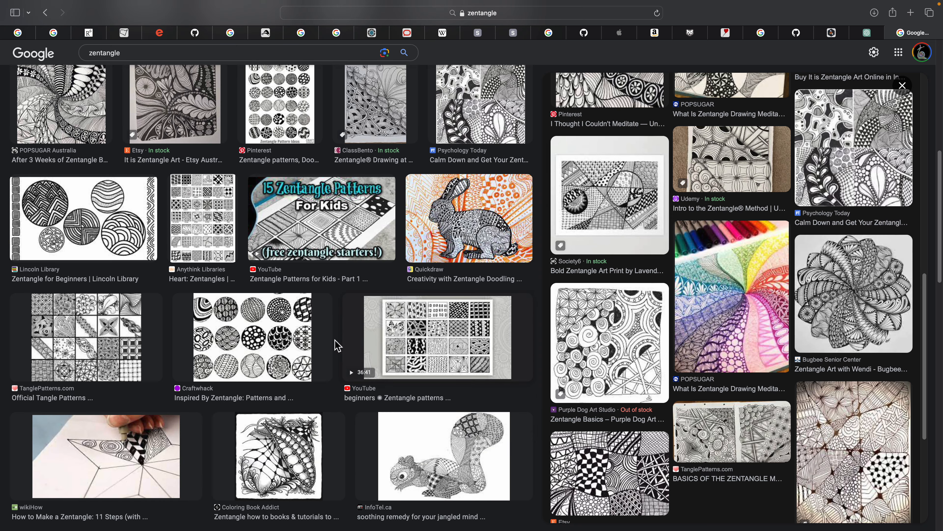
pyautogui.scroll(-3)
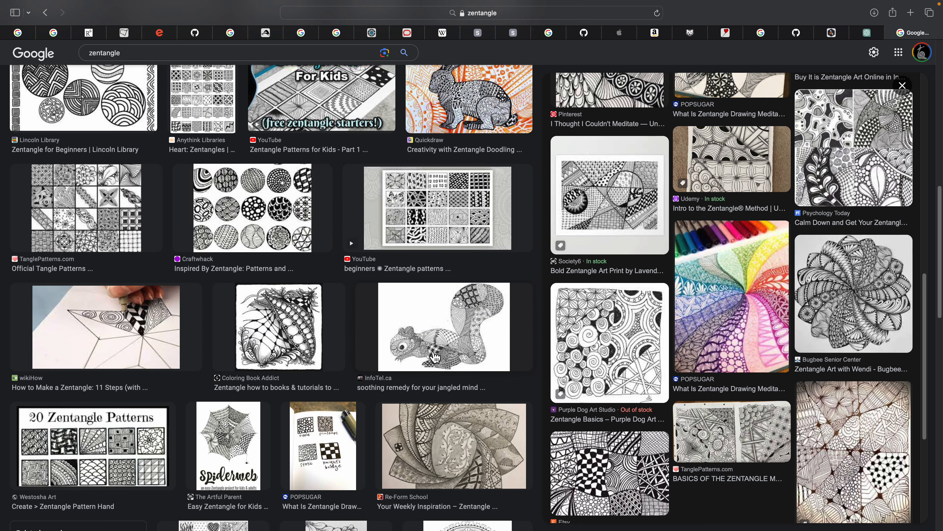
pyautogui.click(445, 327)
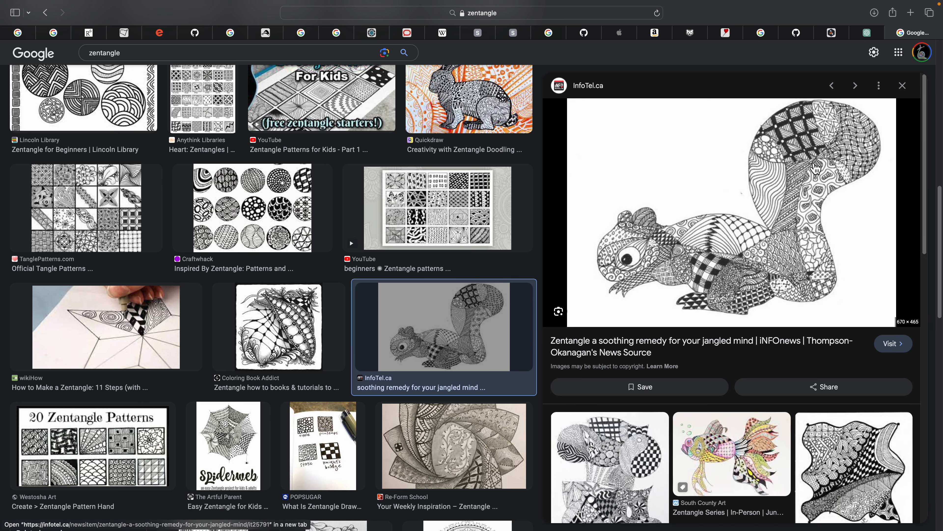
pyautogui.moveTo(572, 319)
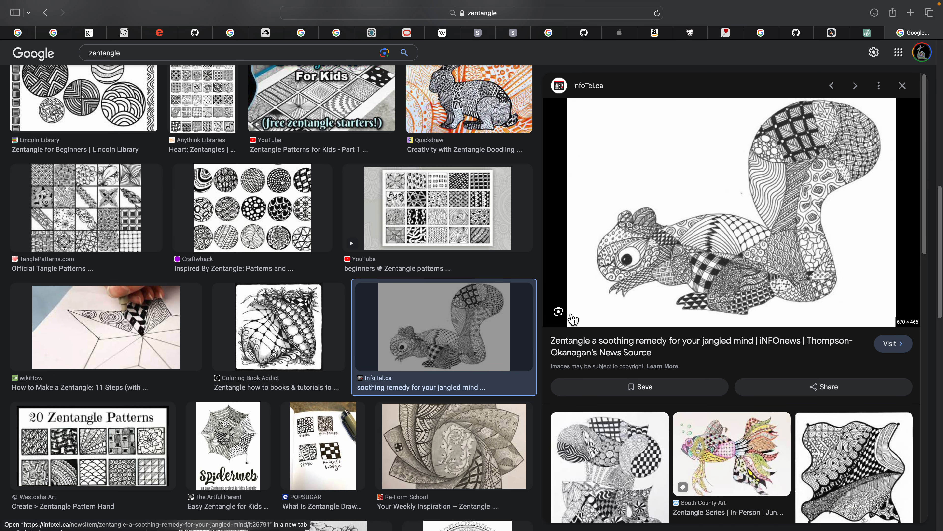
pyautogui.scroll(-3)
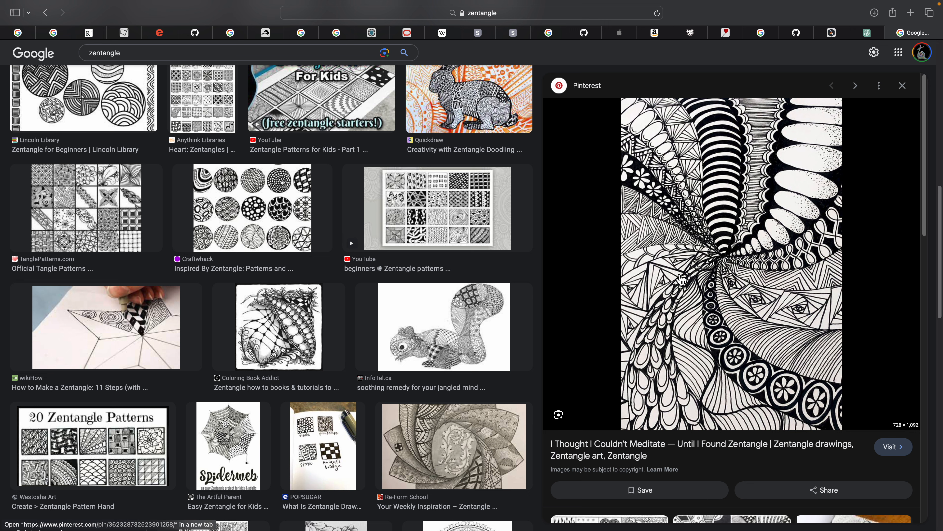
pyautogui.click(92, 445)
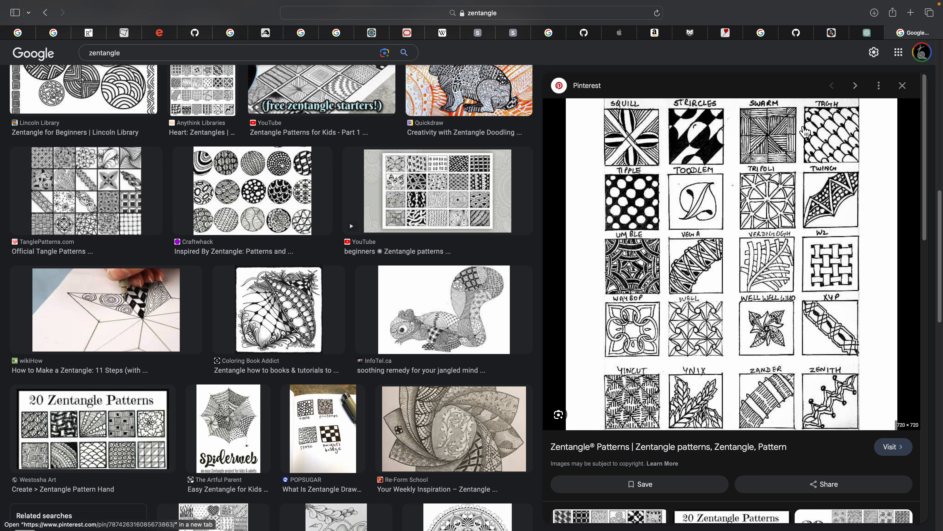
pyautogui.moveTo(867, 32)
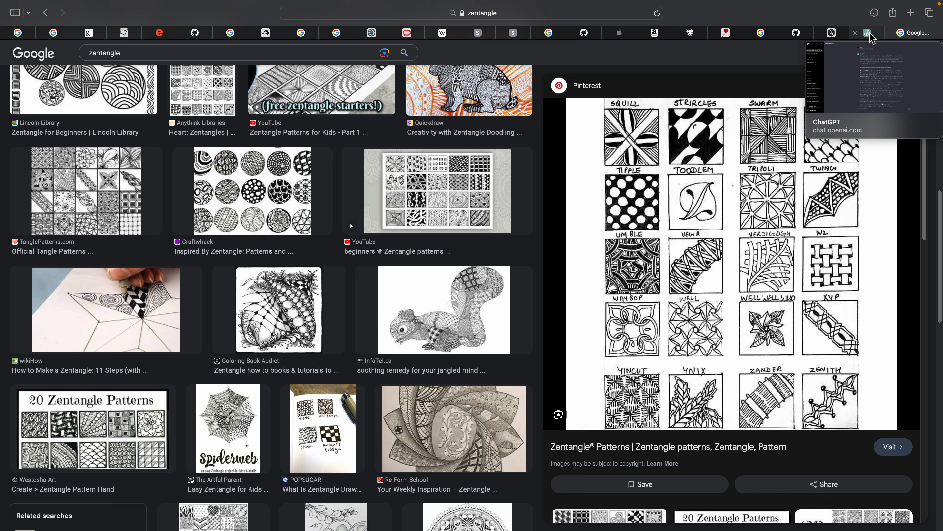
# Read through ChatGPT's answer listing the seven key principles of Zentangle
pyautogui.click(885, 33)
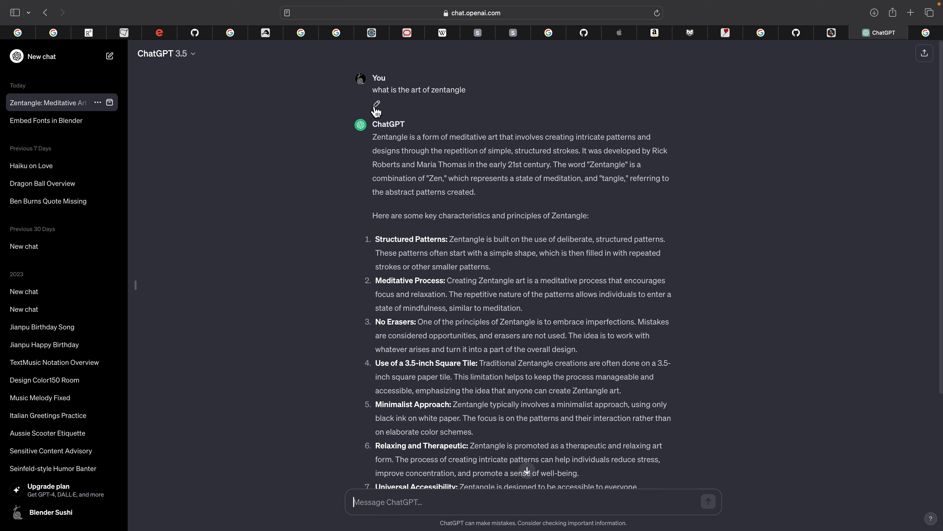
pyautogui.moveTo(576, 166)
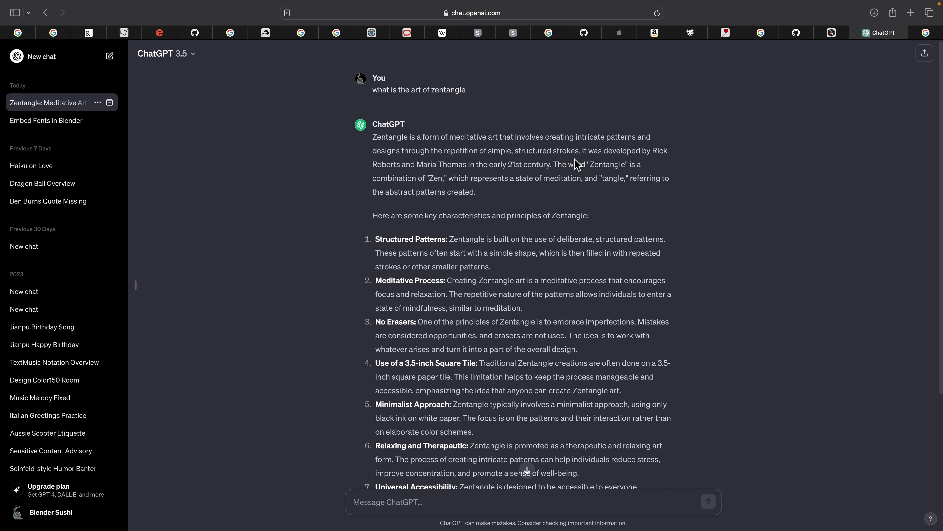
pyautogui.moveTo(502, 190)
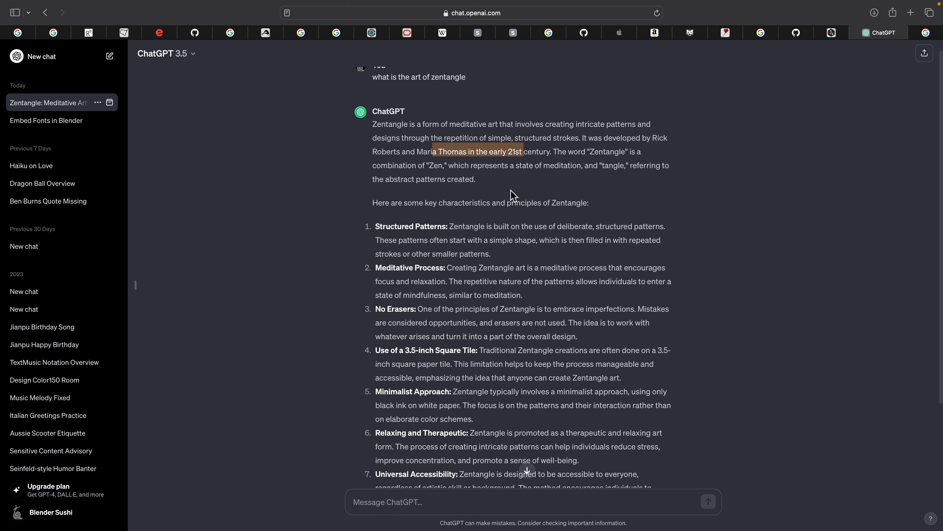
pyautogui.scroll(-3)
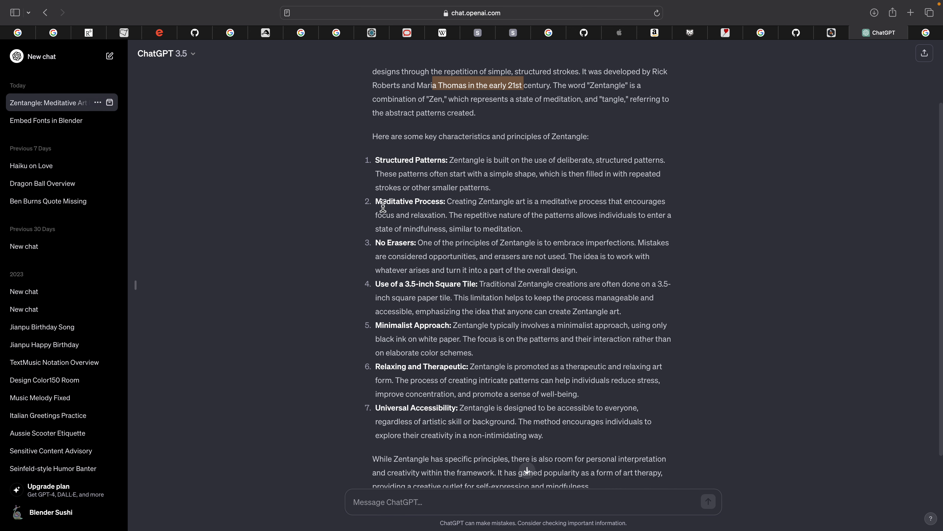
pyautogui.moveTo(531, 163)
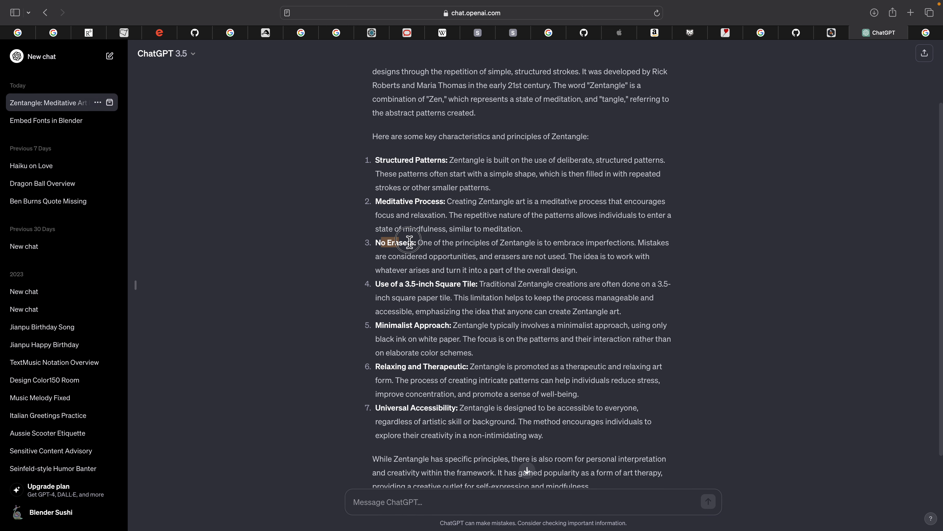
pyautogui.scroll(-3)
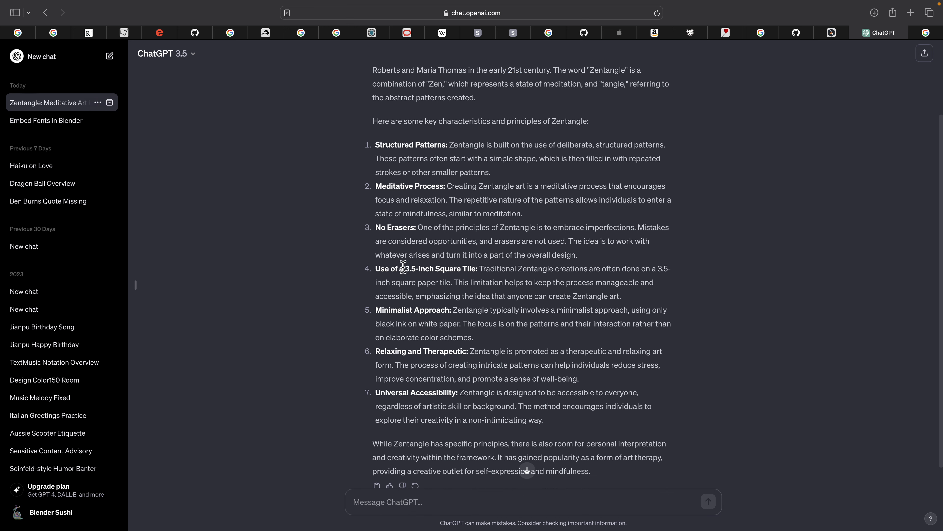
pyautogui.moveTo(386, 272)
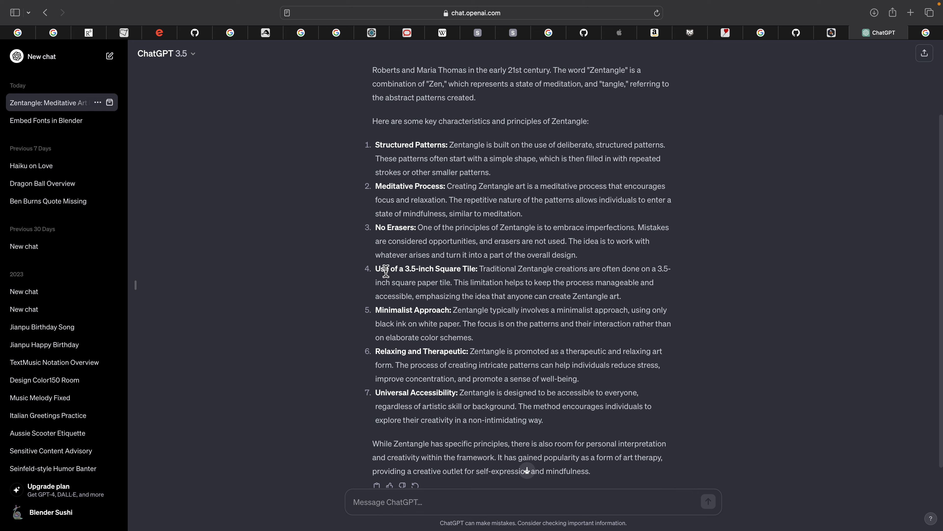
pyautogui.scroll(-3)
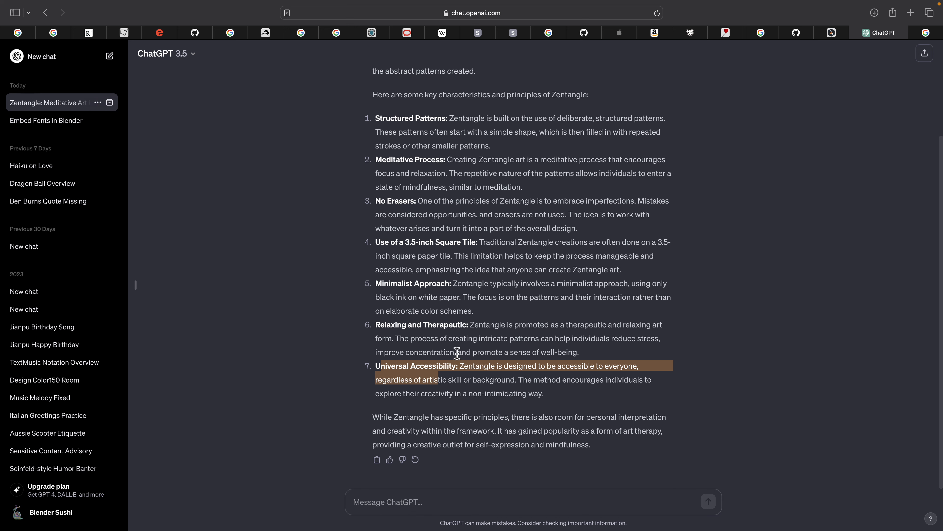
pyautogui.moveTo(489, 239)
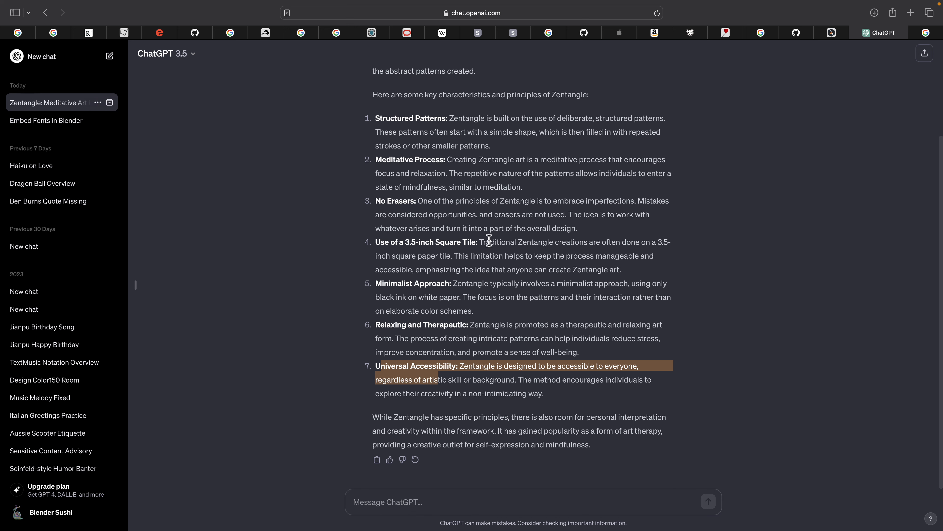
pyautogui.moveTo(389, 300)
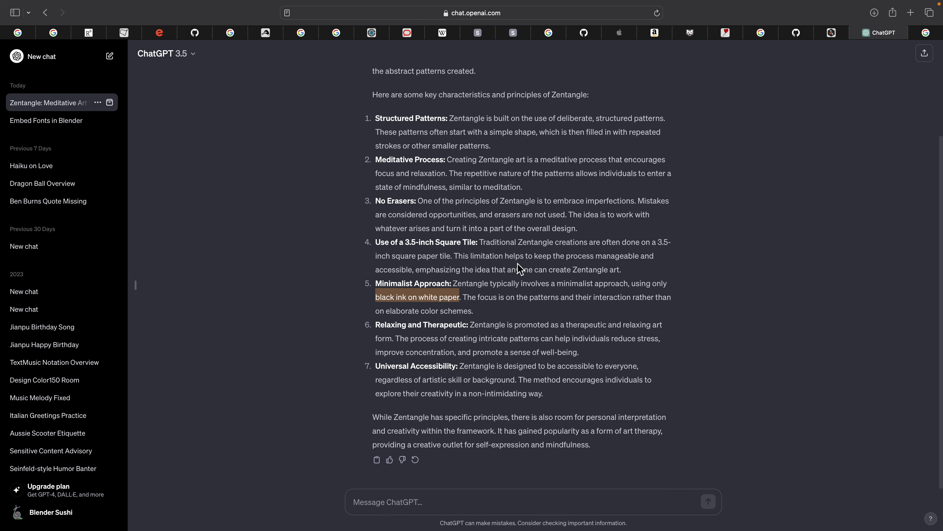
pyautogui.moveTo(538, 252)
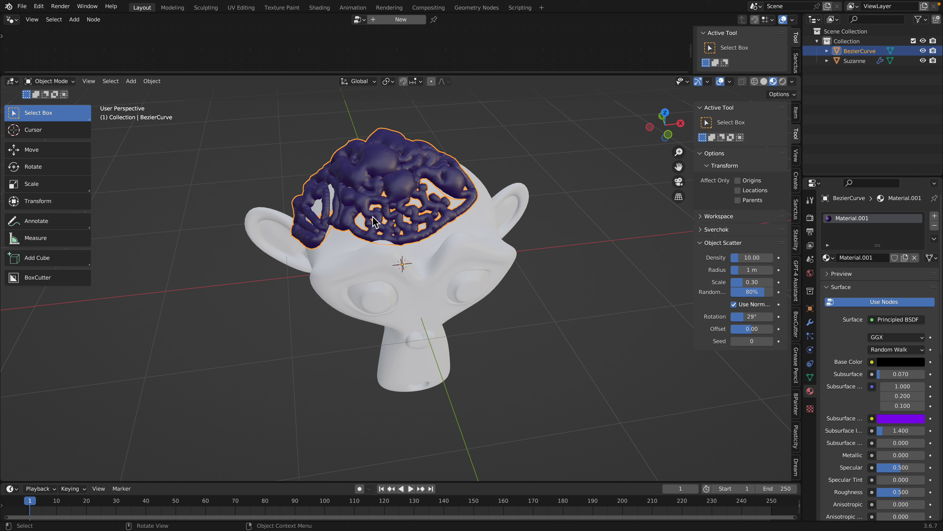
# Start a new 2D Animation file, choosing Don't Save for the curve-on-Suzanne scene
pyautogui.click(22, 6)
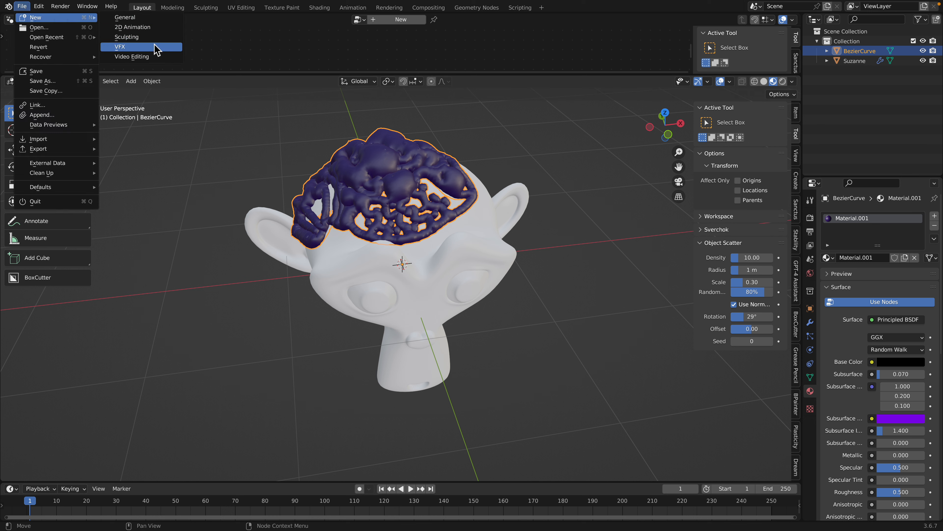
pyautogui.moveTo(150, 47)
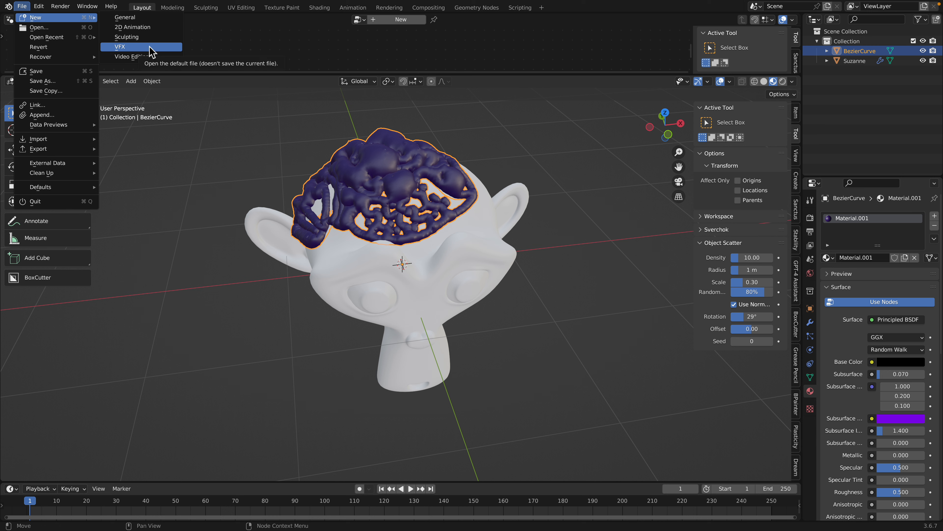
pyautogui.moveTo(152, 28)
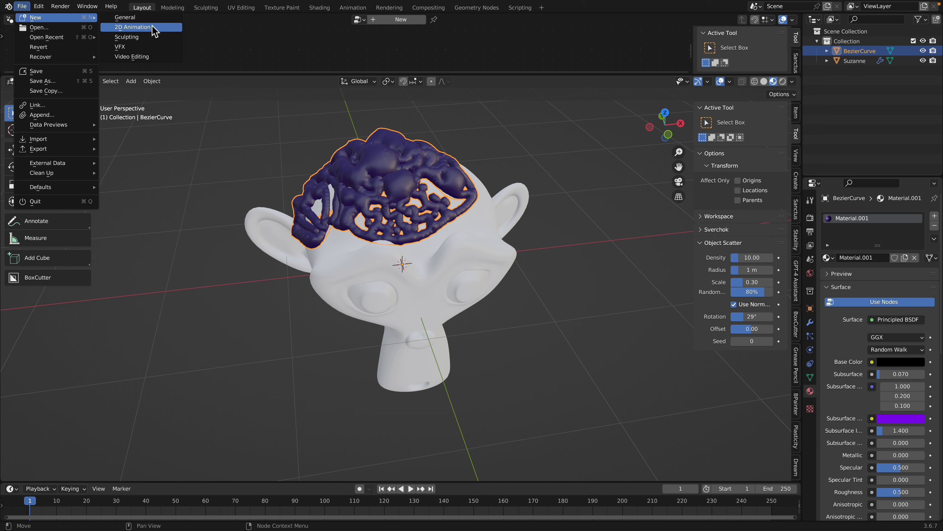
pyautogui.click(124, 17)
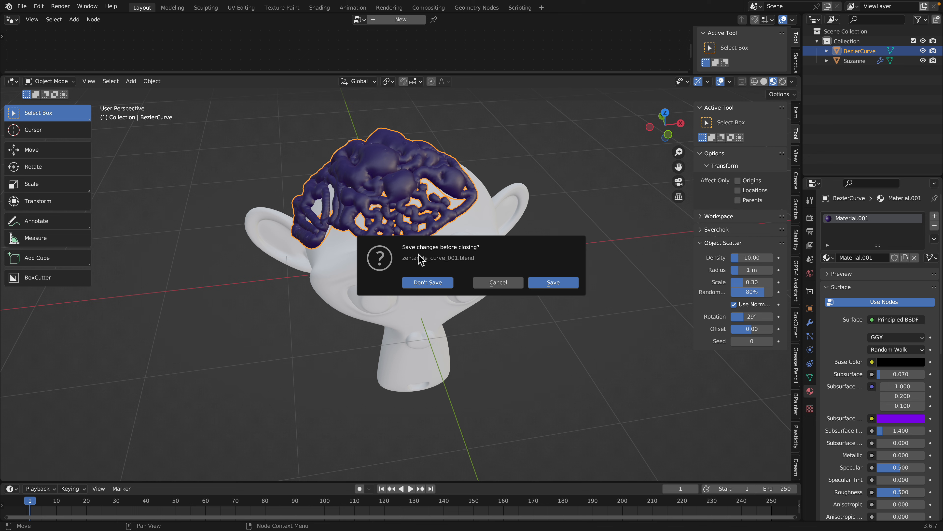
pyautogui.click(427, 282)
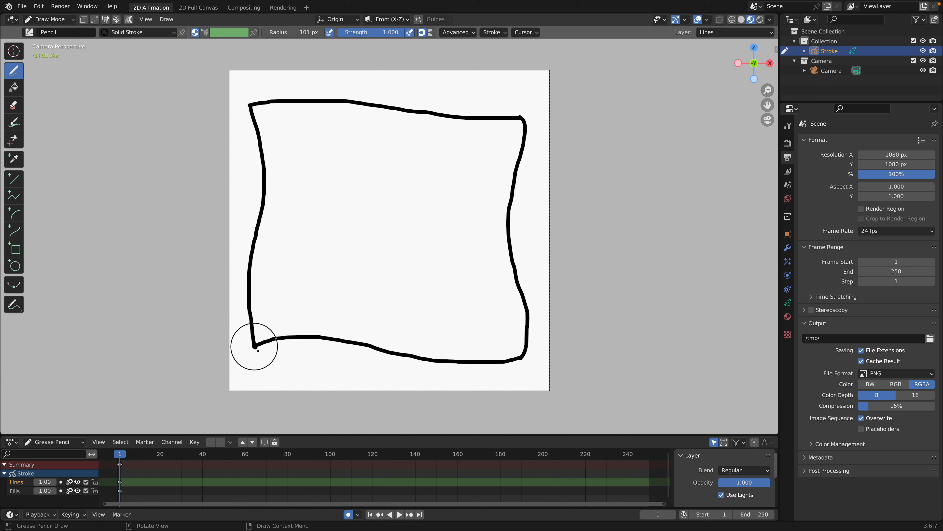
pyautogui.moveTo(284, 124)
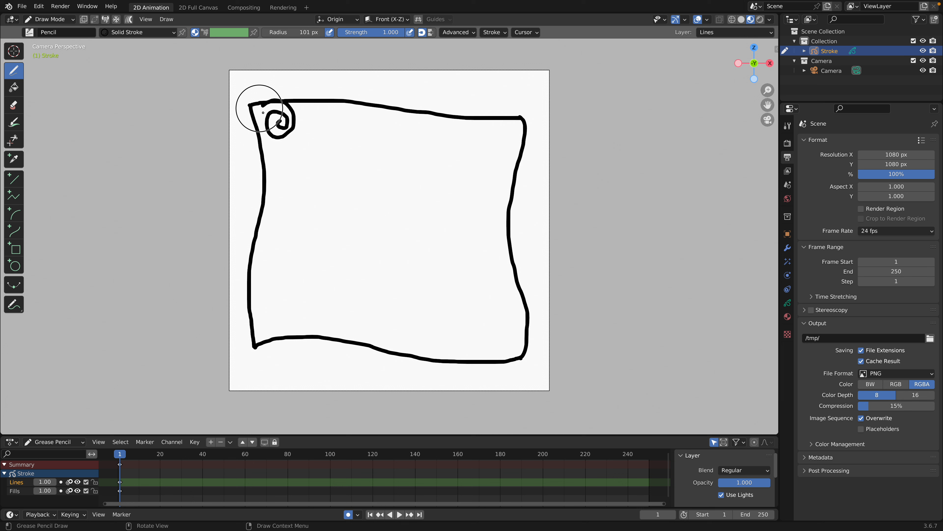
# Draw three more Grease Pencil spirals along the top-left corner and left edge of the frame
pyautogui.moveTo(274, 120); pyautogui.dragTo(325, 129)
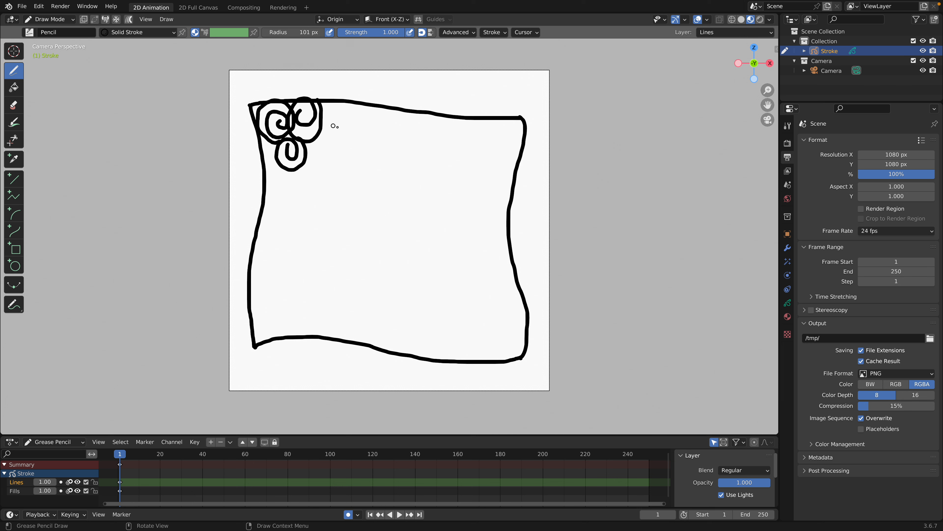
pyautogui.moveTo(334, 126); pyautogui.dragTo(325, 157)
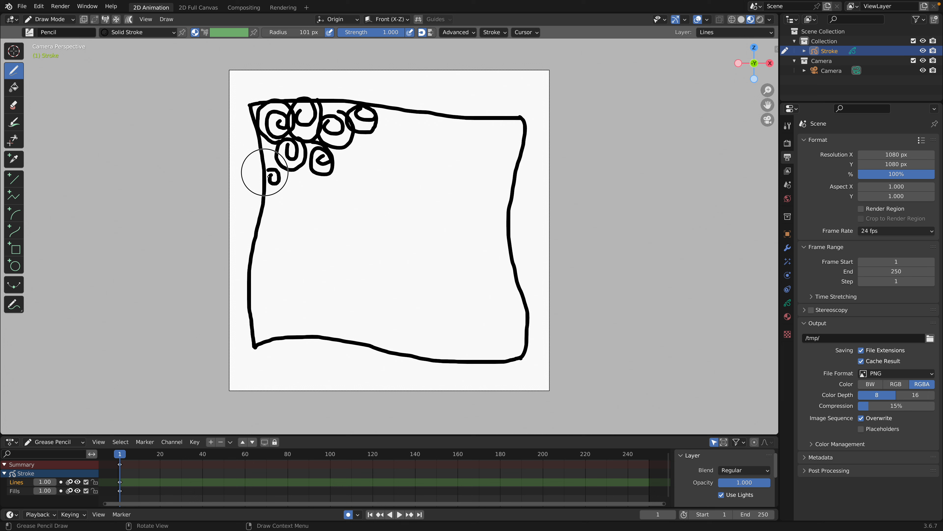
pyautogui.moveTo(270, 172); pyautogui.dragTo(319, 193)
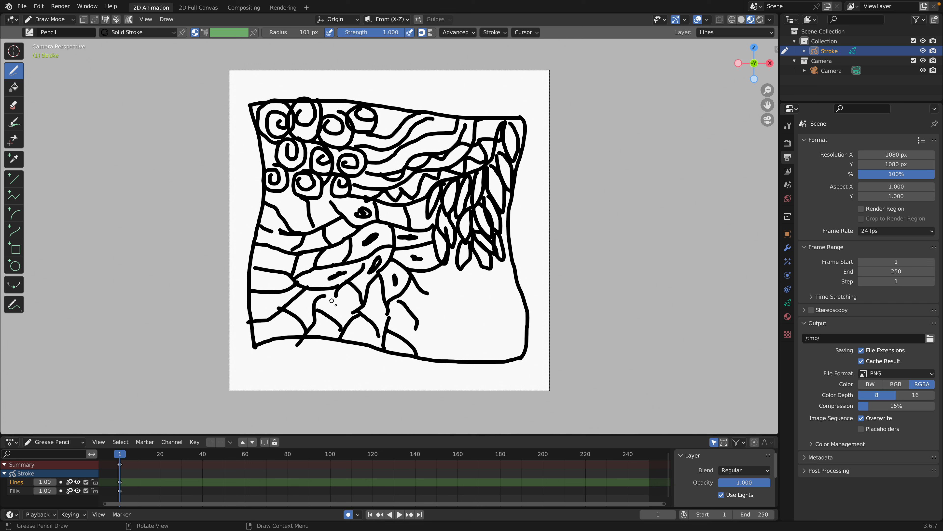
pyautogui.moveTo(277, 324)
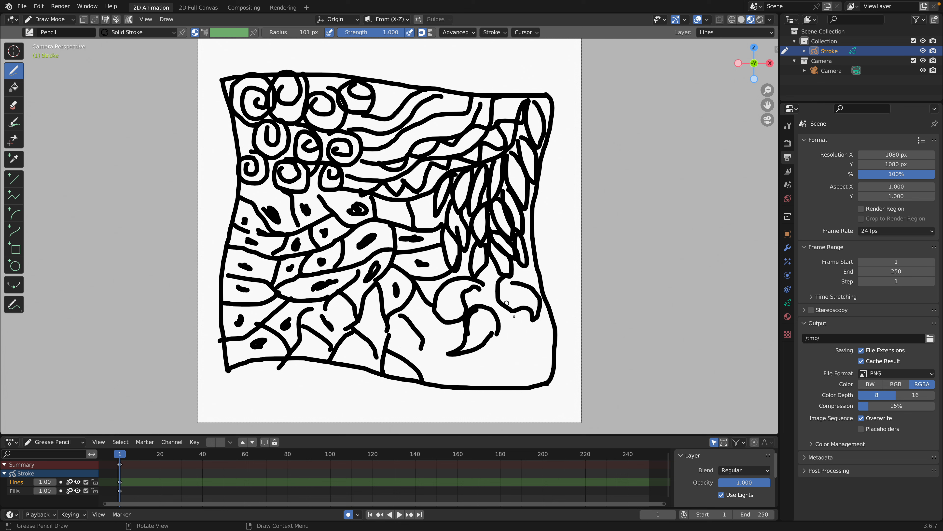
# Finish filling the square's bottom-right corner with rounded pebble shapes
pyautogui.rightClick(530, 328)
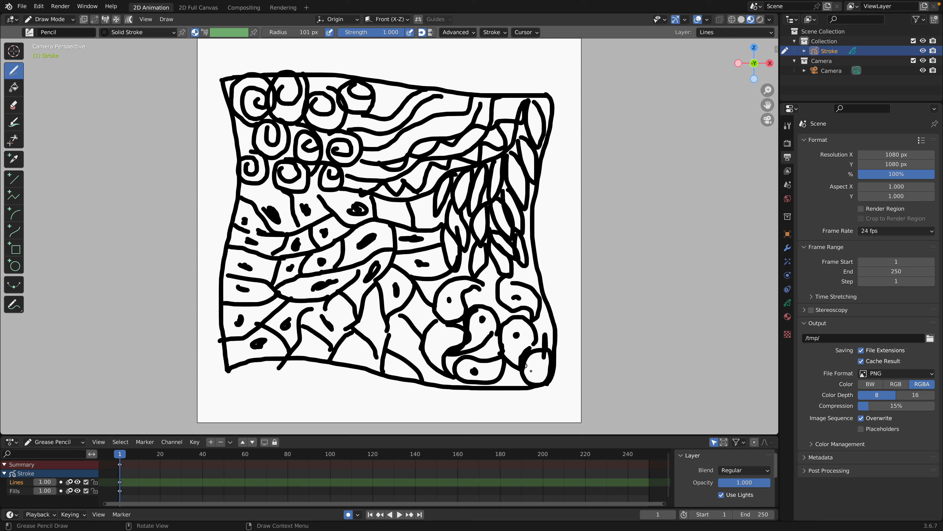
pyautogui.scroll(-3)
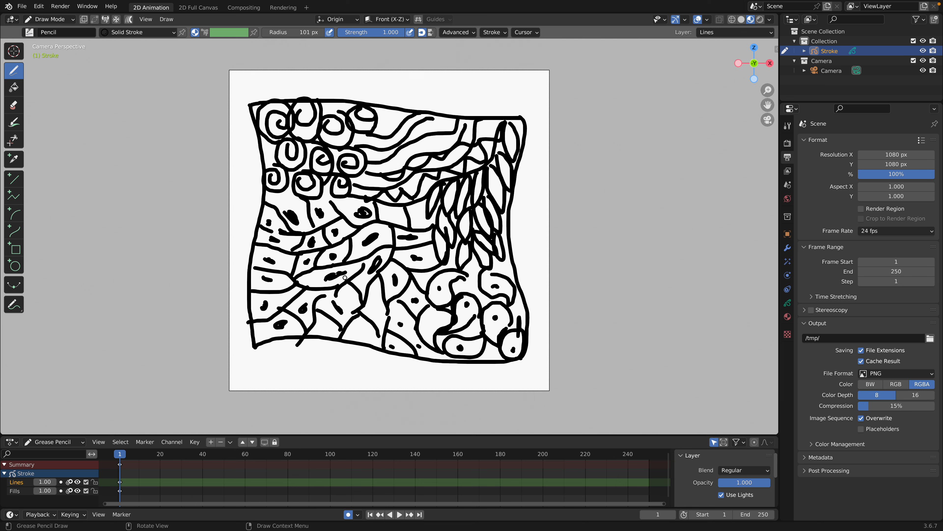
# Switch to Object Mode and convert the Grease Pencil drawing to a Bezier curve
pyautogui.click(50, 19)
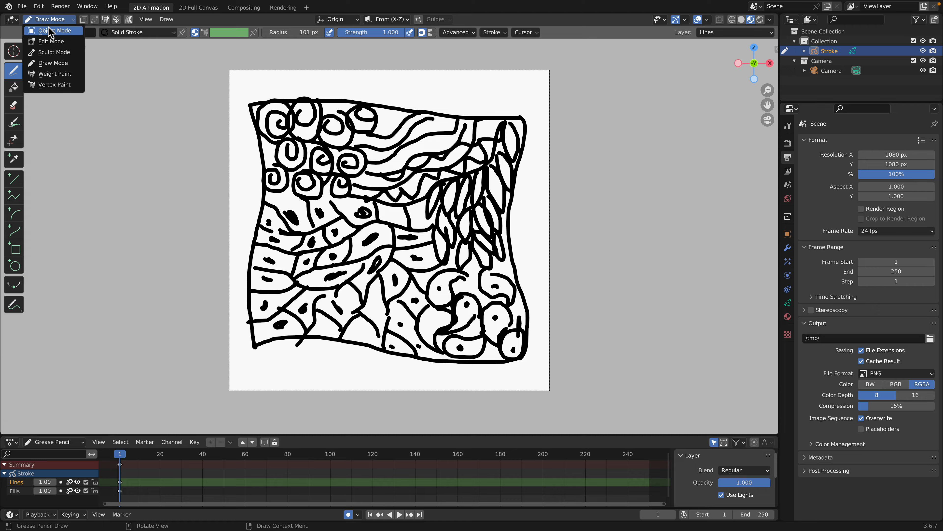
pyautogui.click(58, 30)
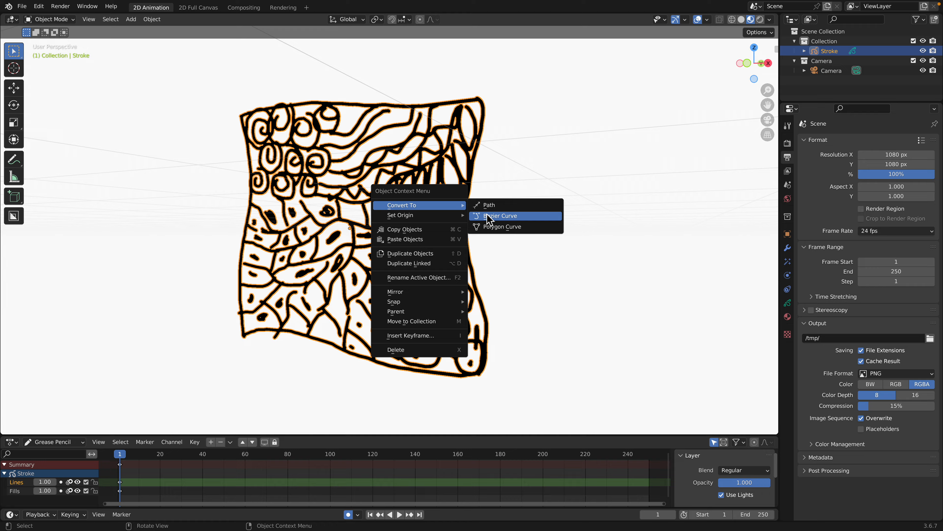
pyautogui.click(497, 215)
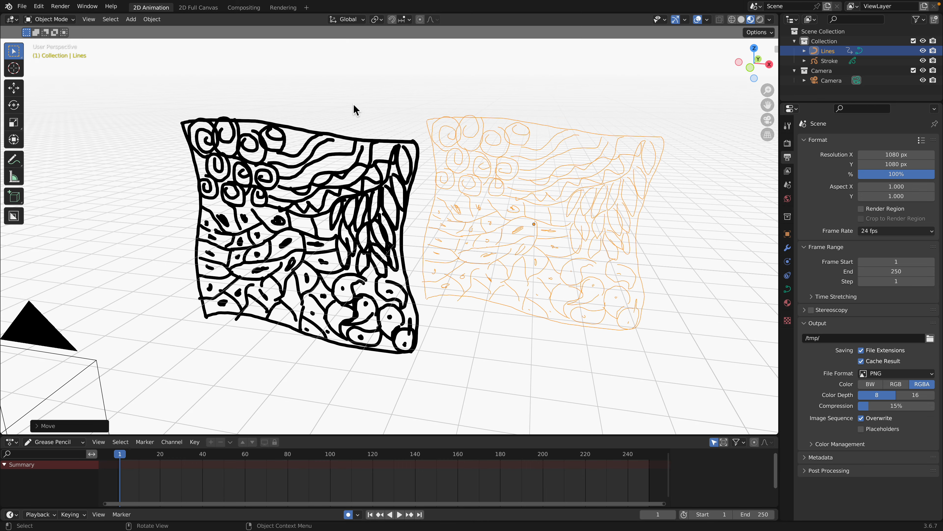
# Set the solid-shading viewport background to Theme grey and select the curve copy
pyautogui.click(767, 20)
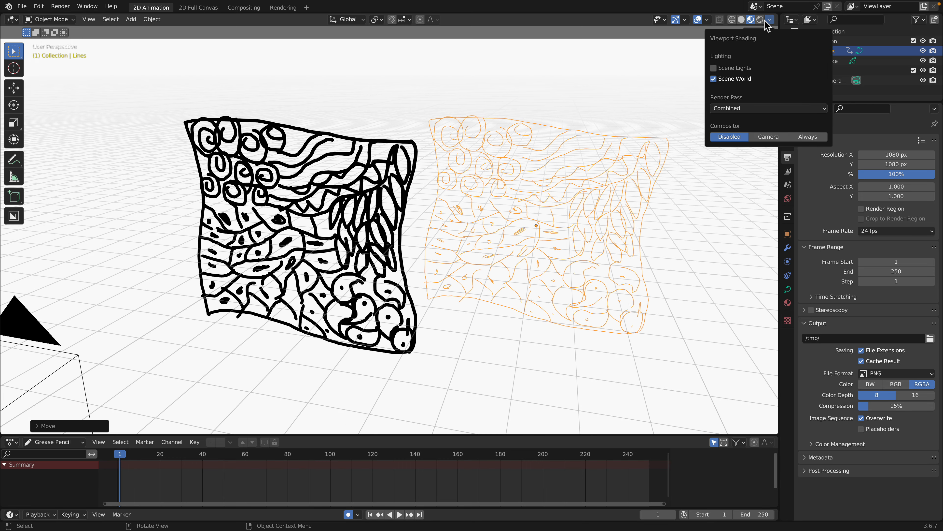
pyautogui.click(767, 20)
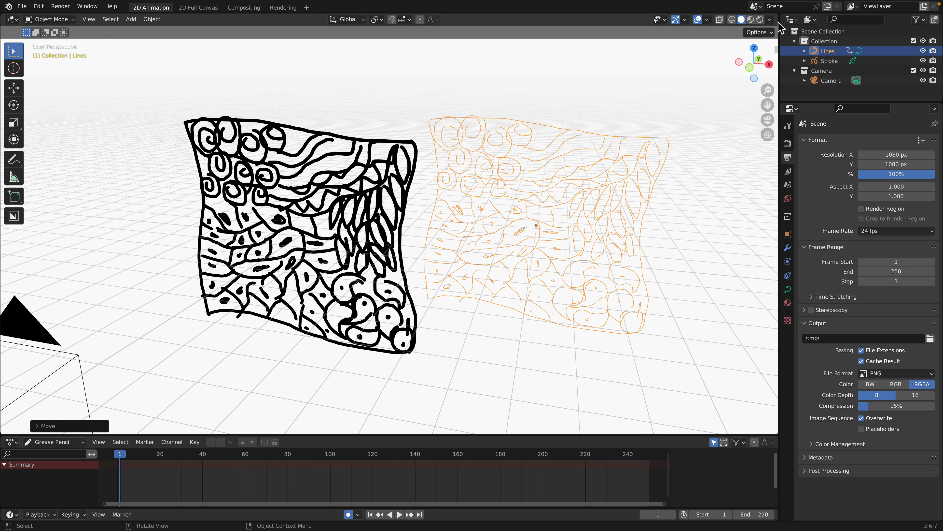
pyautogui.click(769, 18)
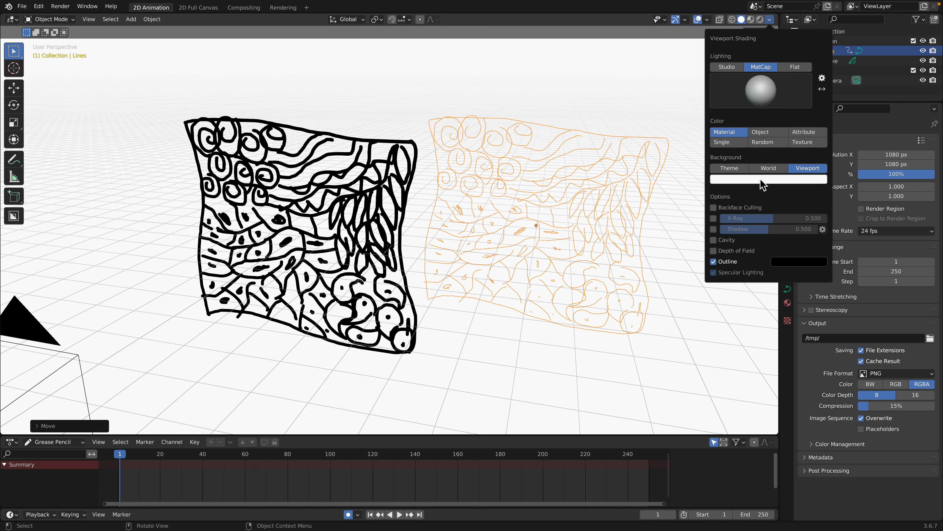
pyautogui.click(769, 179)
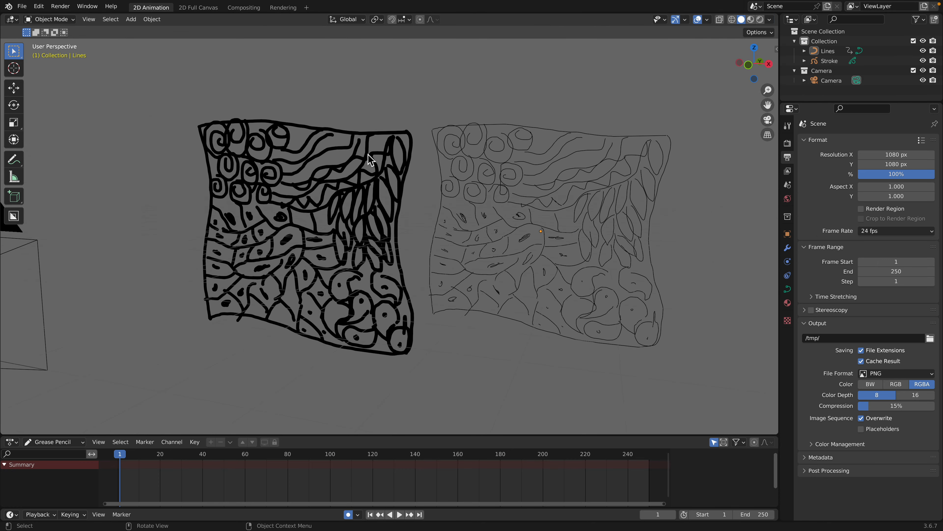
pyautogui.click(508, 222)
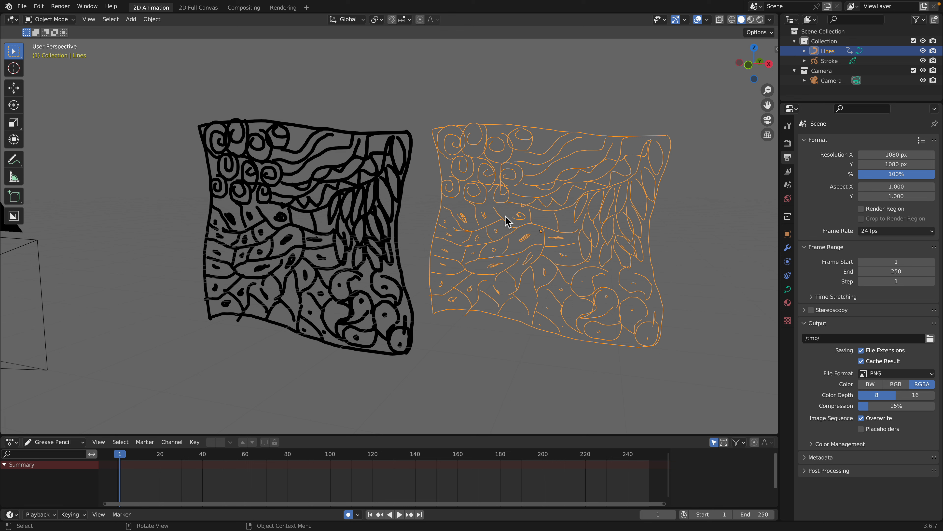
pyautogui.moveTo(606, 176)
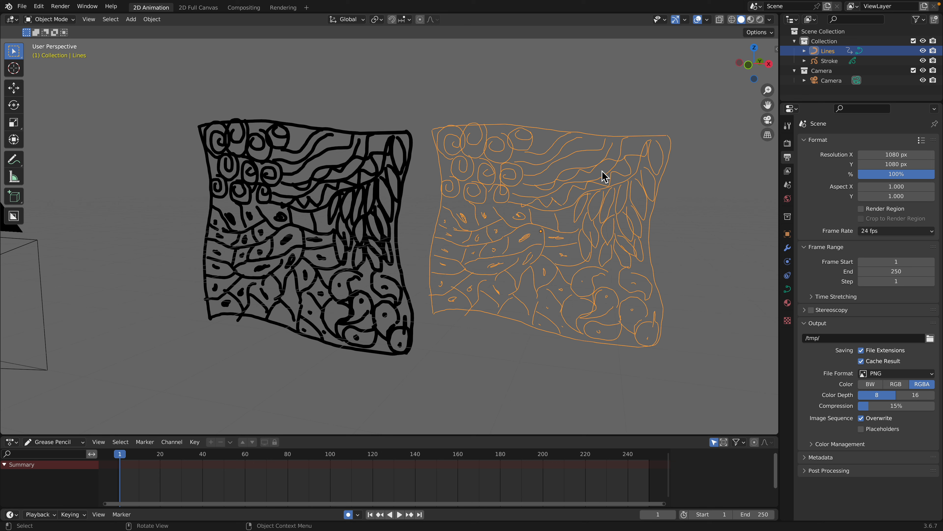
# Give the curve bevel-depth tube thickness, convert a duplicate to mesh and add a Voxel Remesh modifier
pyautogui.click(787, 289)
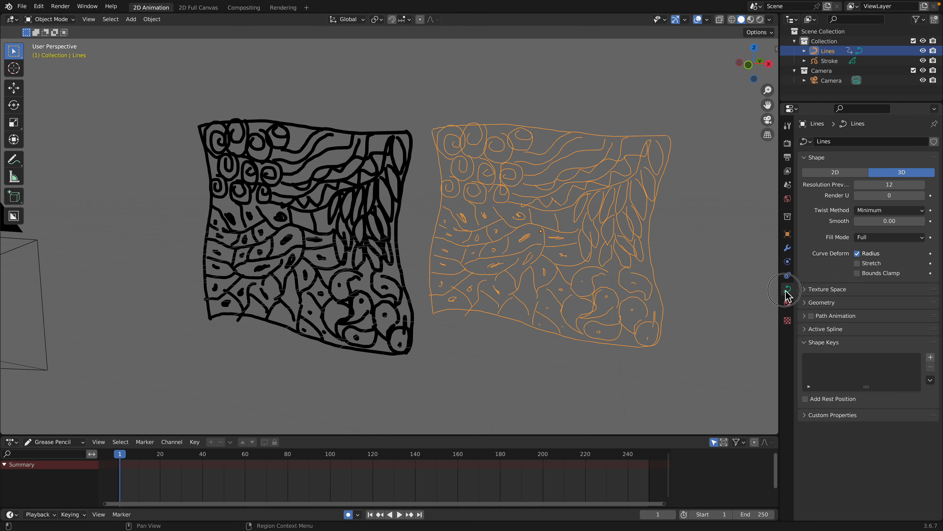
pyautogui.click(819, 302)
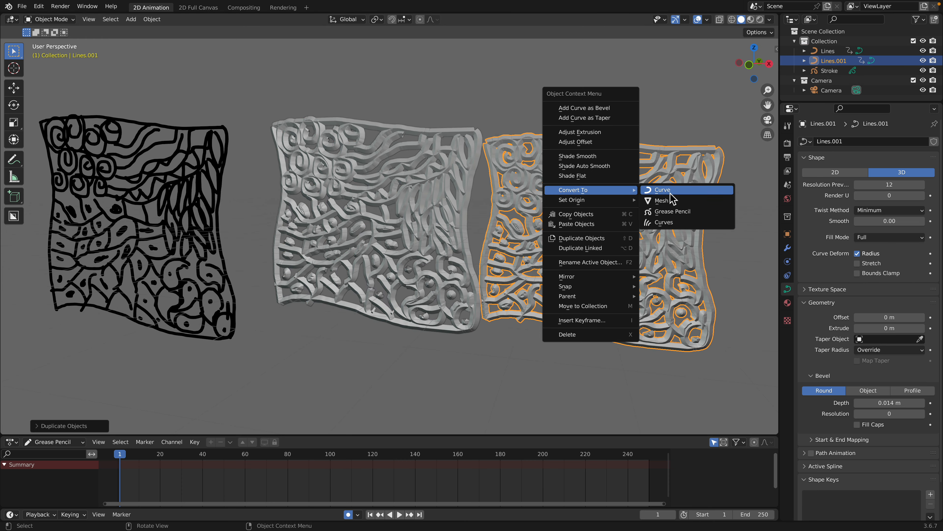
pyautogui.click(661, 200)
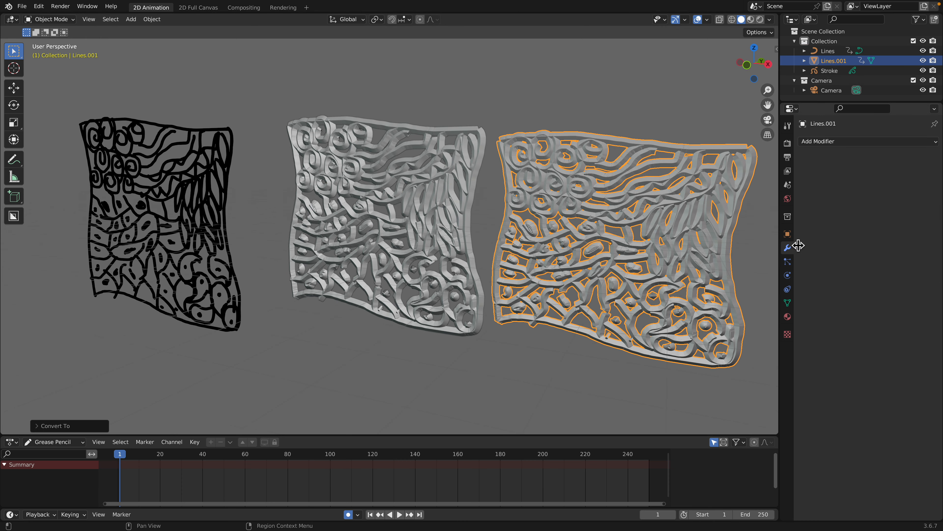
pyautogui.click(818, 141)
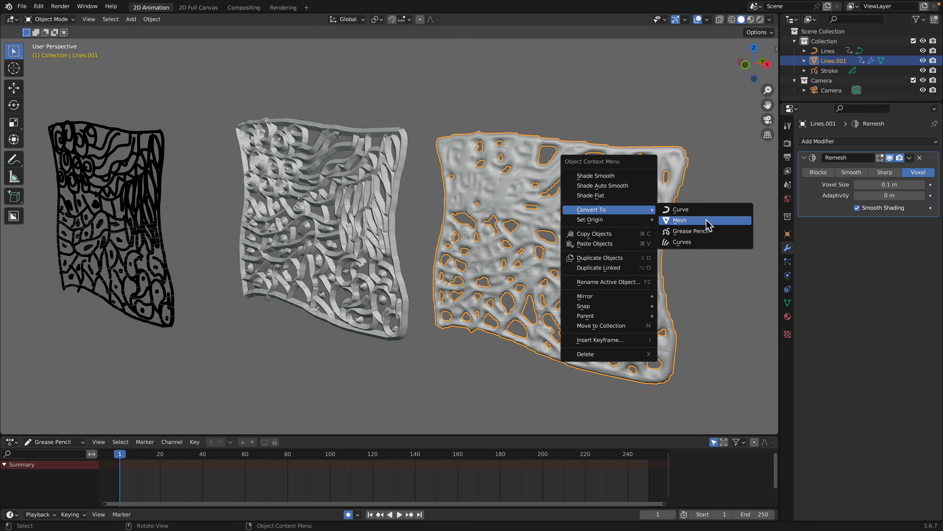
# Apply the remesh by converting to mesh, then pick the Cloth Filter in Sculpt Mode to inflate the panel
pyautogui.click(679, 220)
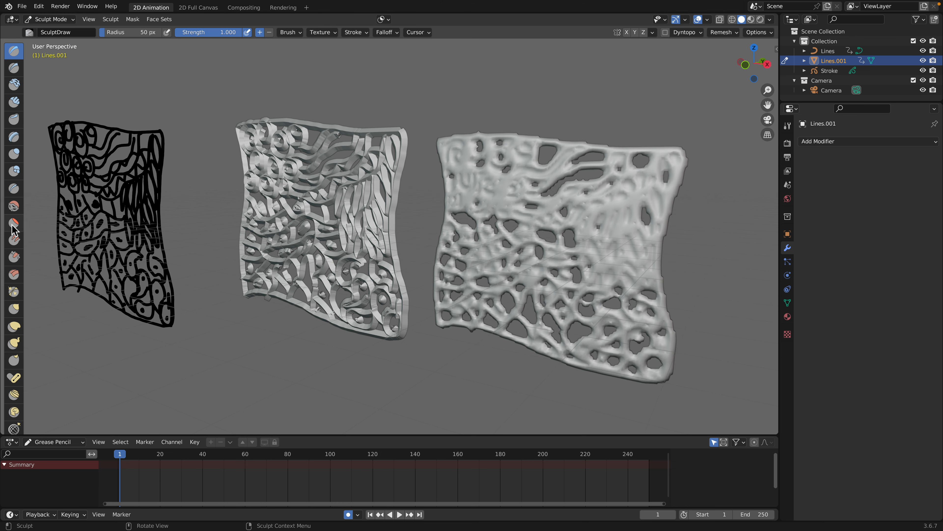
pyautogui.click(14, 224)
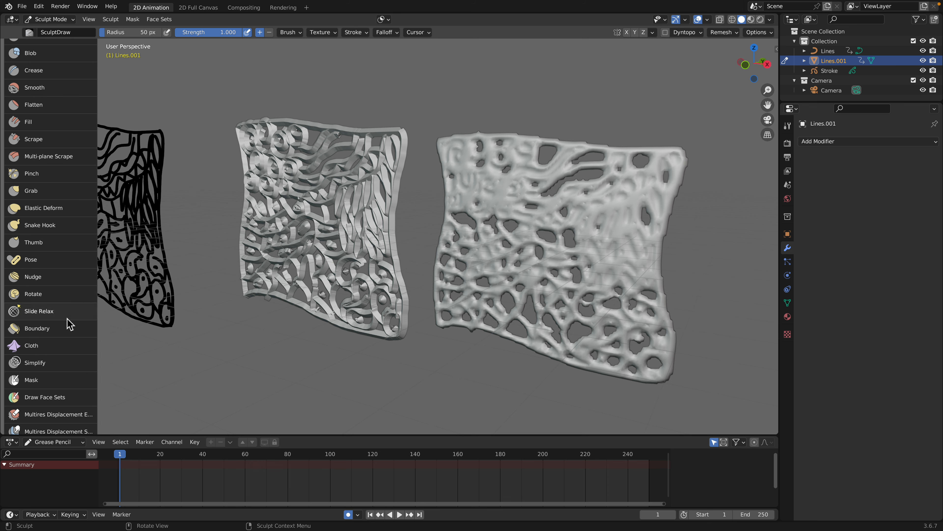
pyautogui.scroll(-3)
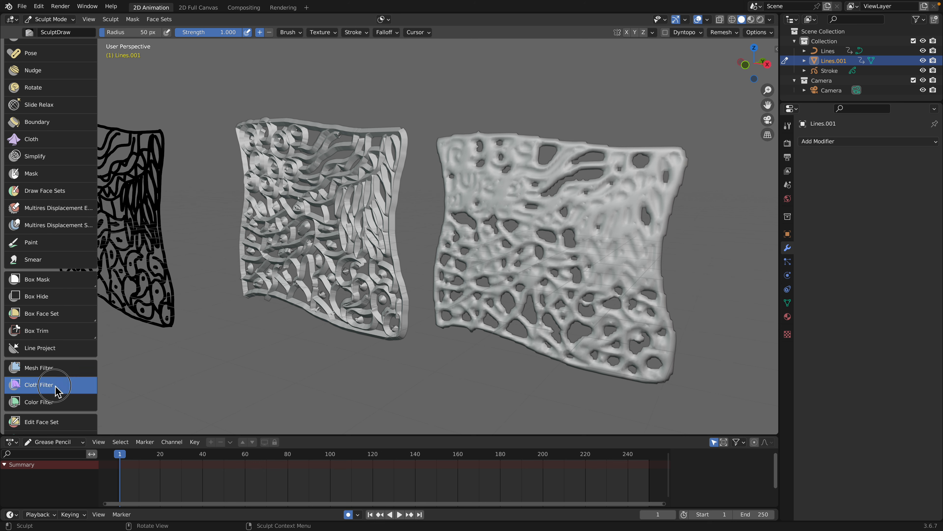
pyautogui.click(39, 384)
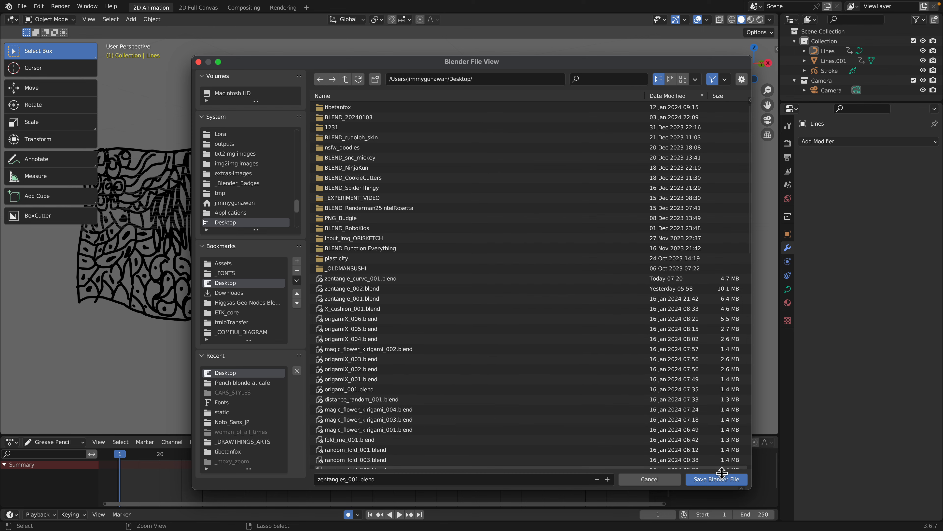
# Save the project as zentangles_001.blend and select the original Lines tube curve for duplication
pyautogui.click(716, 479)
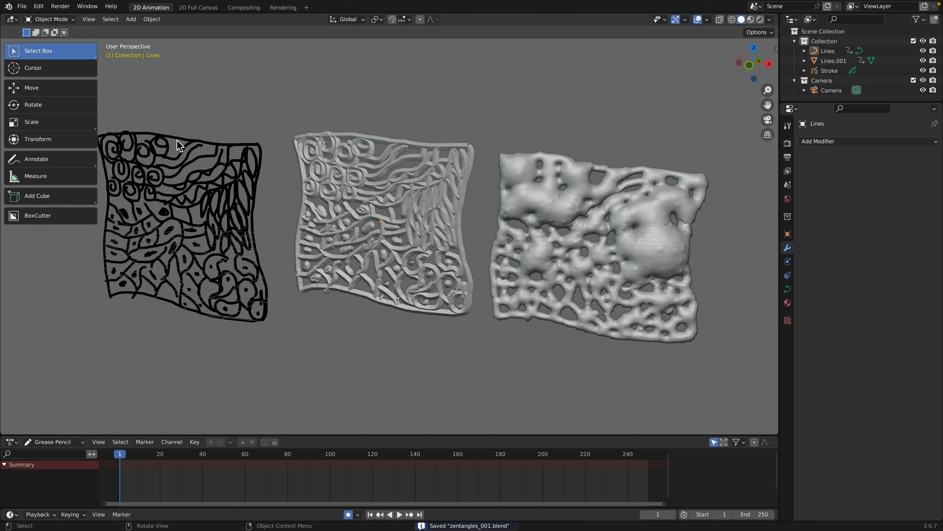
pyautogui.click(379, 223)
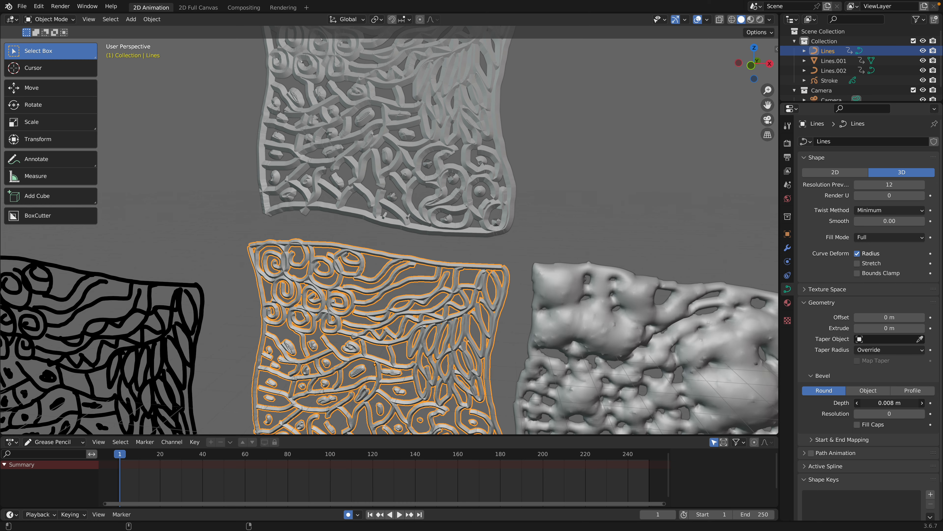
# Select Lines.002, zero its bevel depth and isolate it in local view
pyautogui.click(921, 413)
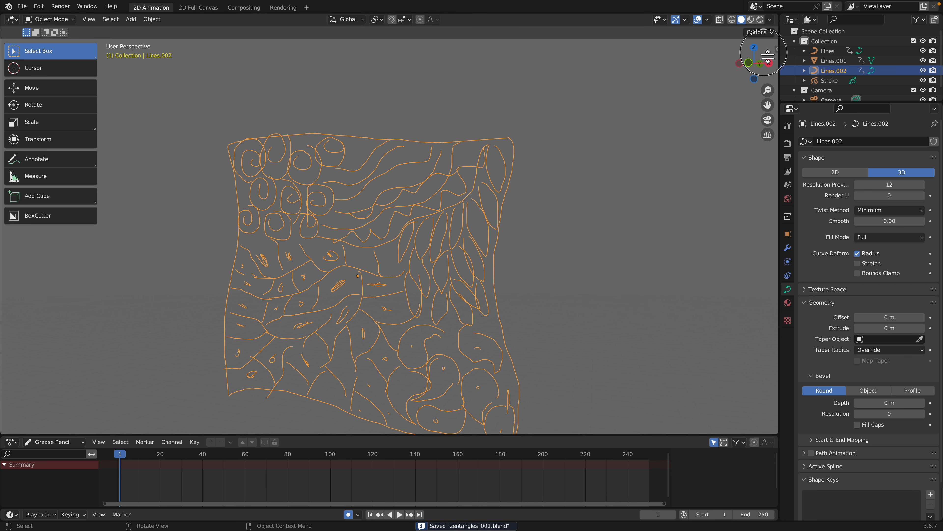
pyautogui.click(11, 19)
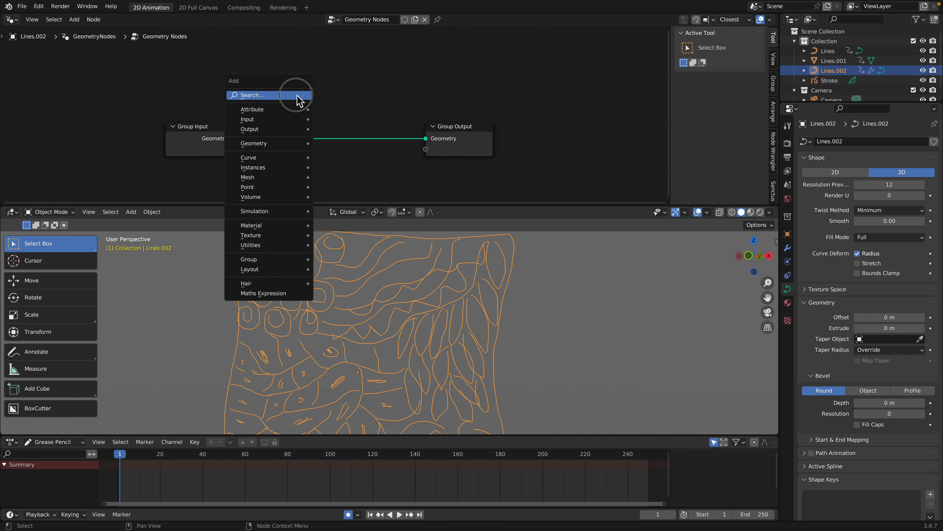
# Add Curve to Mesh with a 0.005 circle profile, then search for a resample node
pyautogui.write('curve to')
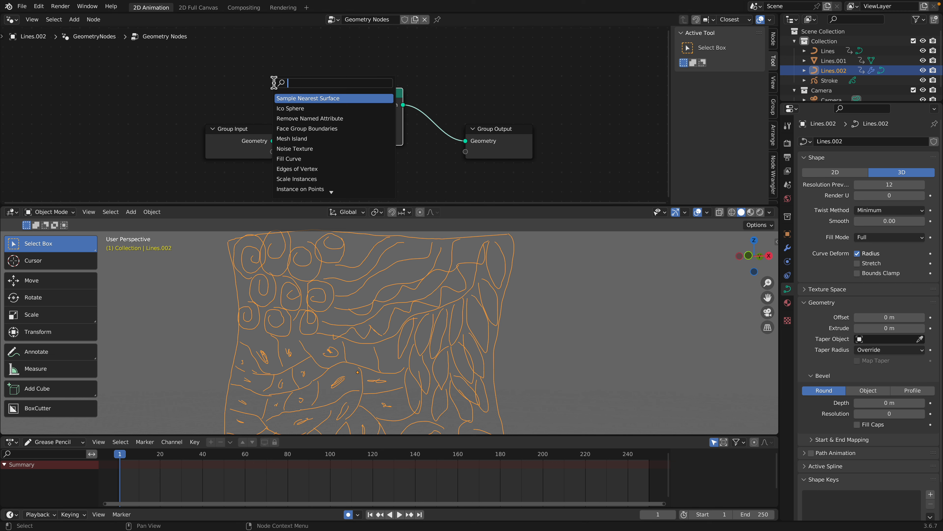
pyautogui.write('circ')
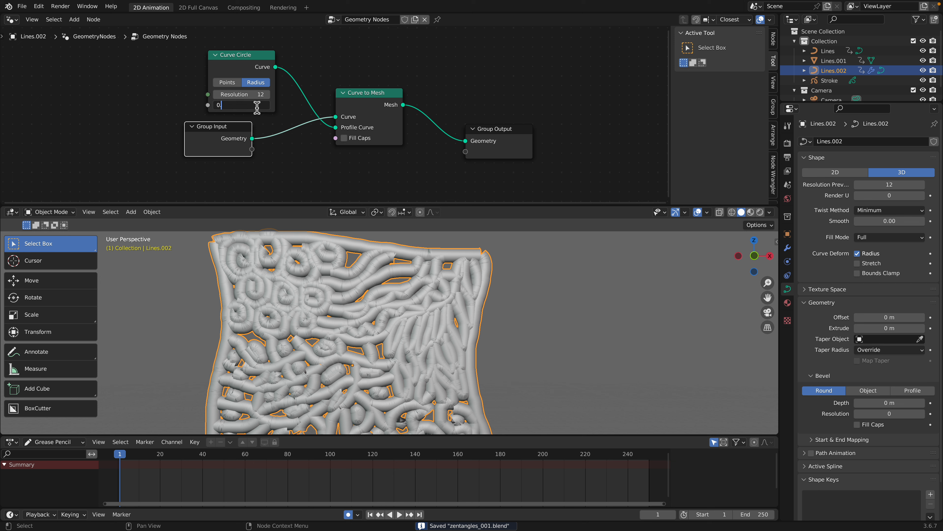
pyautogui.write('0.005 m')
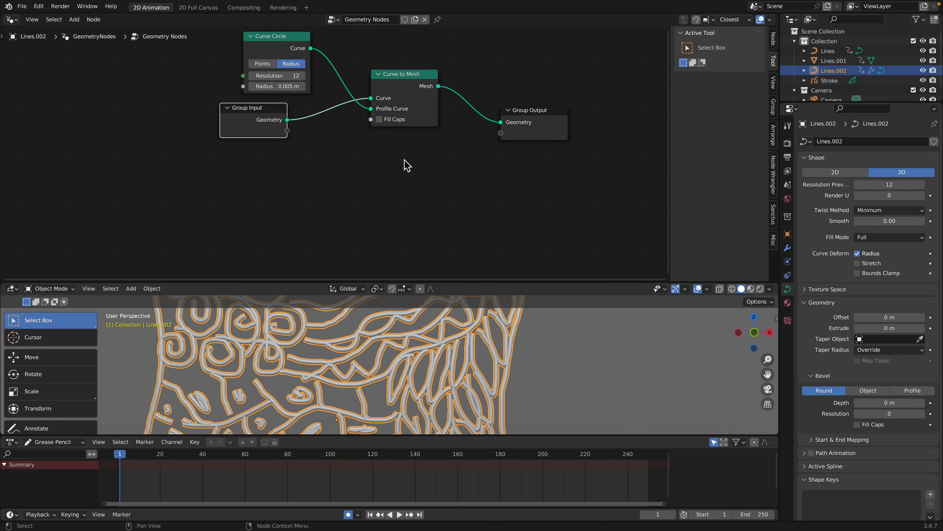
pyautogui.moveTo(396, 353)
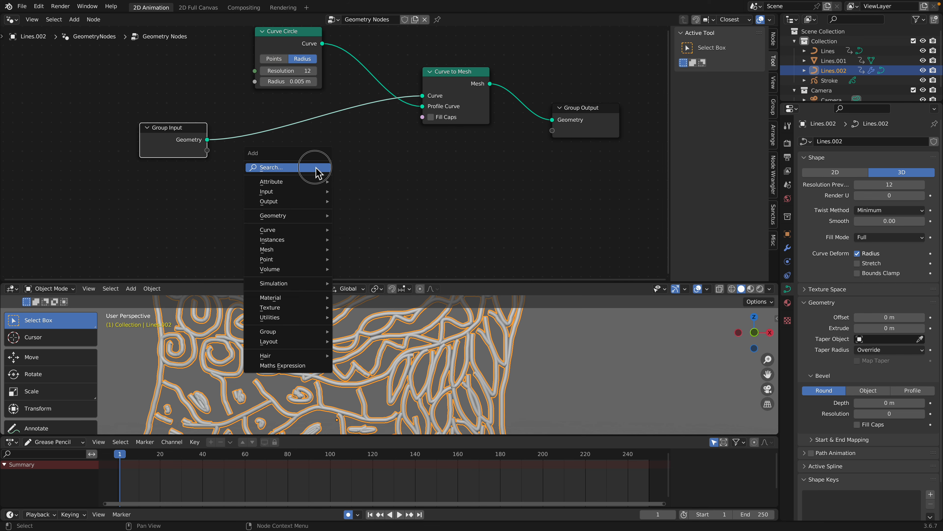
pyautogui.write('set r')
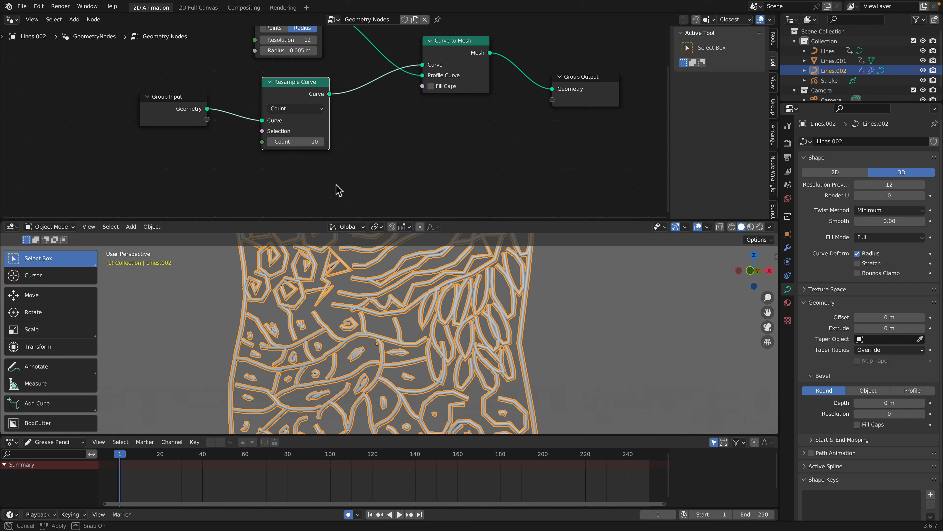
# Raise the resample count and switch Resample Curve to Length mode
pyautogui.moveTo(294, 142); pyautogui.dragTo(313, 142)
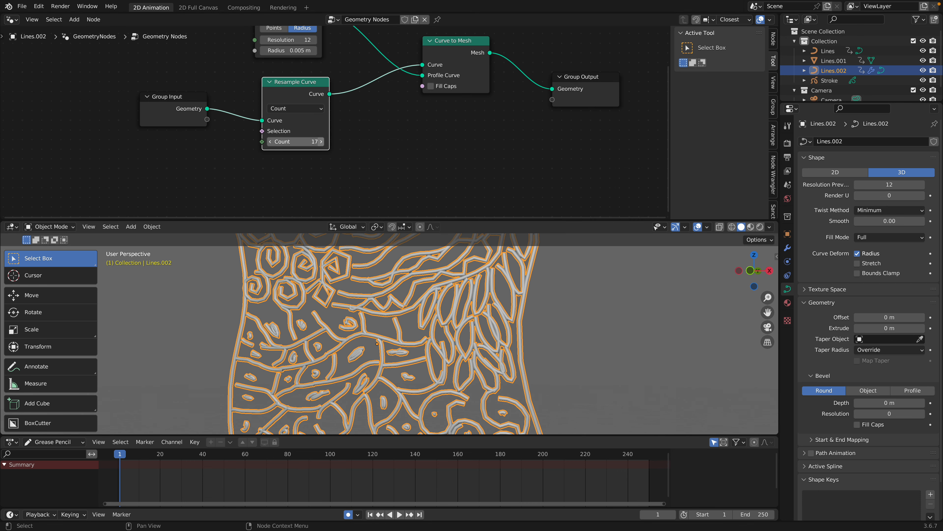
pyautogui.click(295, 109)
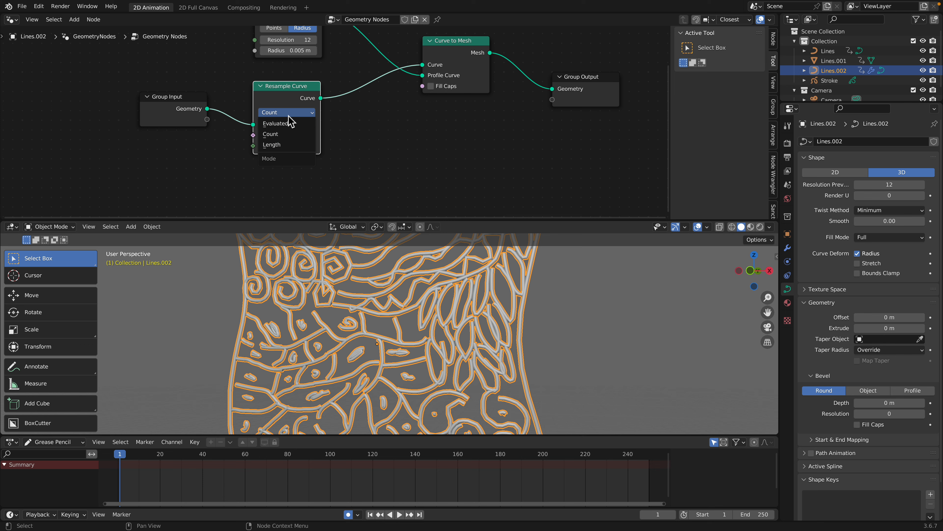
pyautogui.click(272, 144)
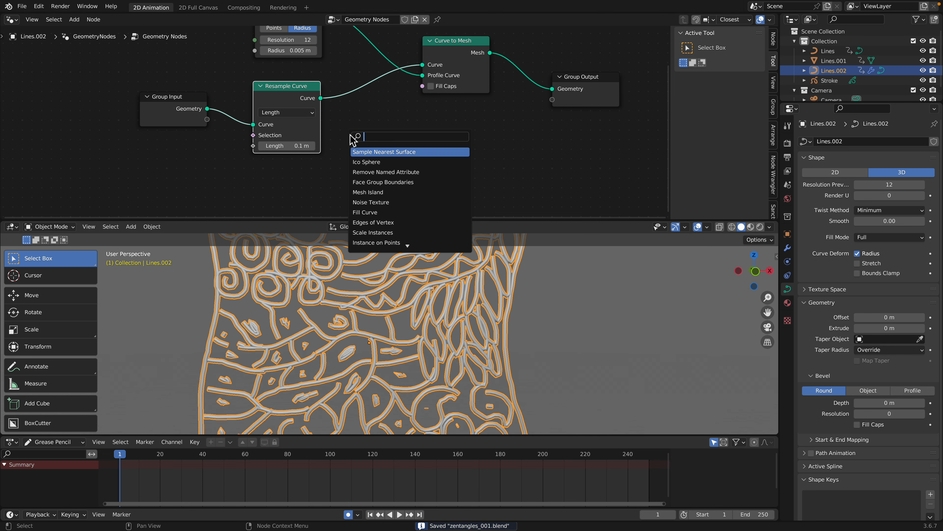
# Drive Set Curve Radius with a Random Value node and raise its minimum radius
pyautogui.write('set ra')
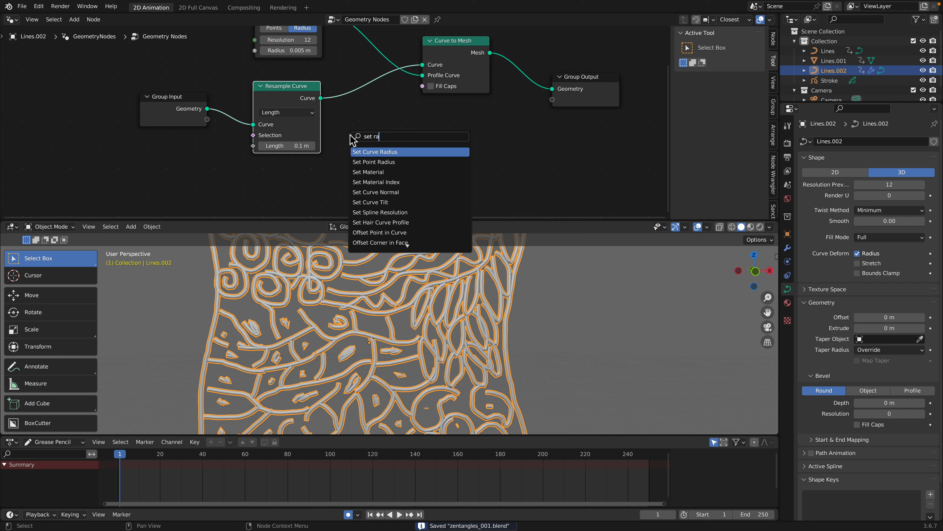
pyautogui.click(374, 152)
pyautogui.write('random')
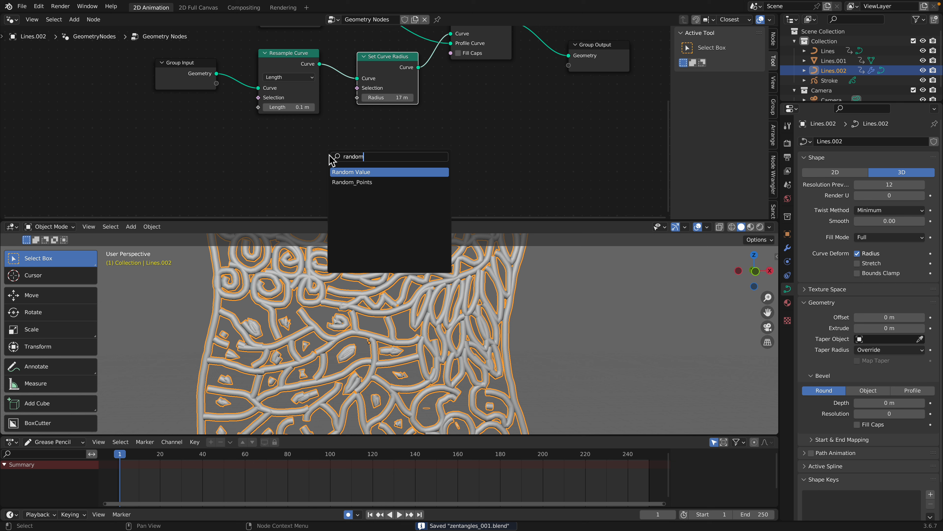
pyautogui.click(352, 171)
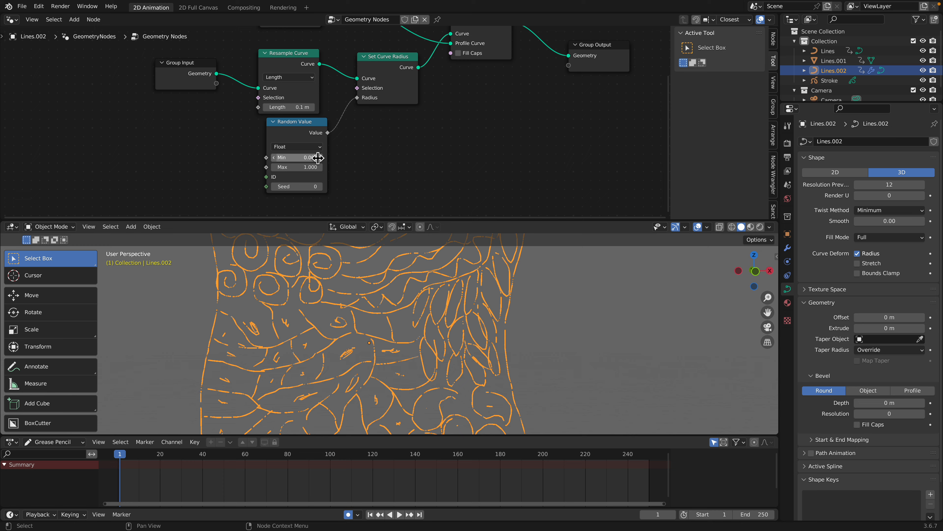
pyautogui.moveTo(295, 157); pyautogui.dragTo(310, 166)
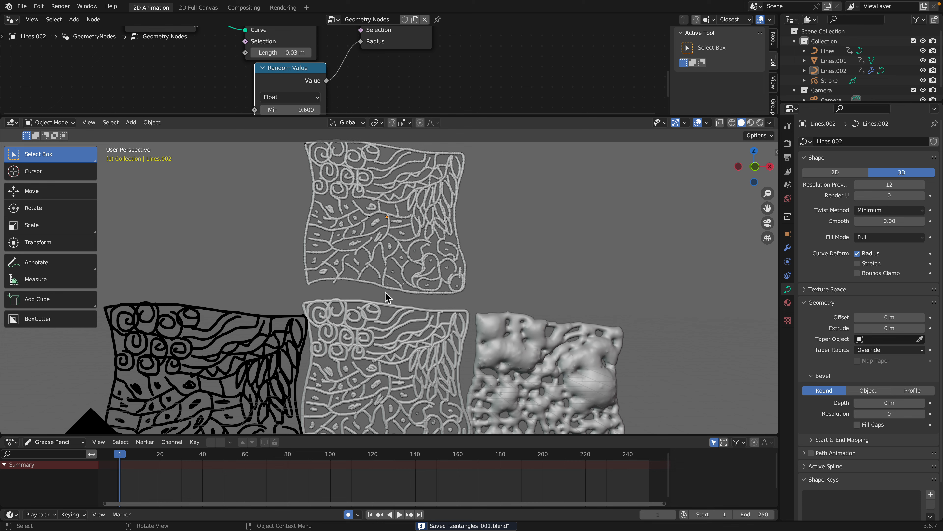
# Add a Suzanne monkey head mesh and scale it into place
pyautogui.click(385, 217)
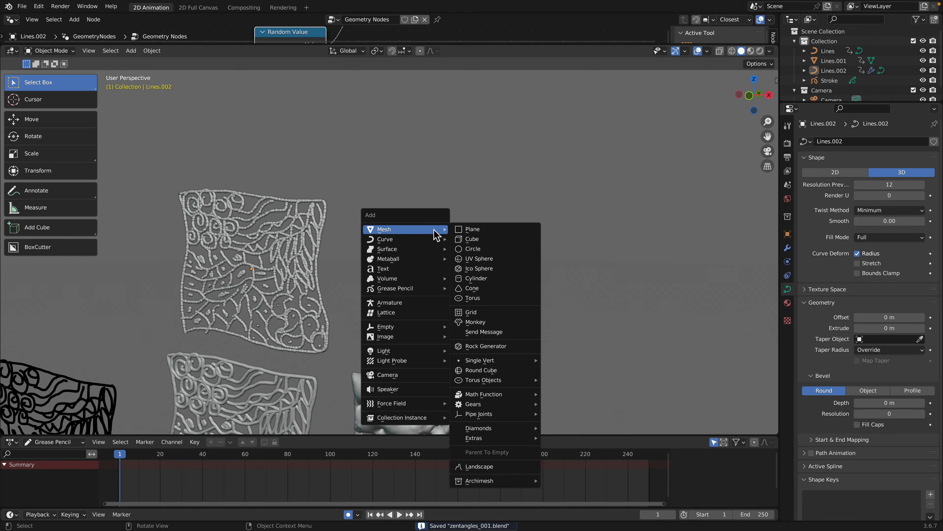
pyautogui.click(476, 322)
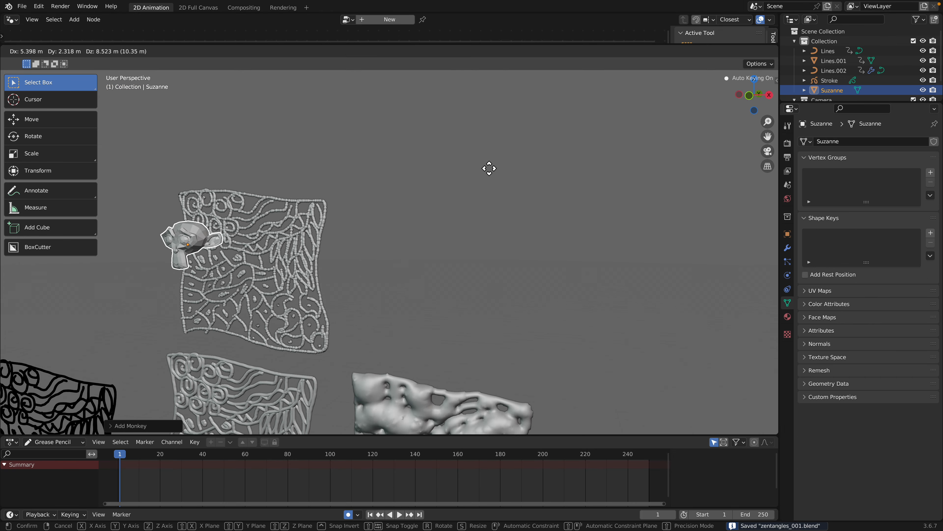
pyautogui.press('s')
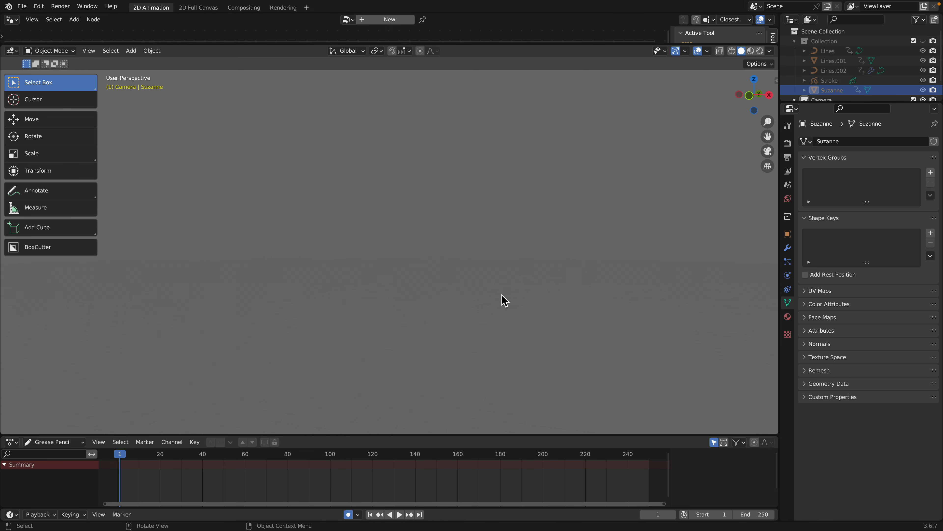
pyautogui.moveTo(794, 88)
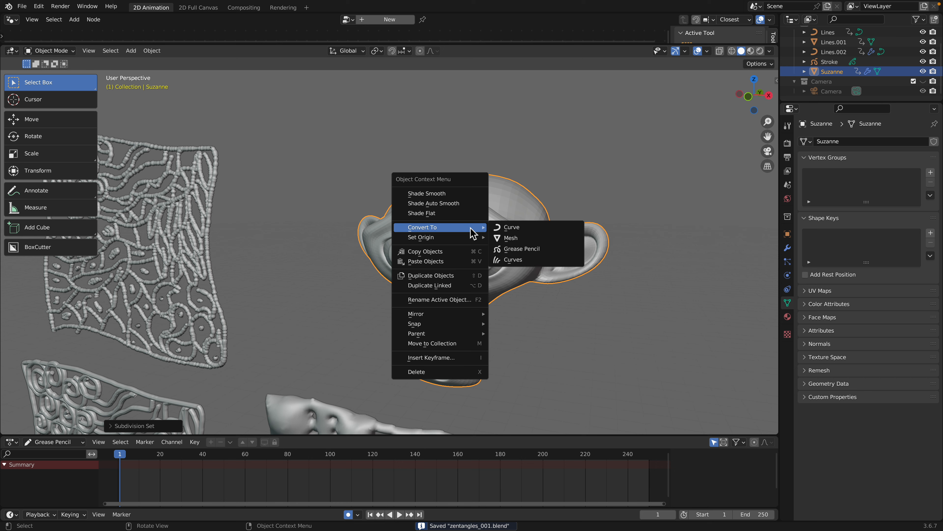
# Check Suzanne's Subdivision modifier and add a new Bezier curve object
pyautogui.click(426, 193)
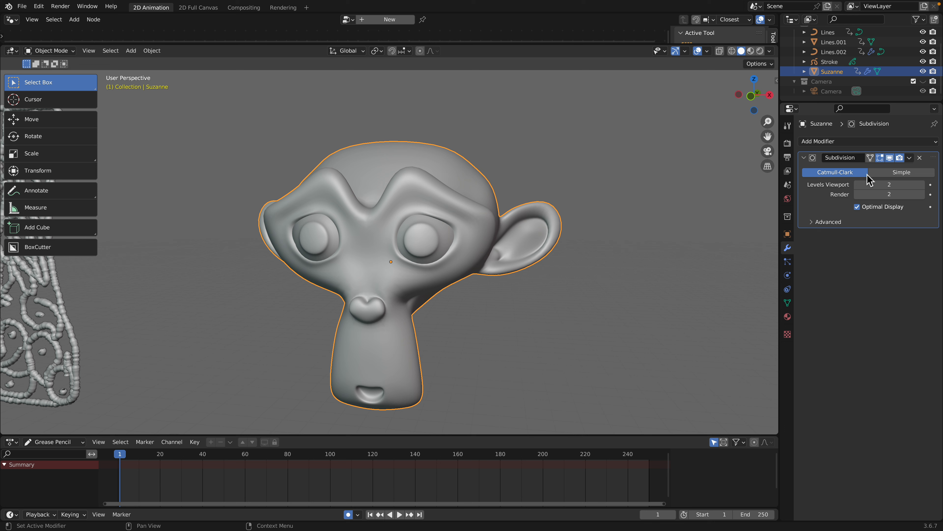
pyautogui.click(543, 162)
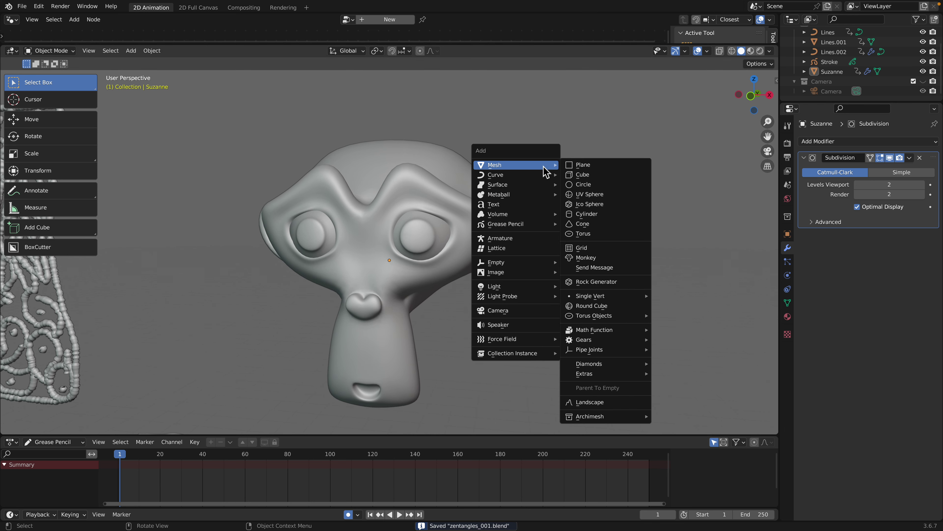
pyautogui.click(496, 174)
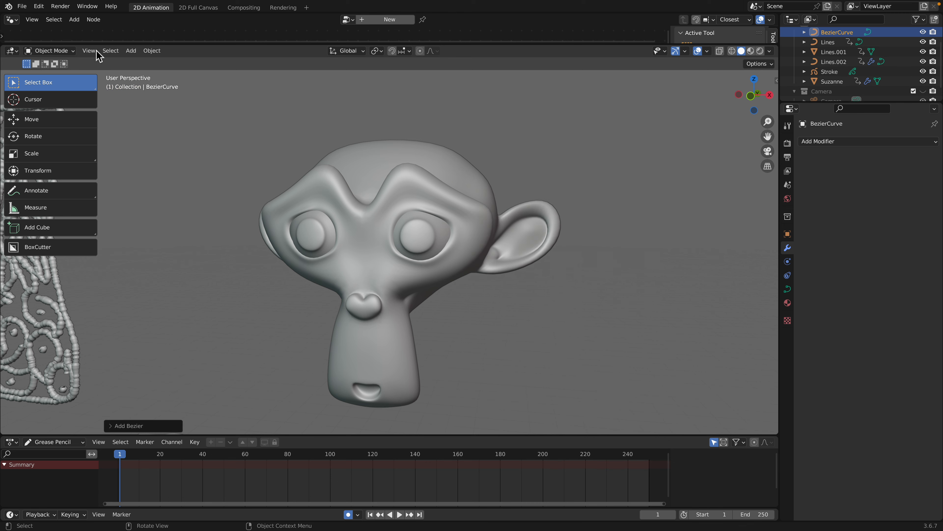
# Enter Edit Mode and freehand-draw Bezier strokes onto Suzanne's head surface
pyautogui.click(51, 50)
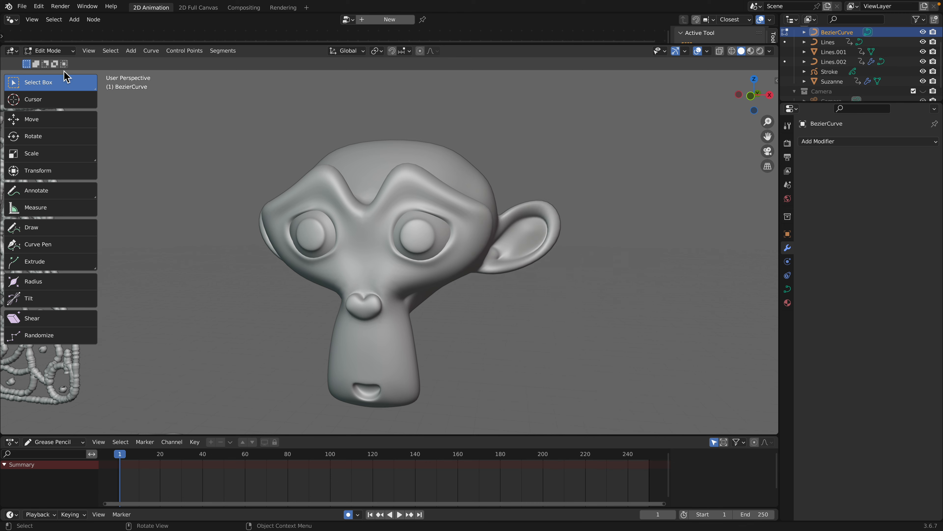
pyautogui.click(31, 227)
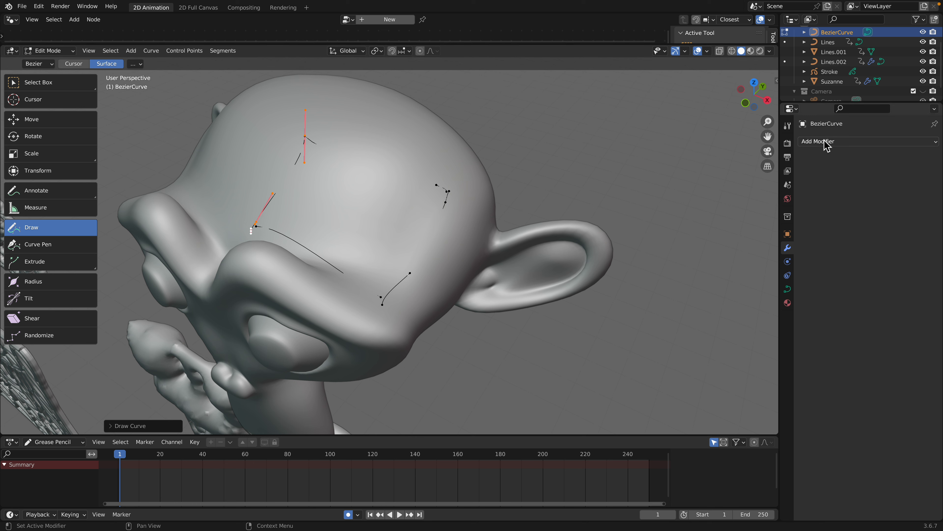
pyautogui.moveTo(828, 145)
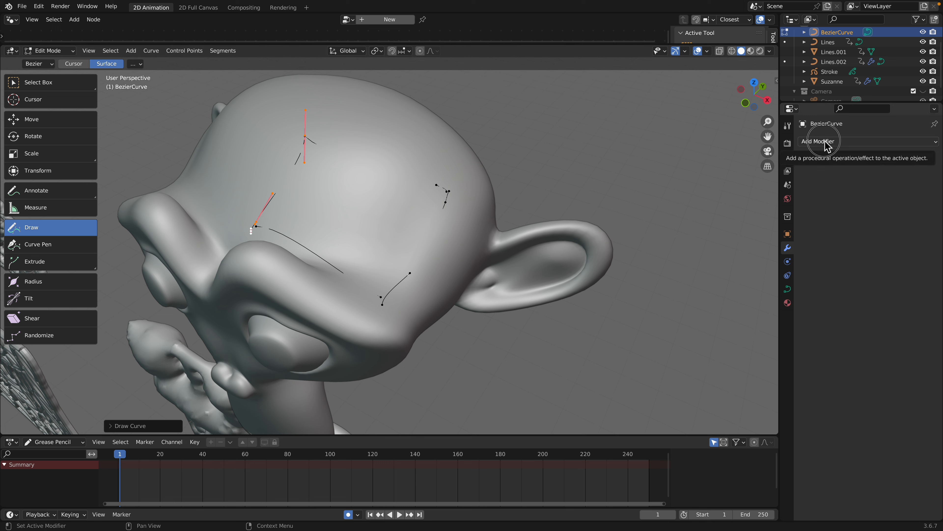
pyautogui.moveTo(807, 164)
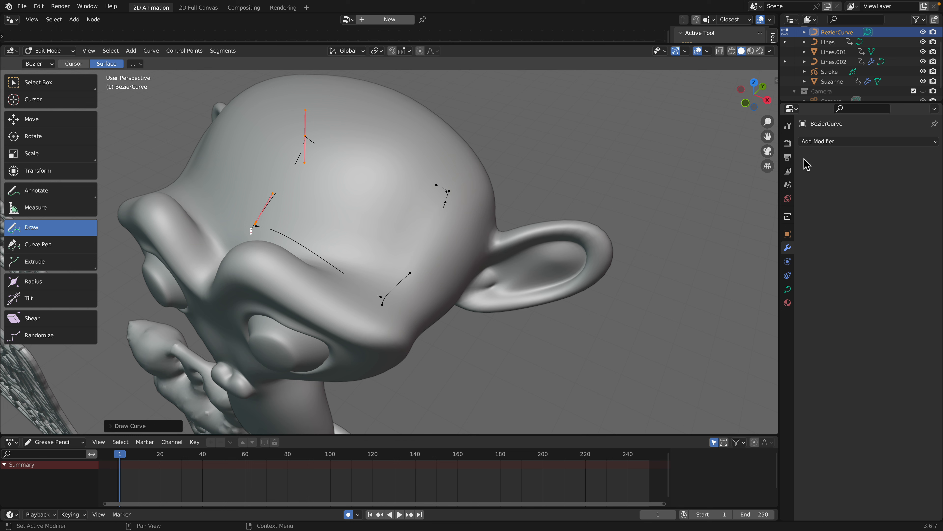
pyautogui.click(818, 141)
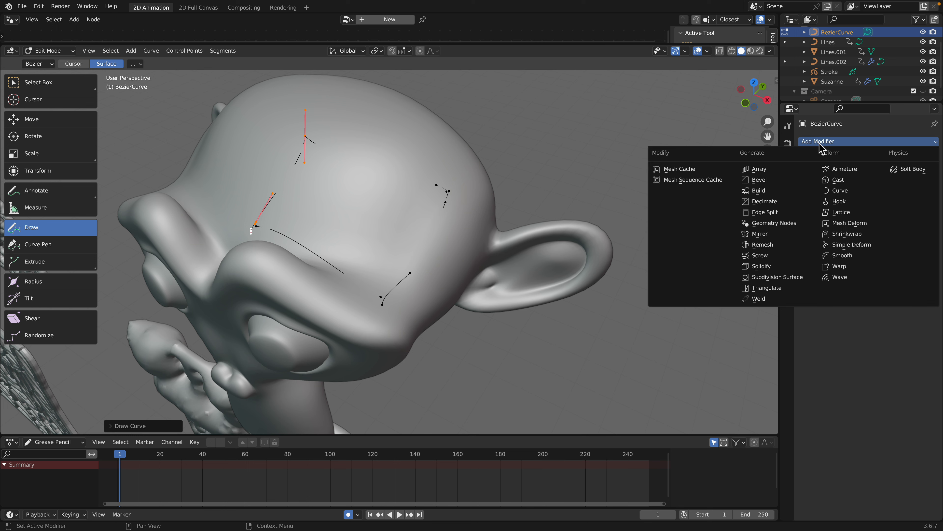
# Add a Geometry Nodes modifier reusing the beaded-tube node group
pyautogui.click(775, 223)
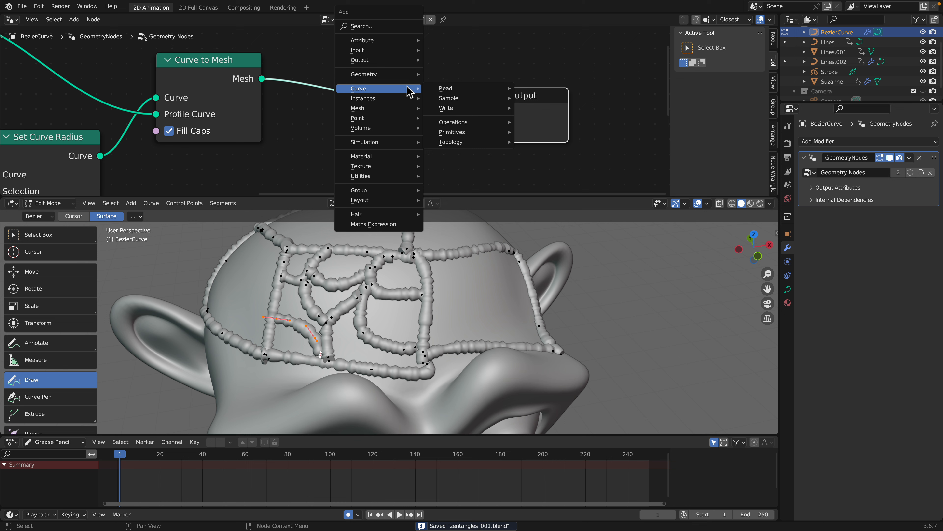
# Assign a new material to the head tubes through a Set Material node
pyautogui.click(361, 155)
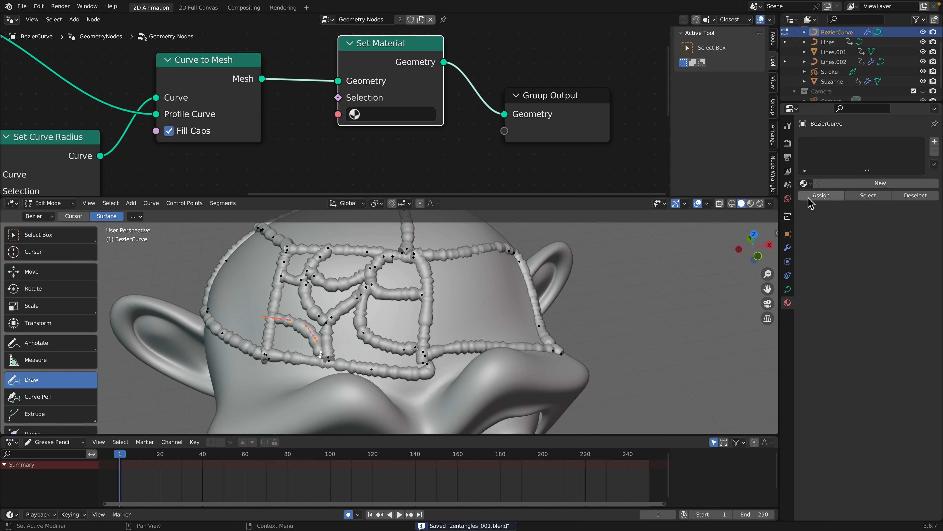
pyautogui.click(880, 183)
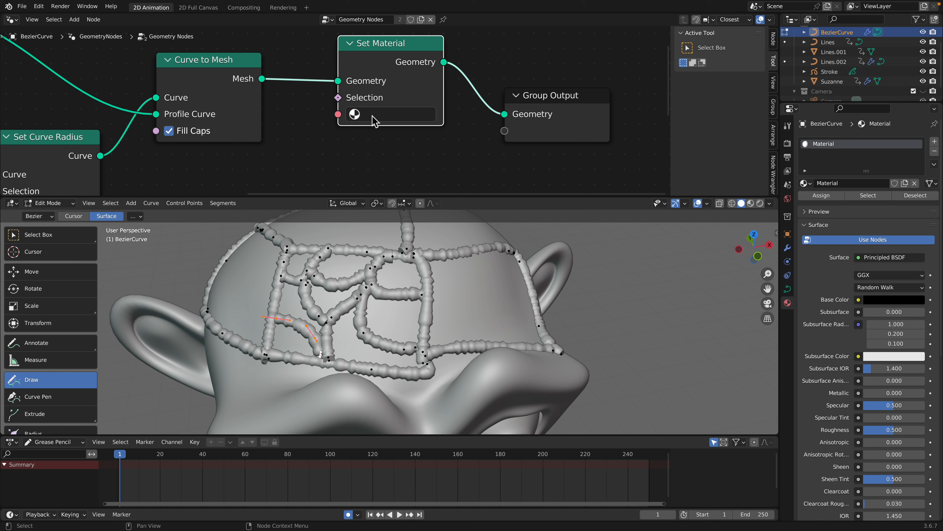
pyautogui.click(389, 115)
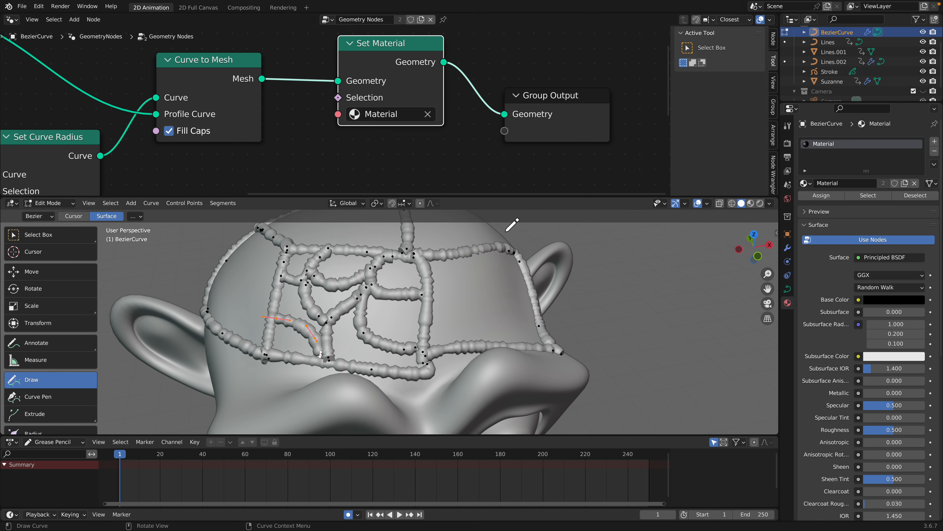
pyautogui.click(769, 203)
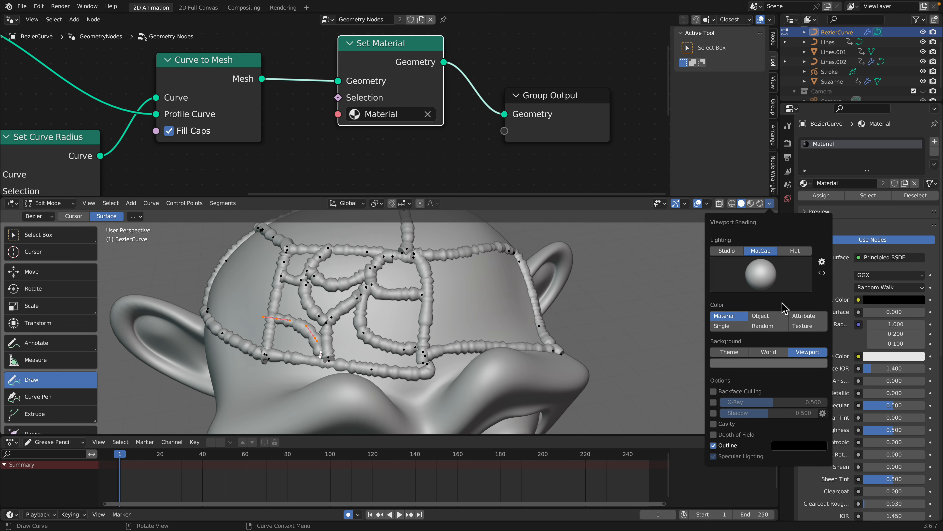
pyautogui.moveTo(770, 292)
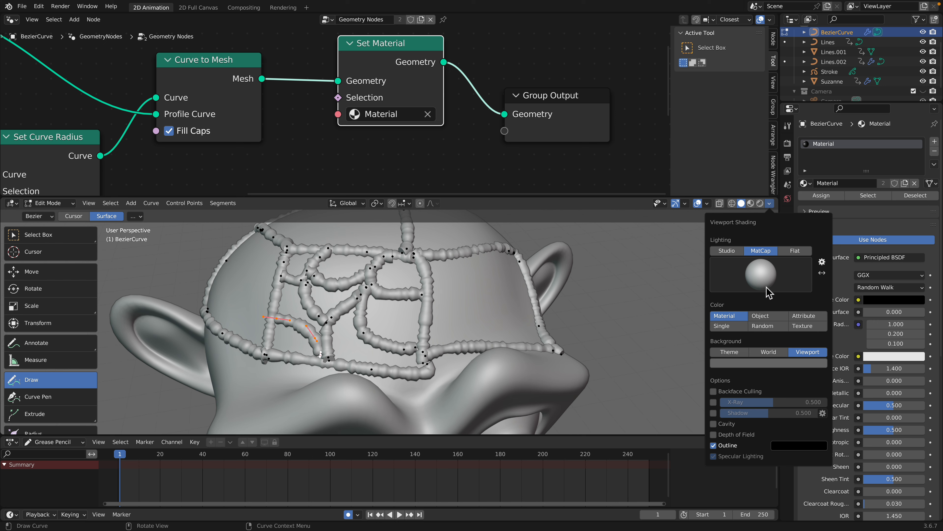
pyautogui.click(751, 203)
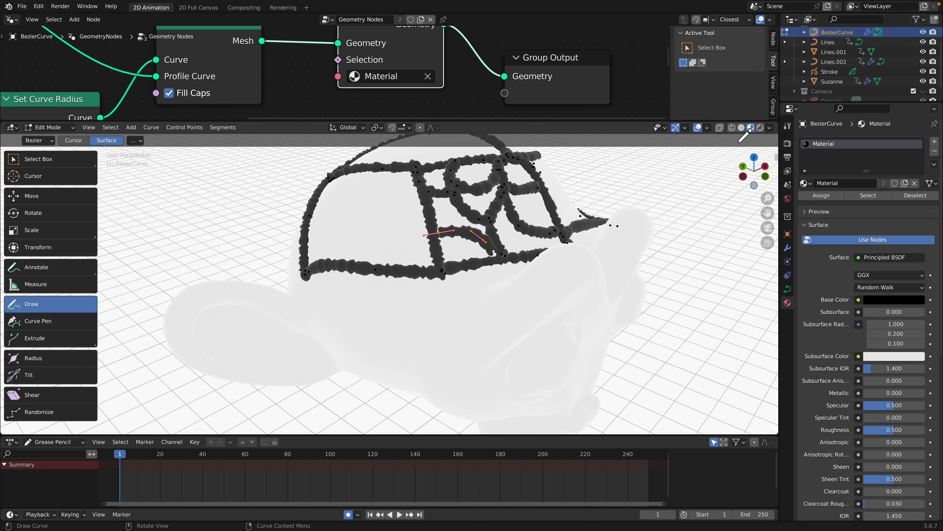
pyautogui.moveTo(893, 393)
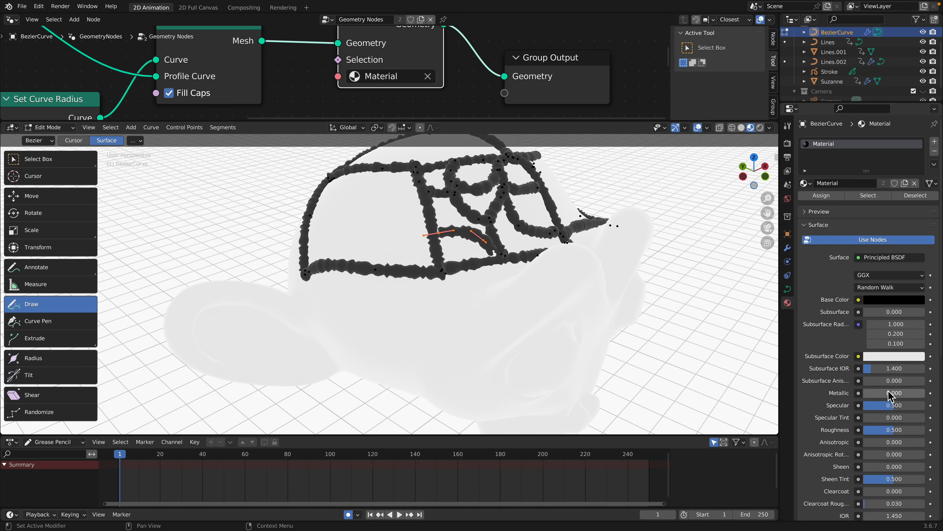
pyautogui.click(893, 430)
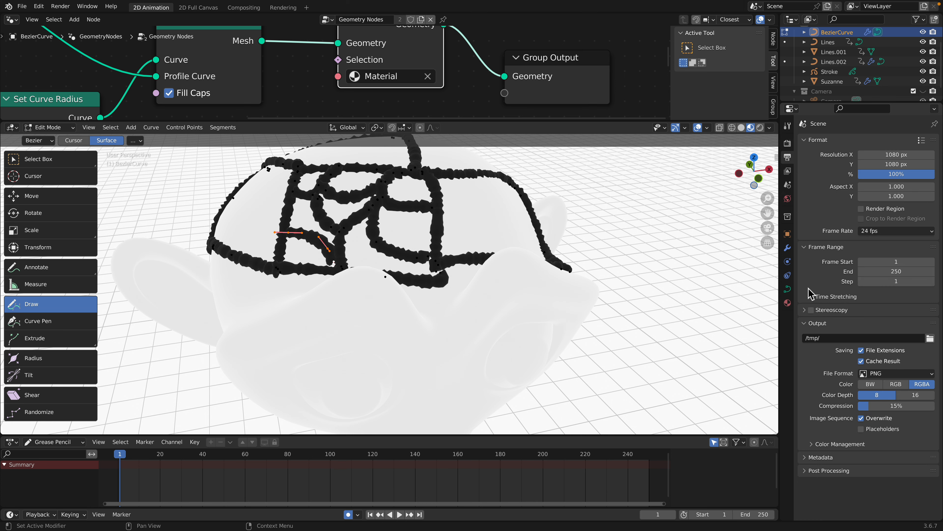
pyautogui.scroll(-3)
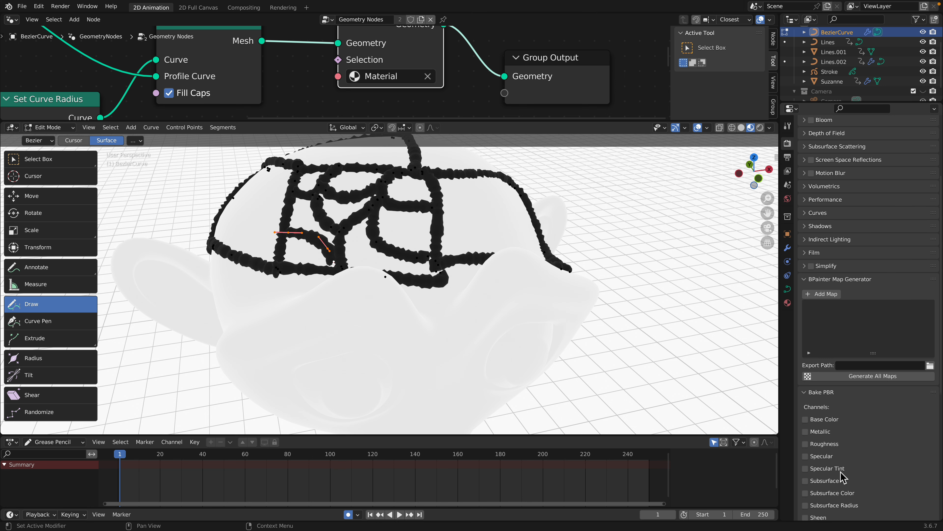
pyautogui.scroll(-3)
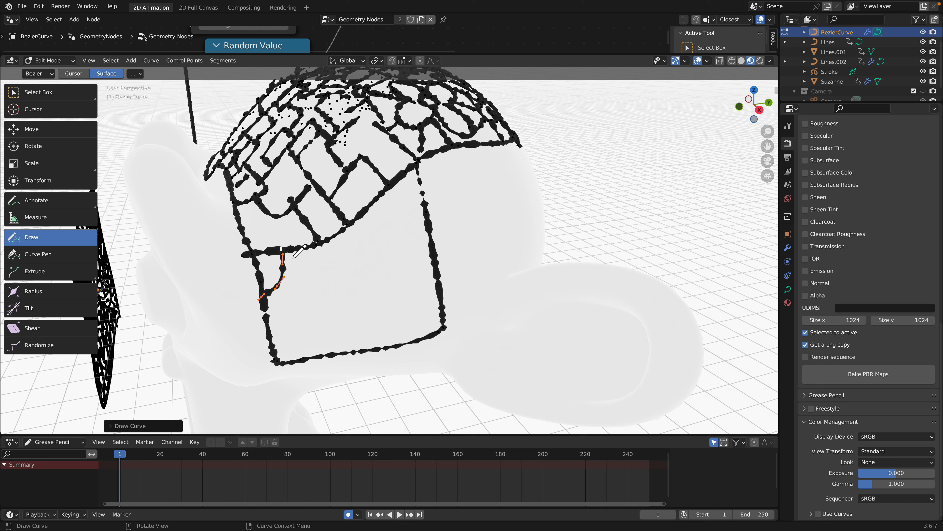
pyautogui.moveTo(287, 260)
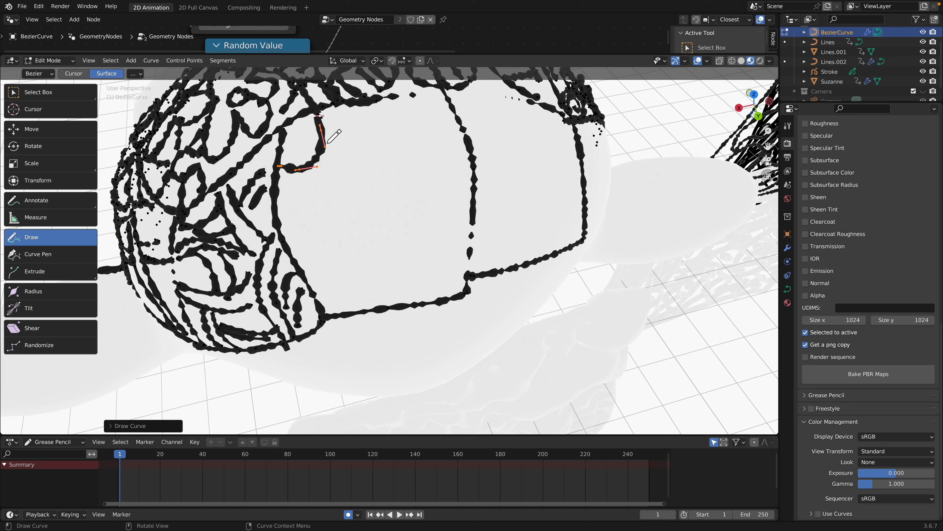
# Adjust the finished tangle tubes over Suzanne's head before converting them
pyautogui.moveTo(319, 120); pyautogui.dragTo(445, 207)
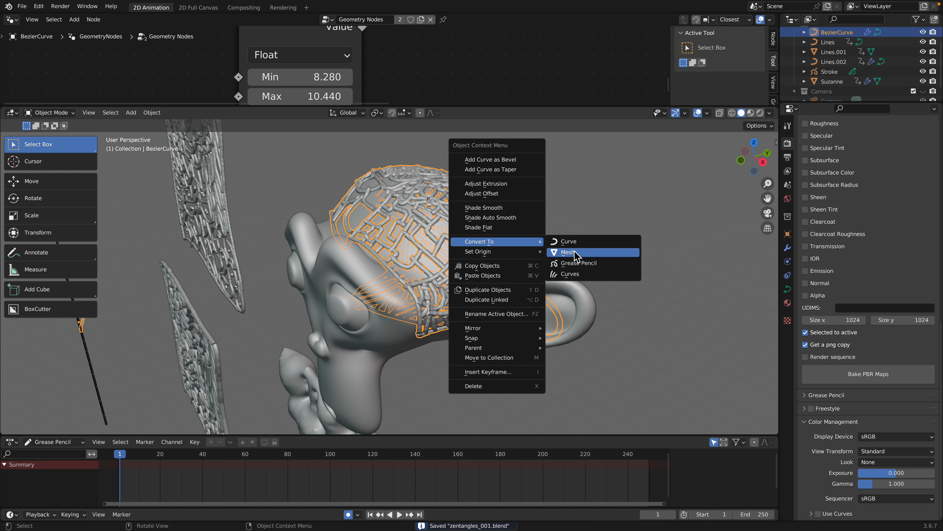
# Convert the tubes to mesh, voxel-remesh them and apply the result
pyautogui.click(566, 252)
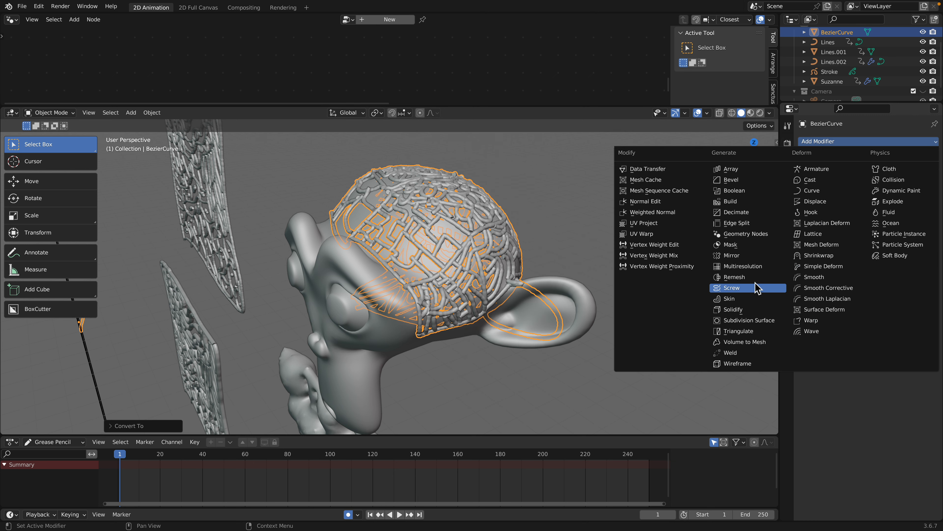
pyautogui.click(733, 277)
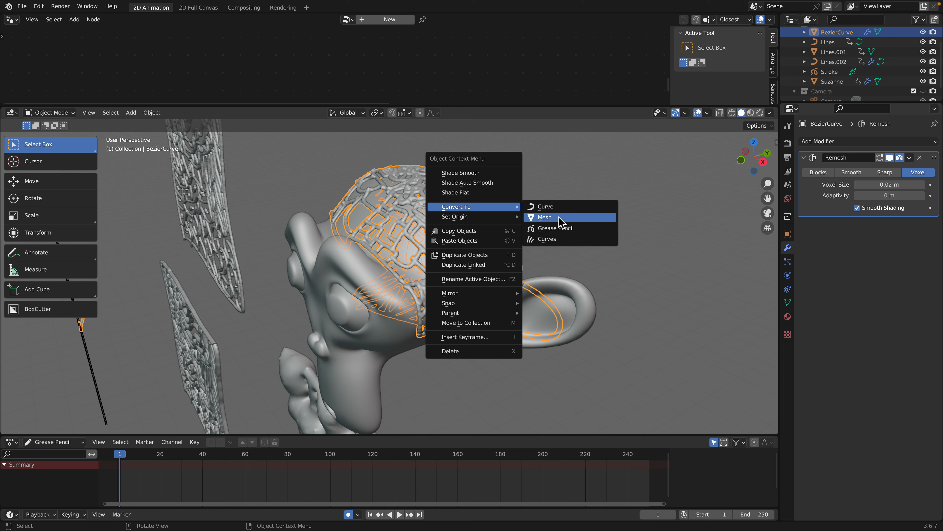
pyautogui.click(544, 218)
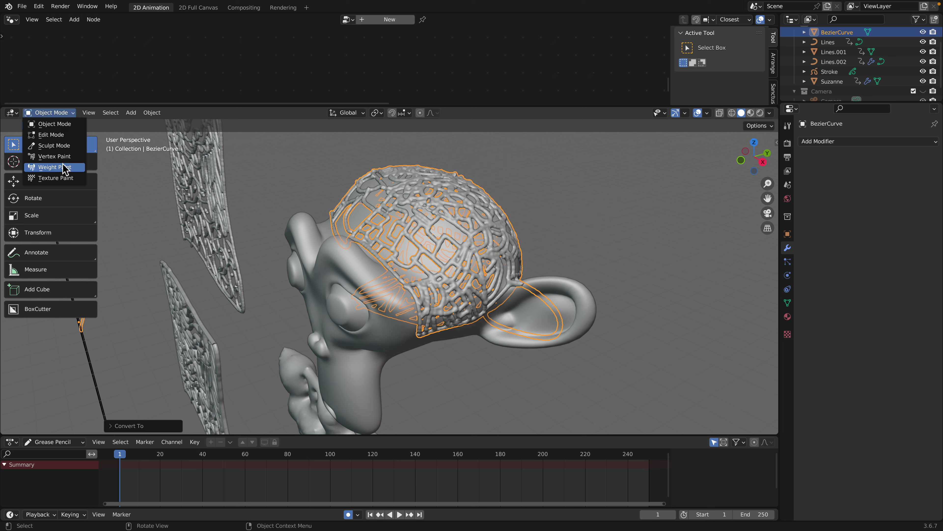
# Inflate the tube mesh in Sculpt Mode with the Cloth Filter
pyautogui.click(54, 145)
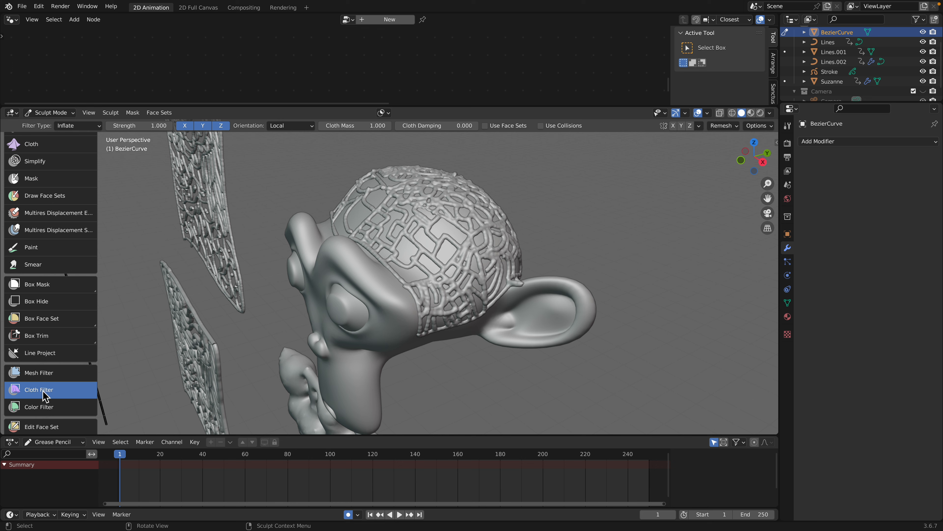
pyautogui.moveTo(570, 228)
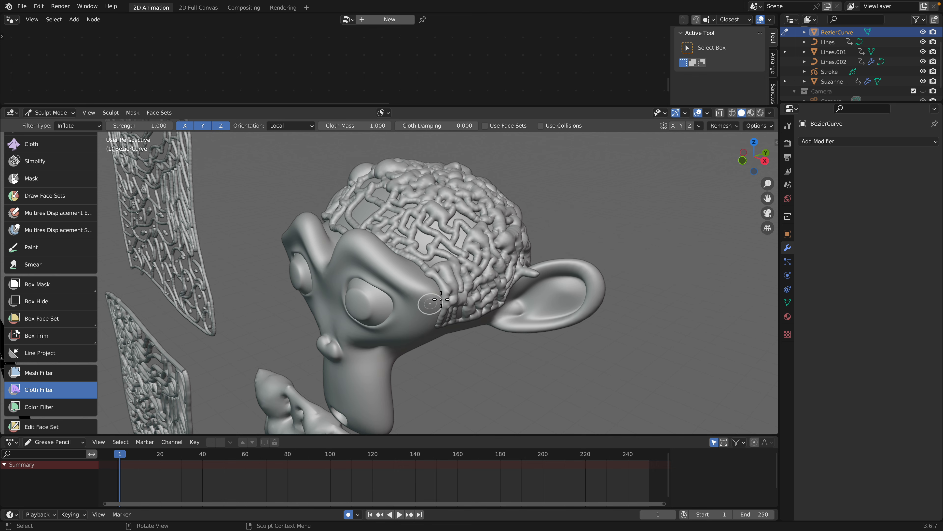
pyautogui.scroll(-3)
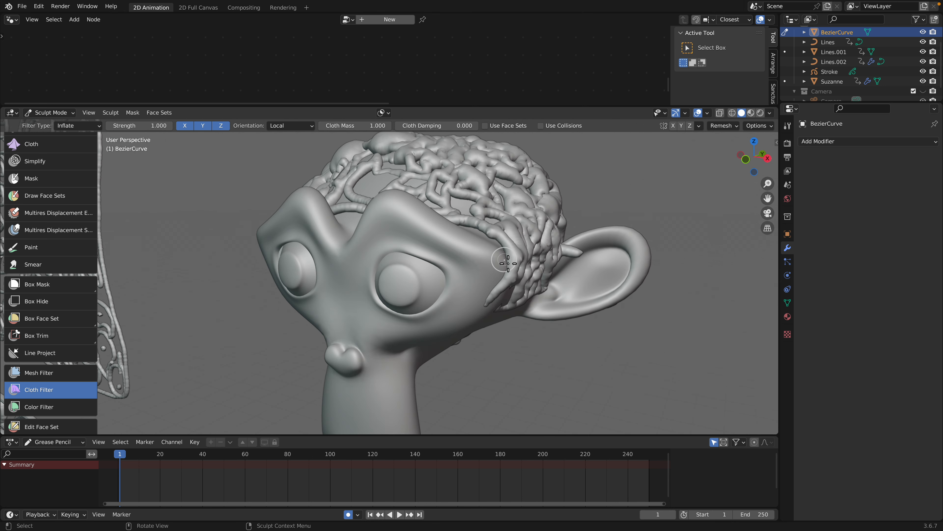
# Inflate the BezierCurve tube mesh in Sculpt Mode with Use Collisions ticked, then save zentangles_001.blend
pyautogui.click(51, 113)
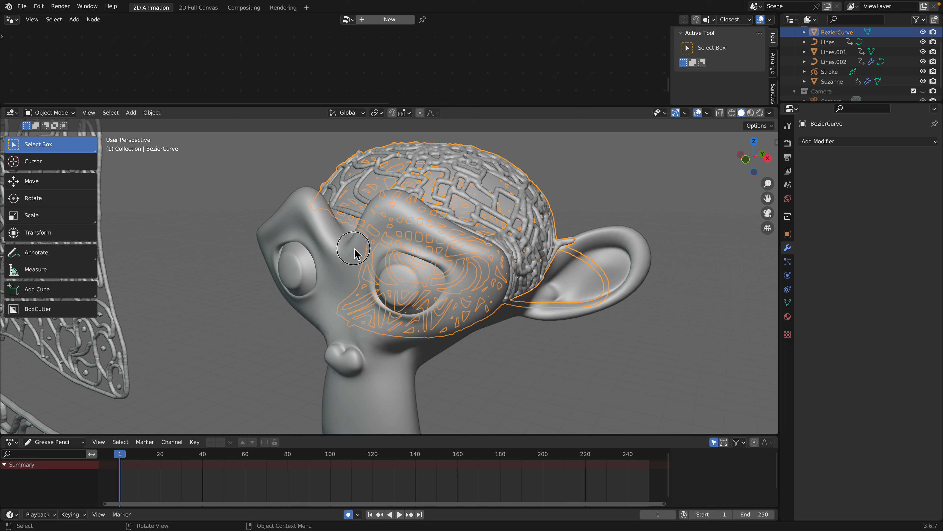
pyautogui.click(832, 80)
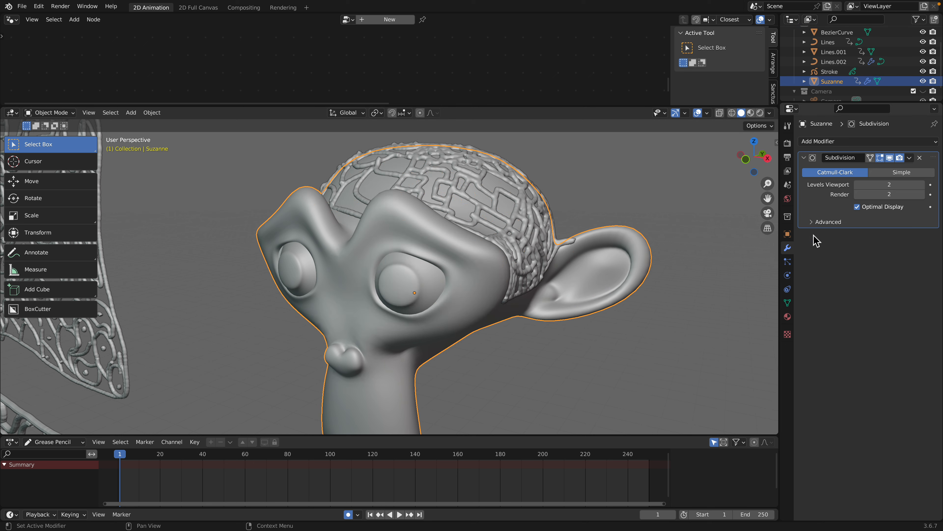
pyautogui.click(787, 276)
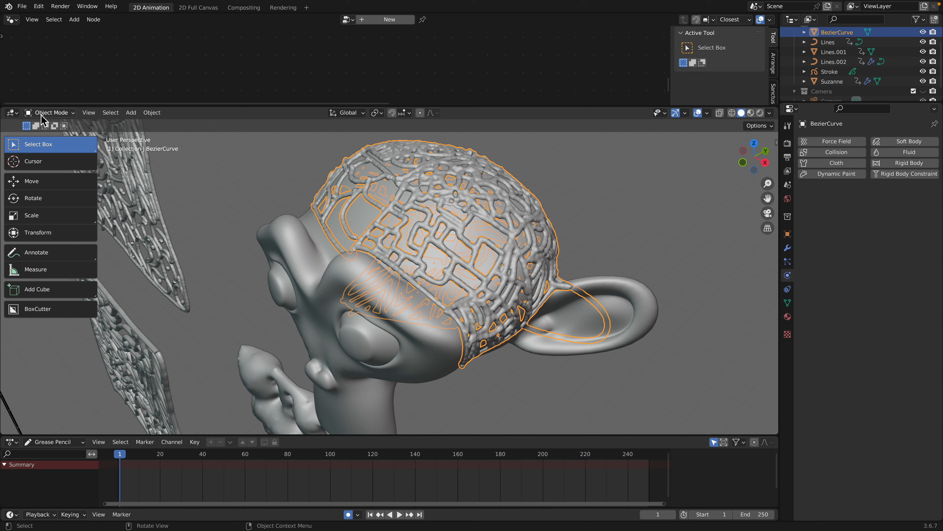
pyautogui.click(53, 113)
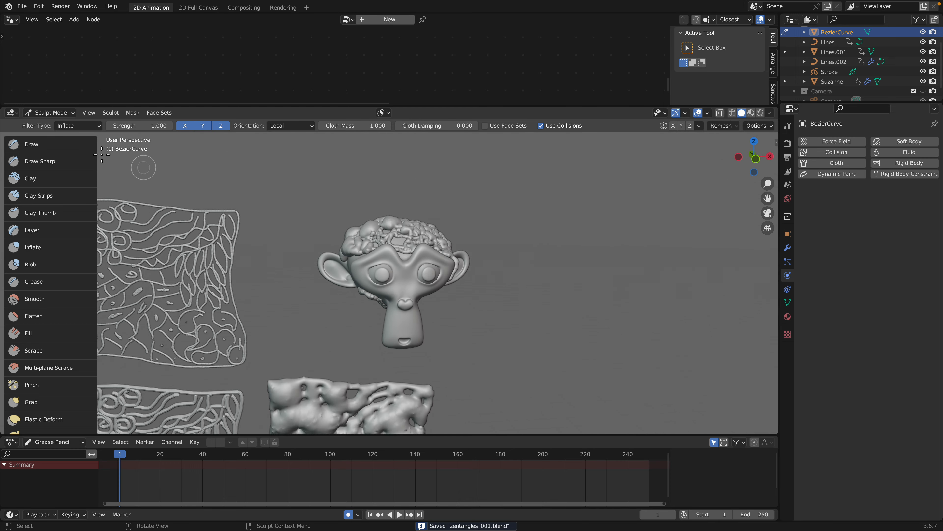
pyautogui.click(51, 112)
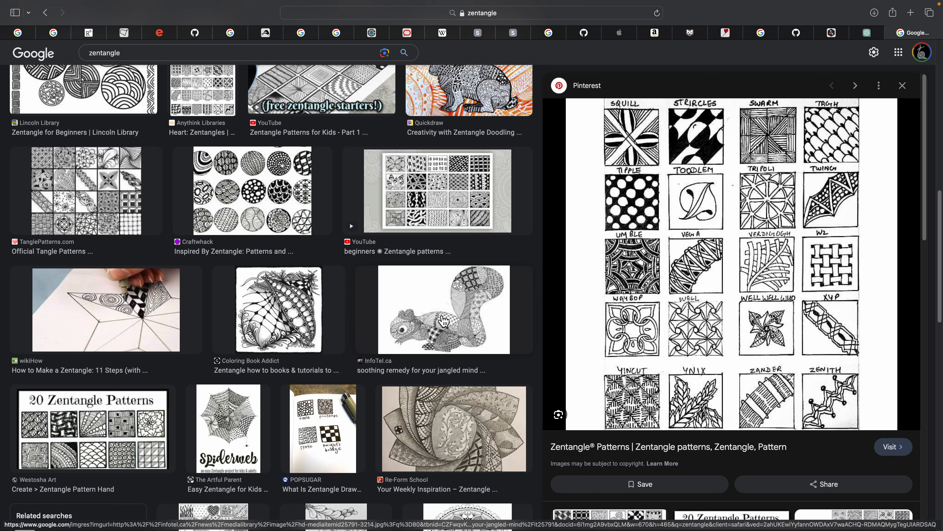
# Preview the zentangle squirrel, mandala and colourful cat book images in the results
pyautogui.click(444, 309)
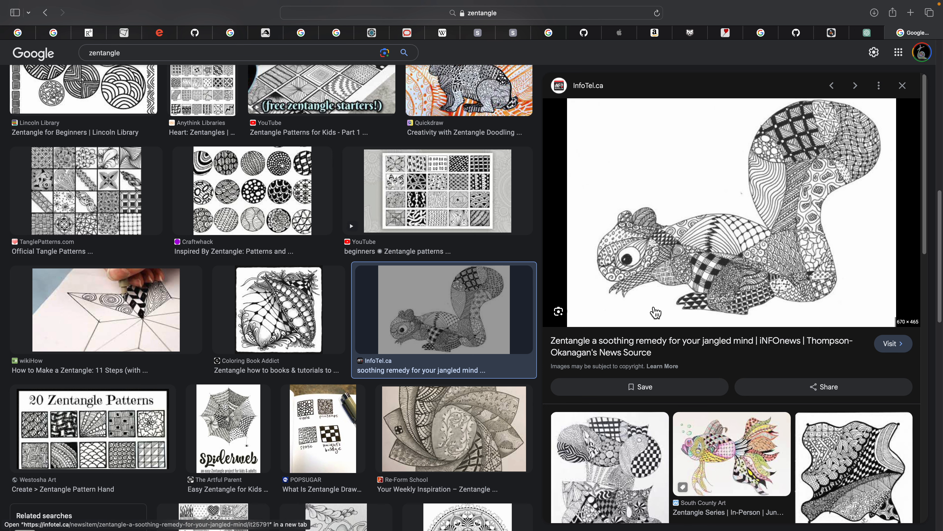
pyautogui.scroll(-3)
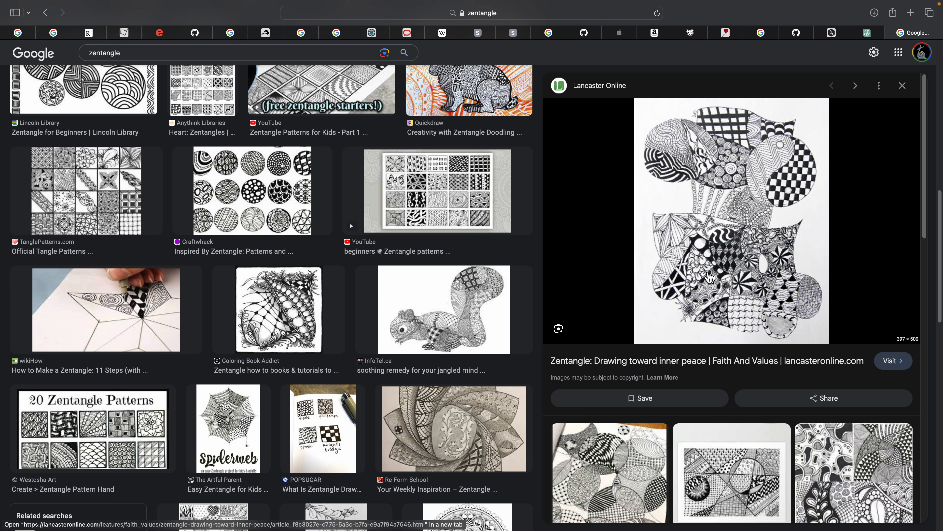
pyautogui.scroll(-3)
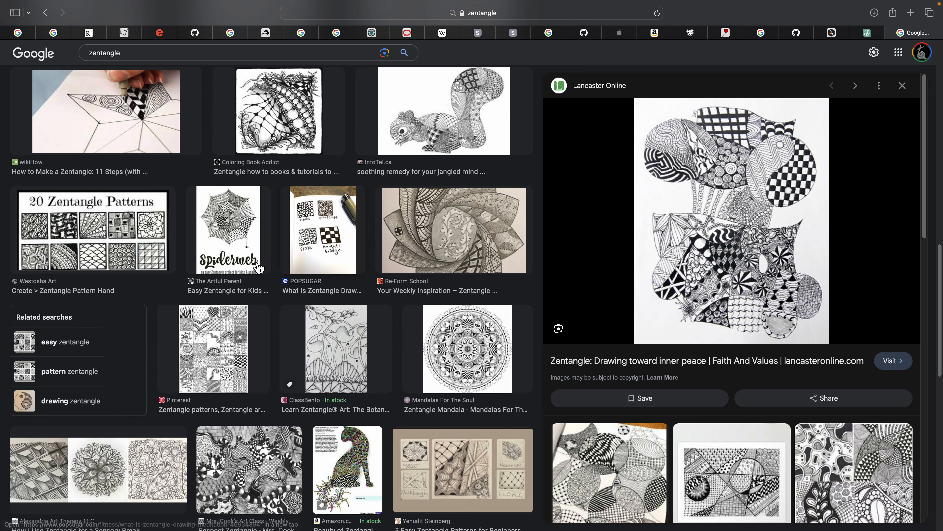
pyautogui.click(465, 349)
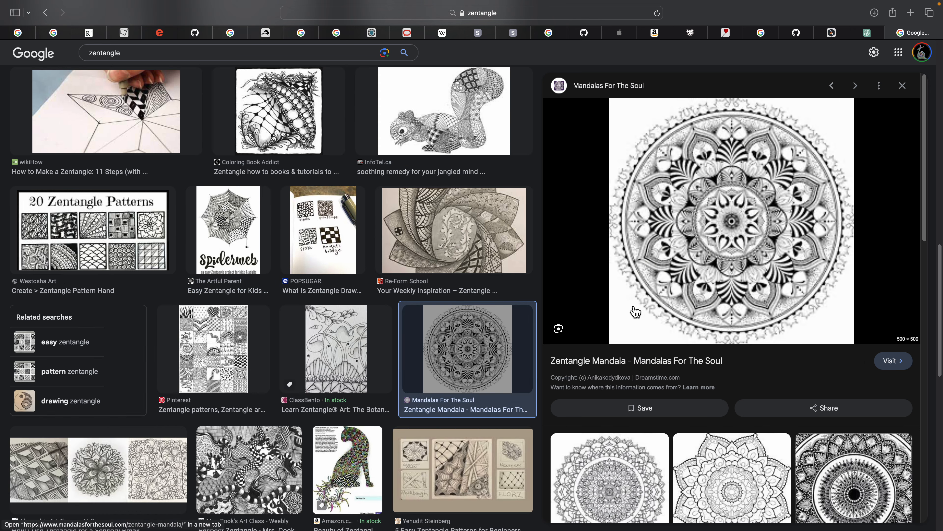
pyautogui.click(854, 85)
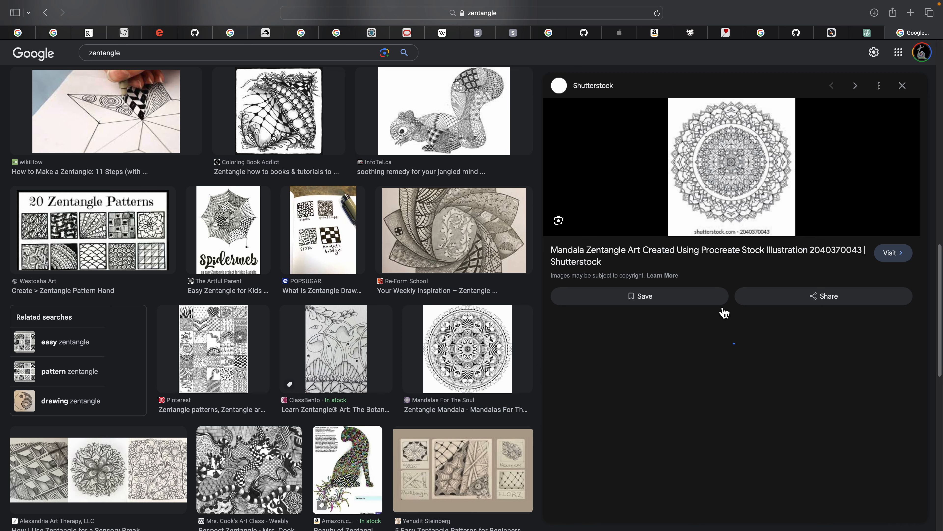
pyautogui.click(855, 86)
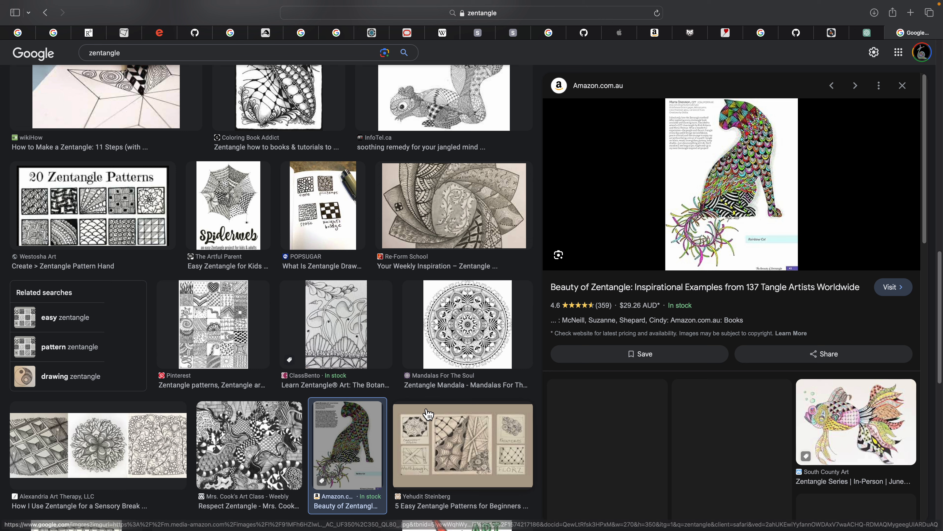
# Preview the easy patterns, spiderweb and tutorial images, then go to the Respect Zentangle lesson page
pyautogui.scroll(-3)
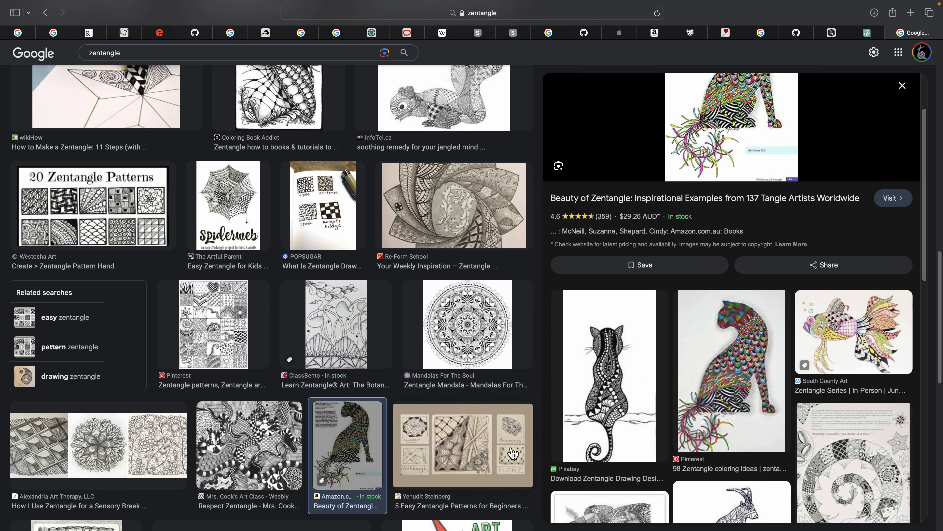
pyautogui.click(463, 445)
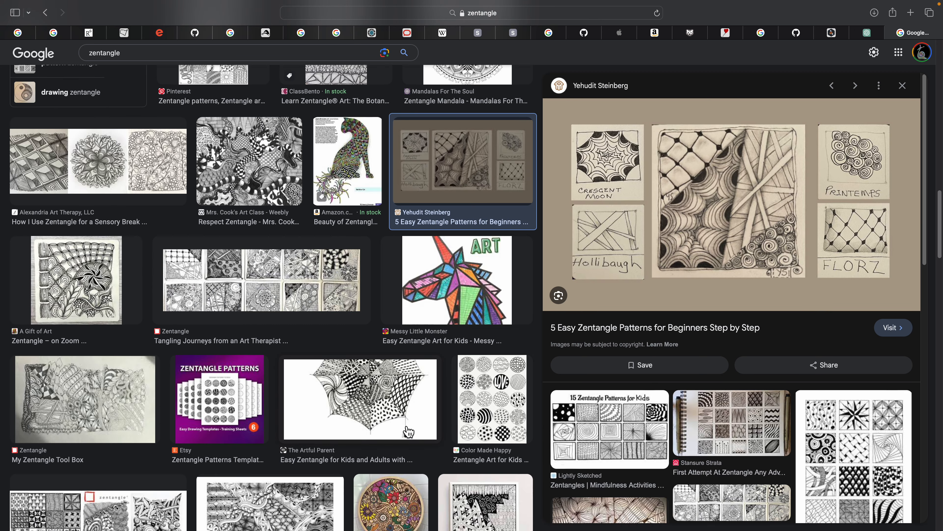
pyautogui.click(360, 399)
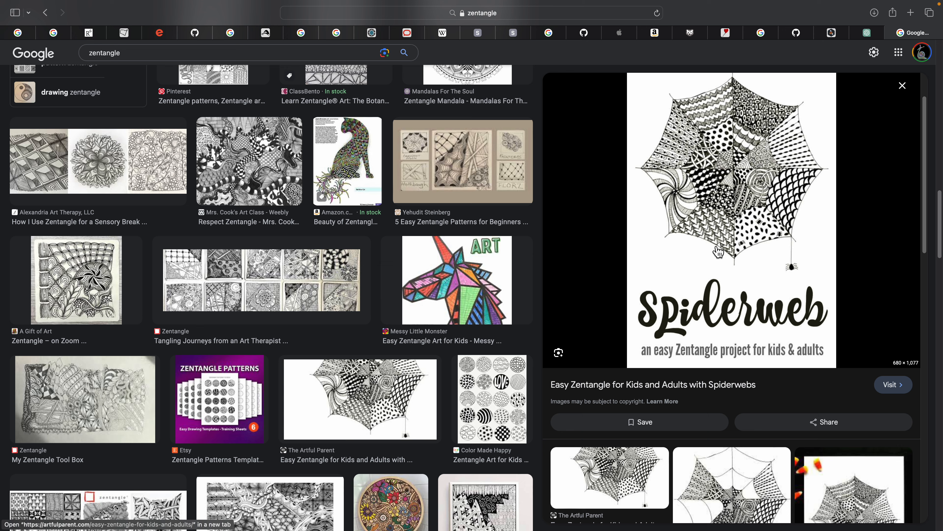
pyautogui.scroll(-3)
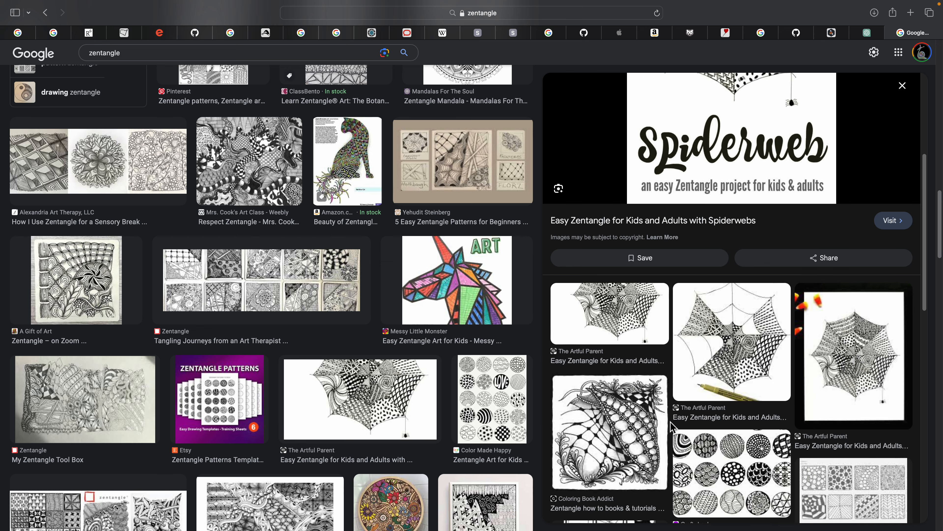
pyautogui.click(608, 432)
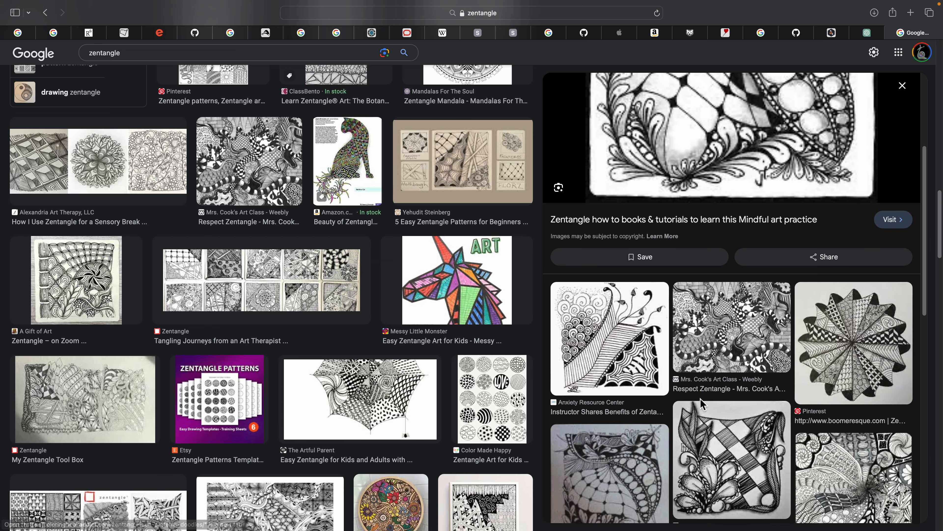
pyautogui.click(730, 325)
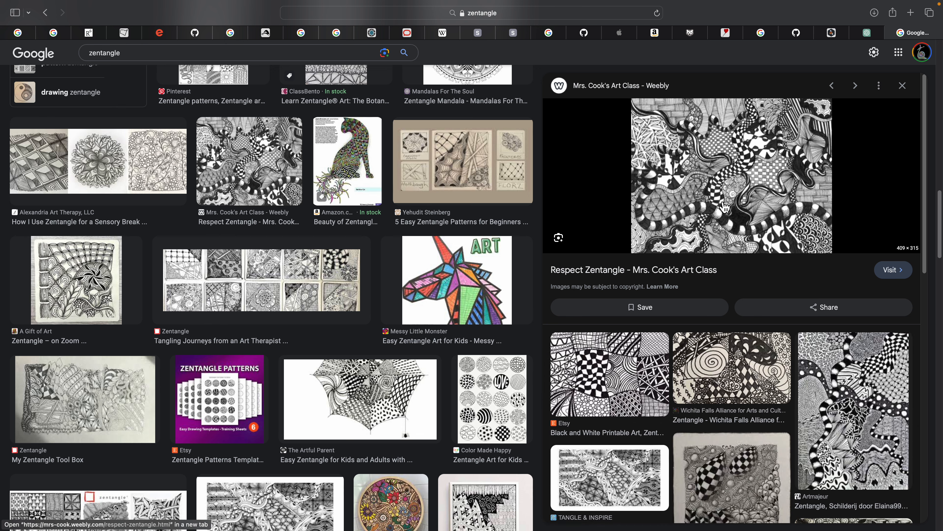
pyautogui.click(893, 270)
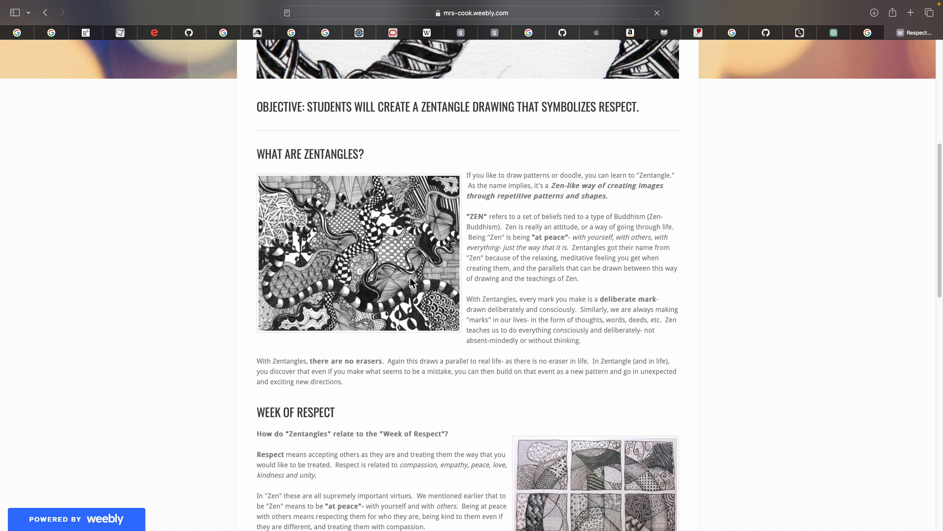
# Read down the Respect Zentangle lesson and start a new browser tab
pyautogui.scroll(-3)
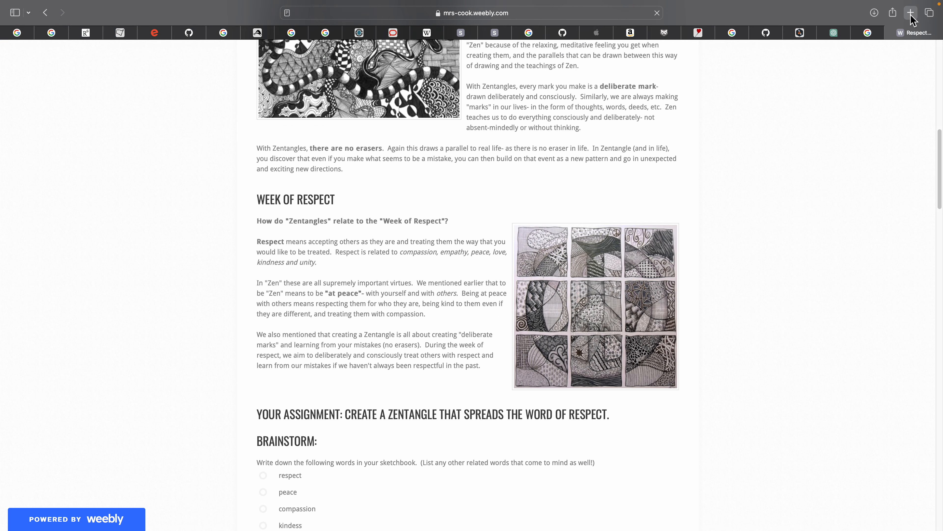
pyautogui.click(911, 12)
pyautogui.write('batik arts')
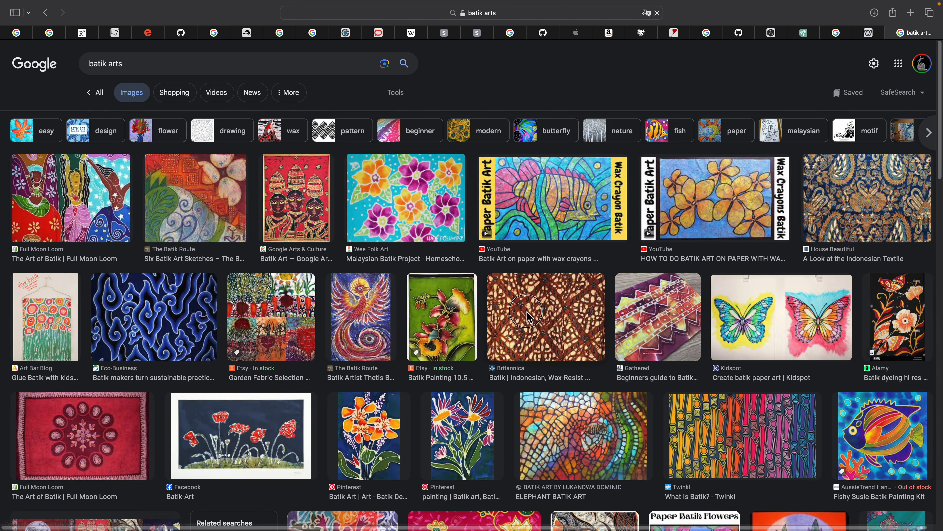
# Preview the Britannica brown diamond batik, then the bird-and-flower and flower-stripe batik fabrics
pyautogui.click(544, 317)
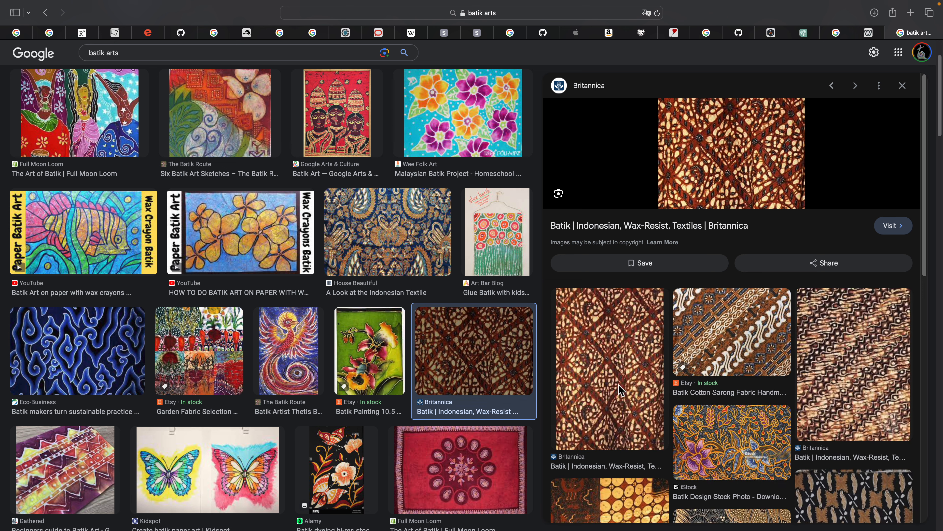
pyautogui.moveTo(746, 361)
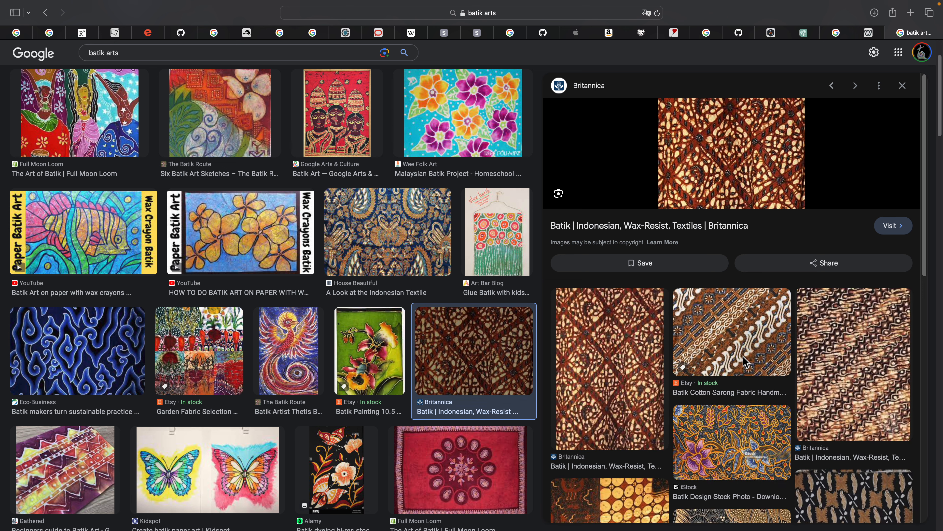
pyautogui.scroll(-3)
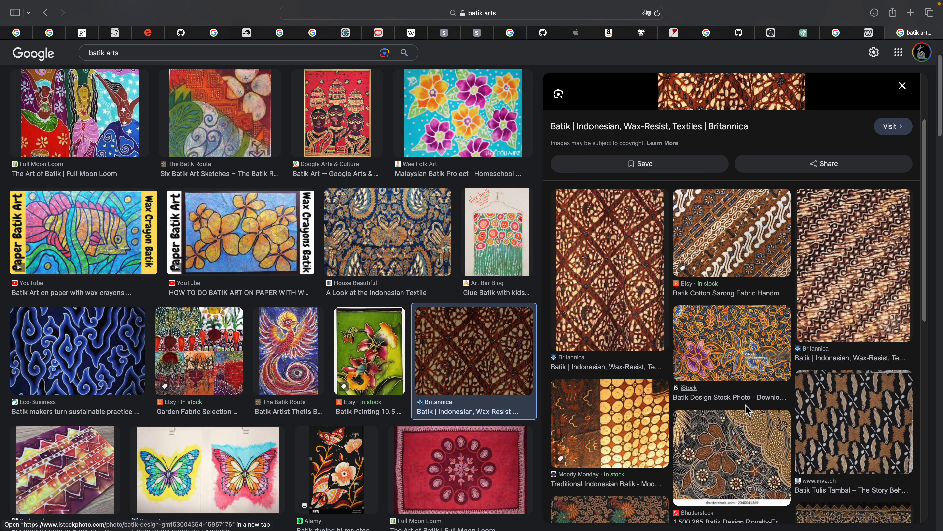
pyautogui.moveTo(707, 445)
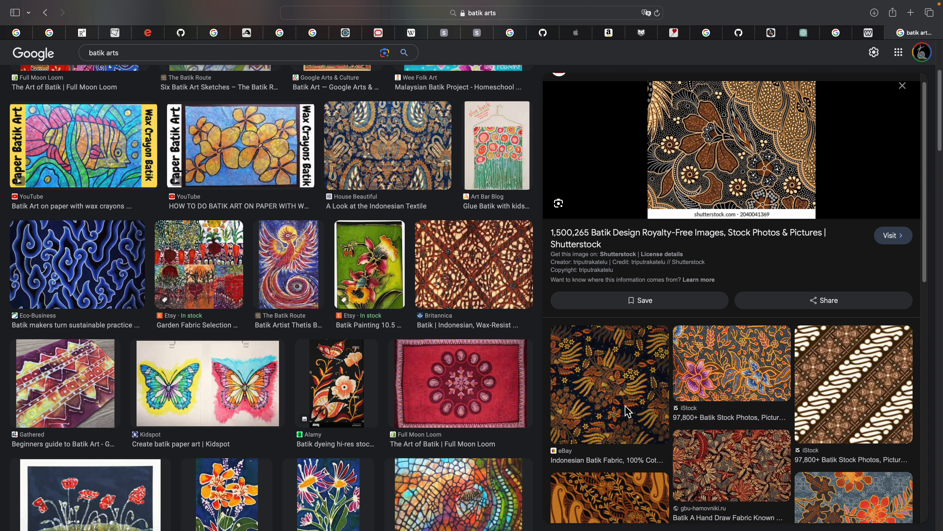
pyautogui.scroll(-3)
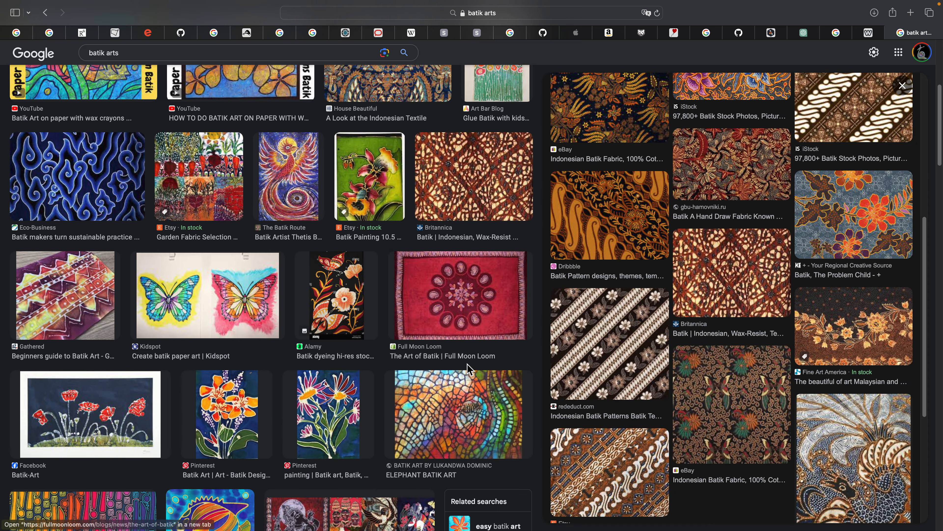
pyautogui.scroll(-3)
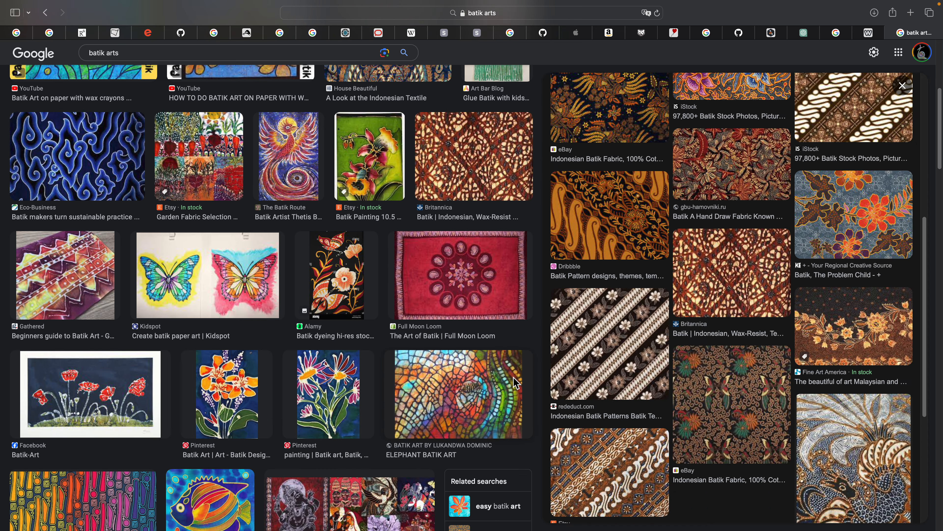
pyautogui.click(608, 108)
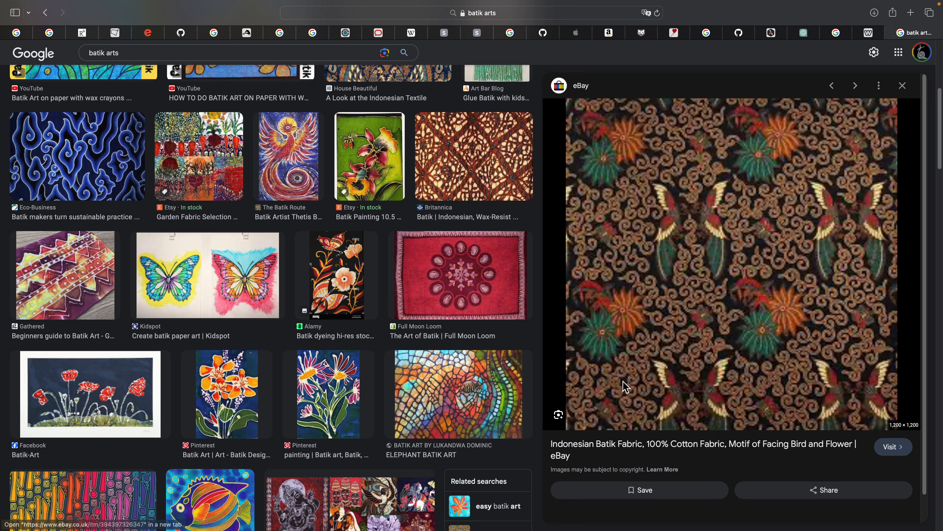
pyautogui.click(855, 86)
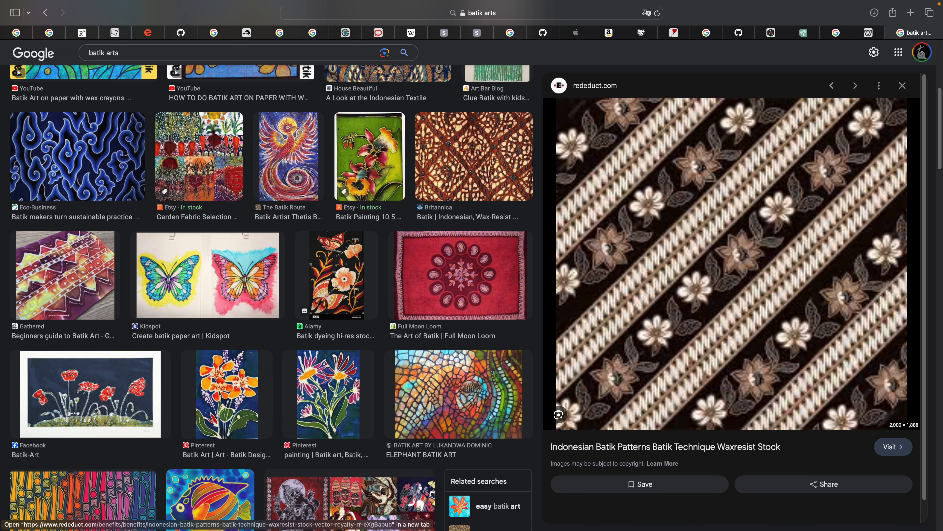
# Preview the Dribbble and Adobe Stock batik designs, ending back on the Britannica wax-resist batik
pyautogui.click(474, 157)
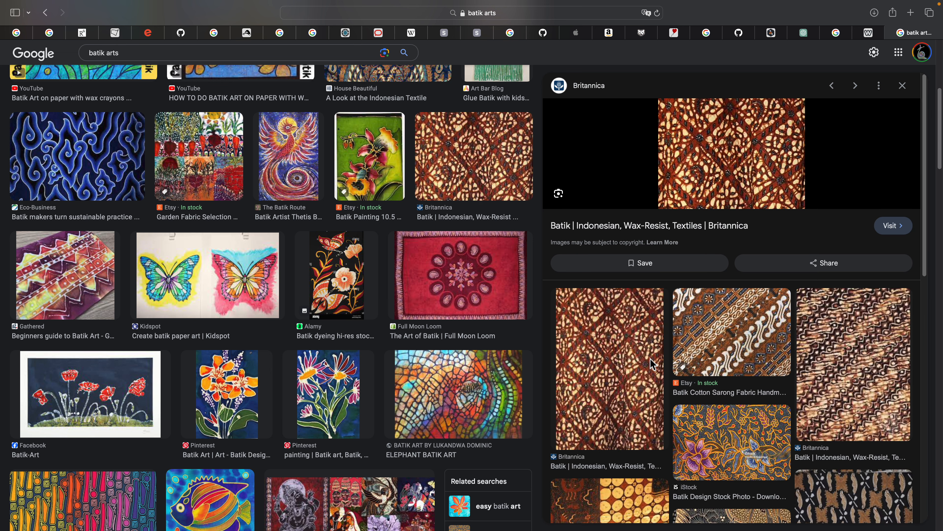
pyautogui.click(854, 86)
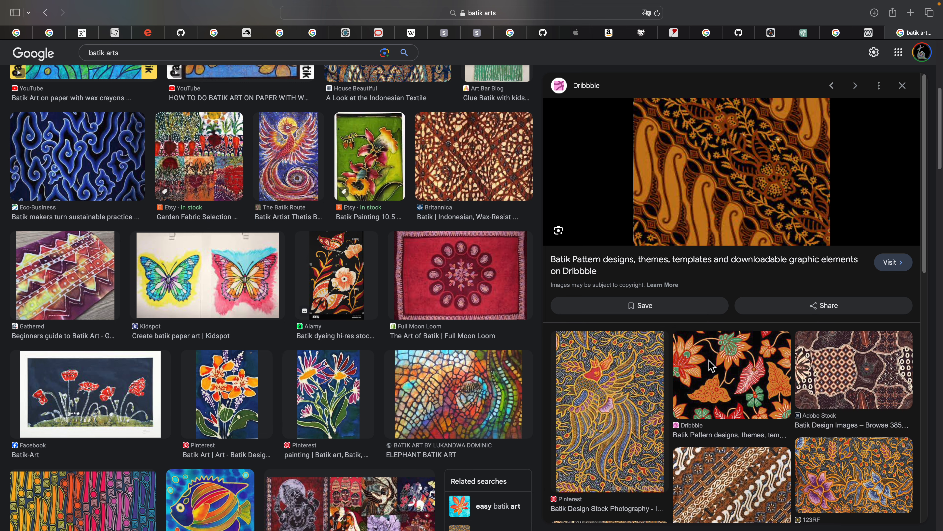
pyautogui.click(852, 370)
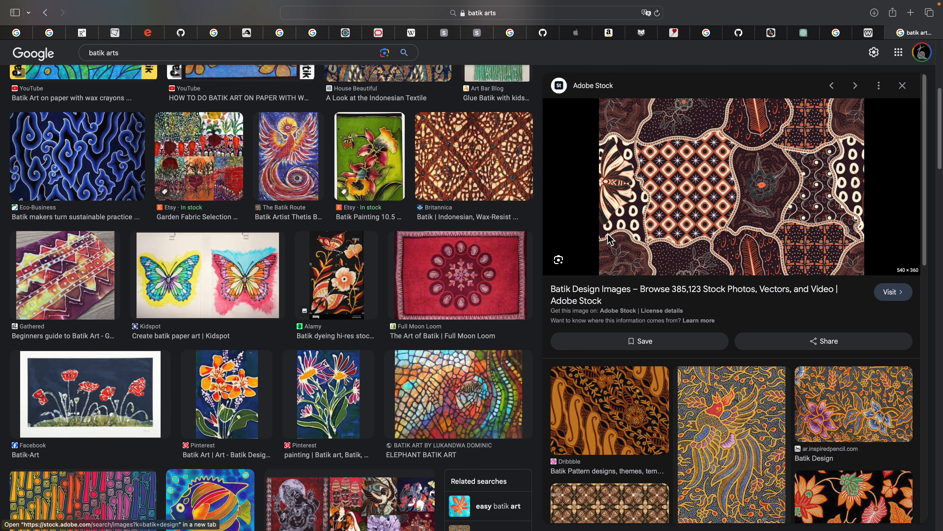
pyautogui.moveTo(710, 216)
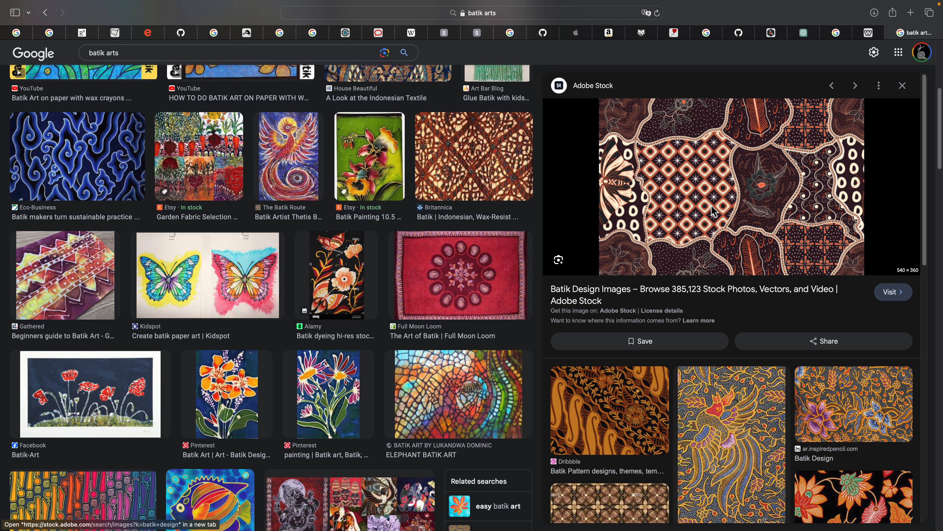
pyautogui.scroll(-3)
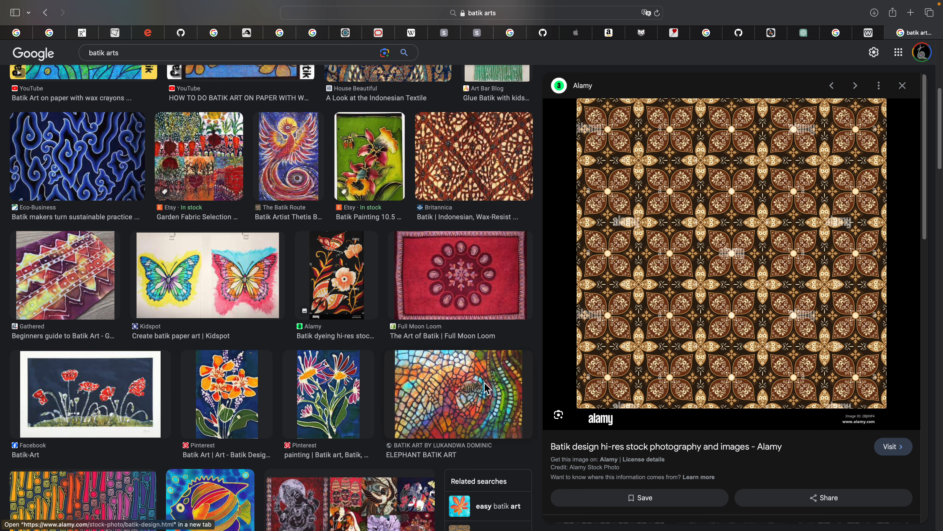
pyautogui.click(474, 155)
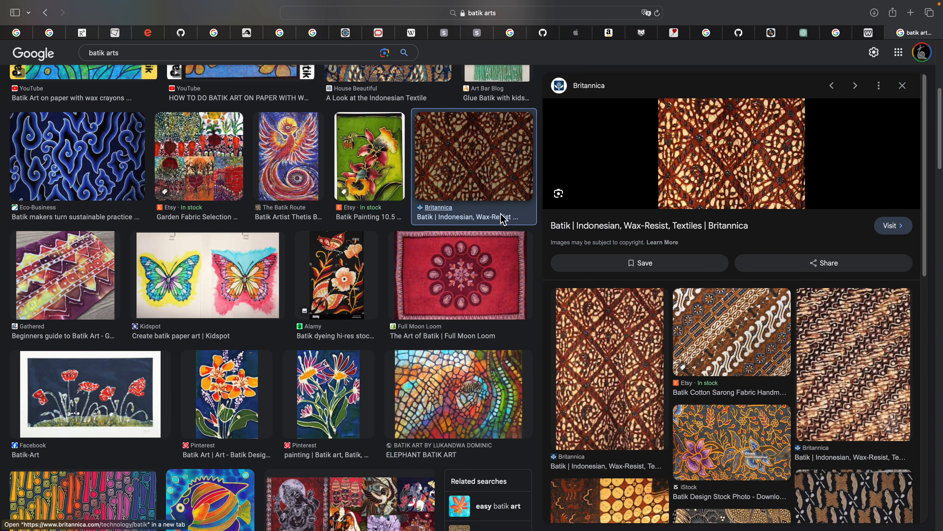
pyautogui.moveTo(793, 391)
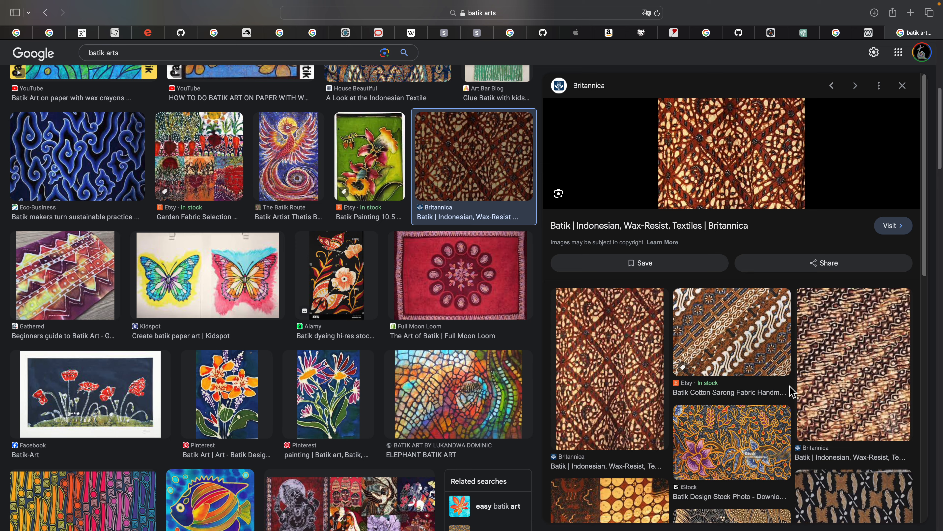
pyautogui.scroll(-3)
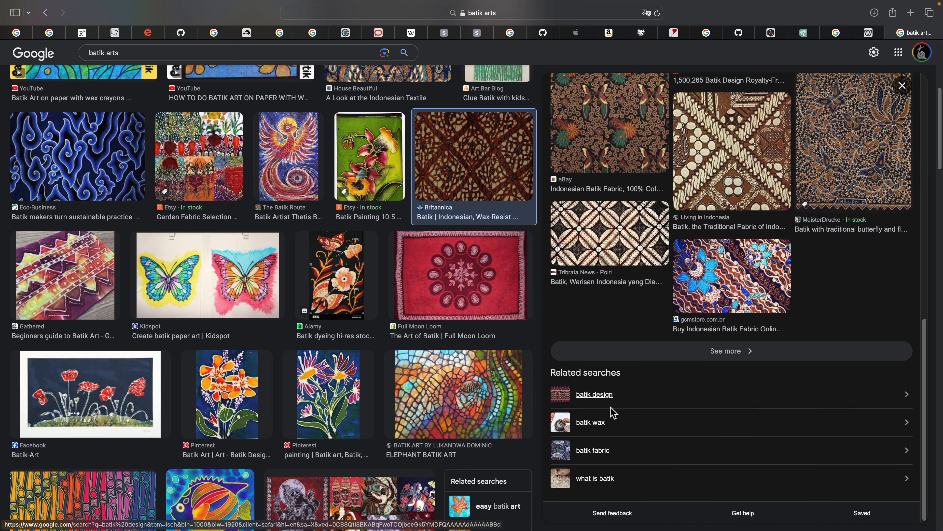
# Search 'batik design' and preview the navy floral, orange bird and simple circular batik images
pyautogui.click(594, 394)
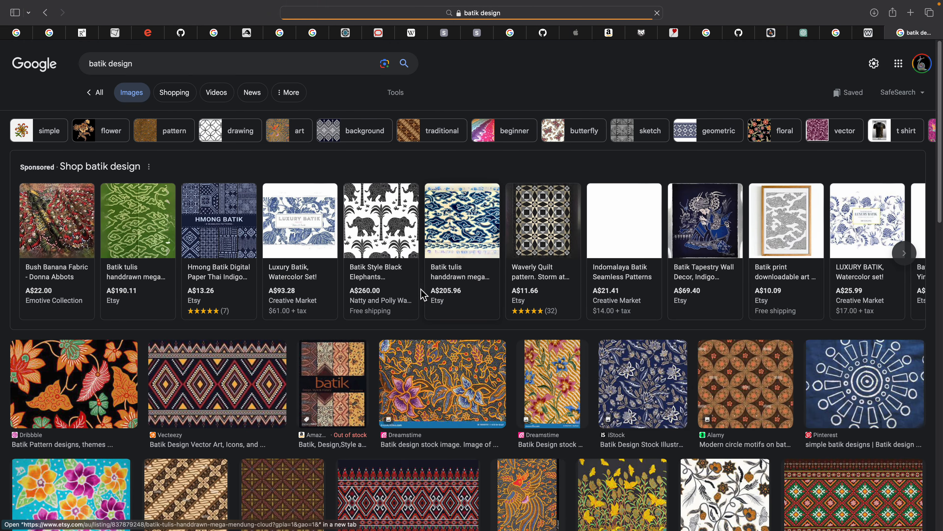
pyautogui.click(642, 384)
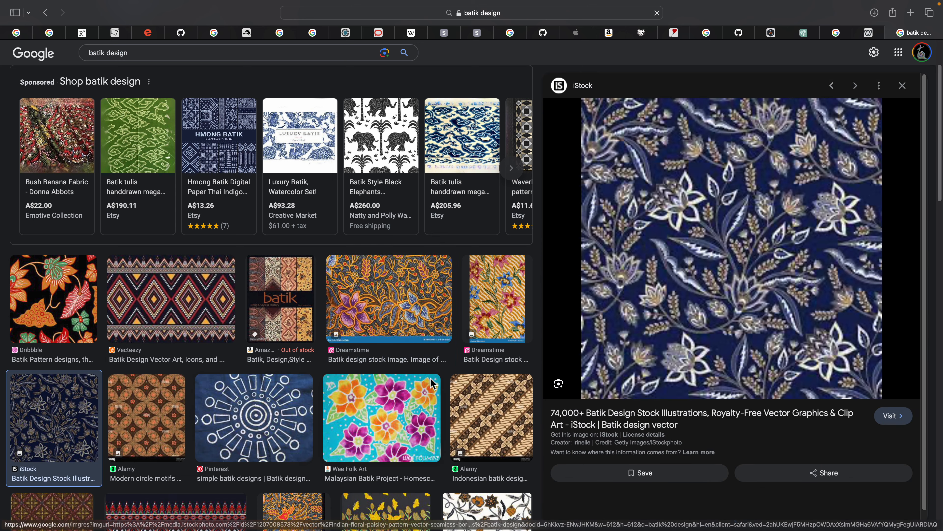
pyautogui.click(294, 450)
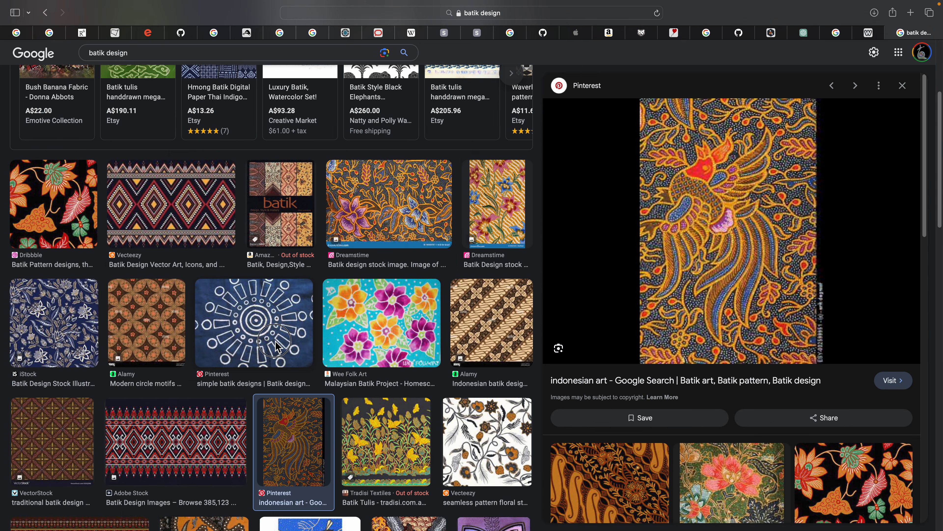
pyautogui.click(253, 323)
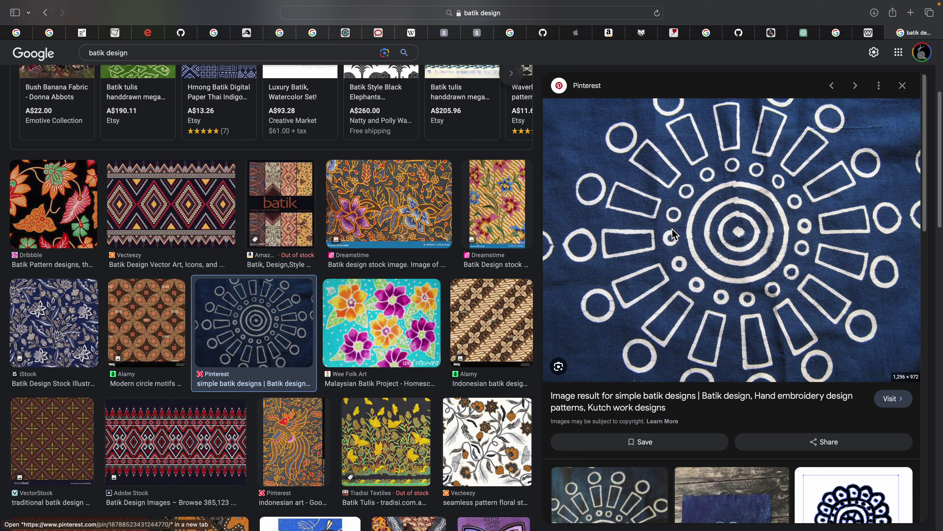
pyautogui.moveTo(572, 311)
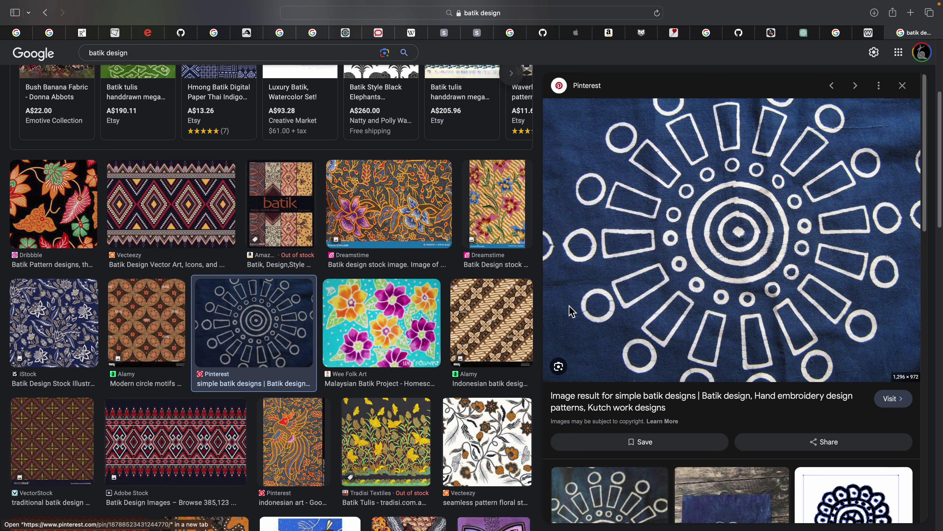
pyautogui.scroll(-3)
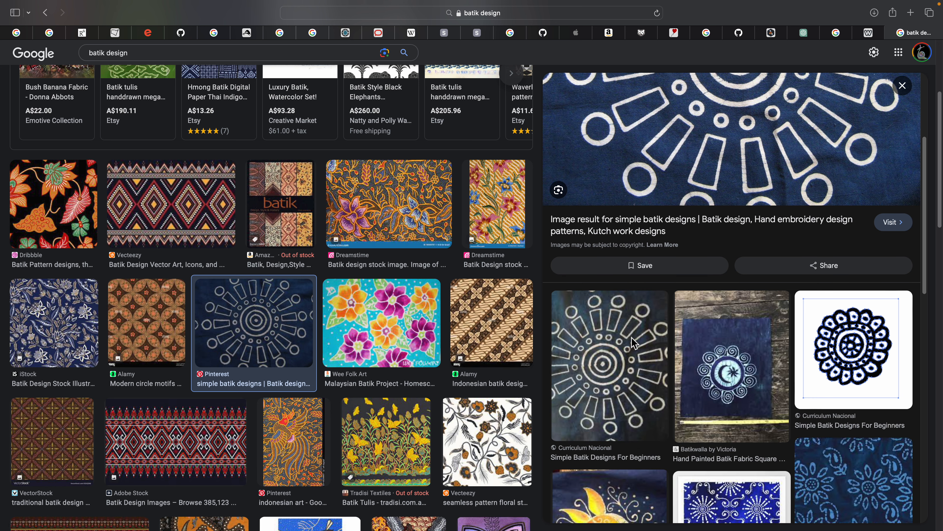
pyautogui.scroll(-3)
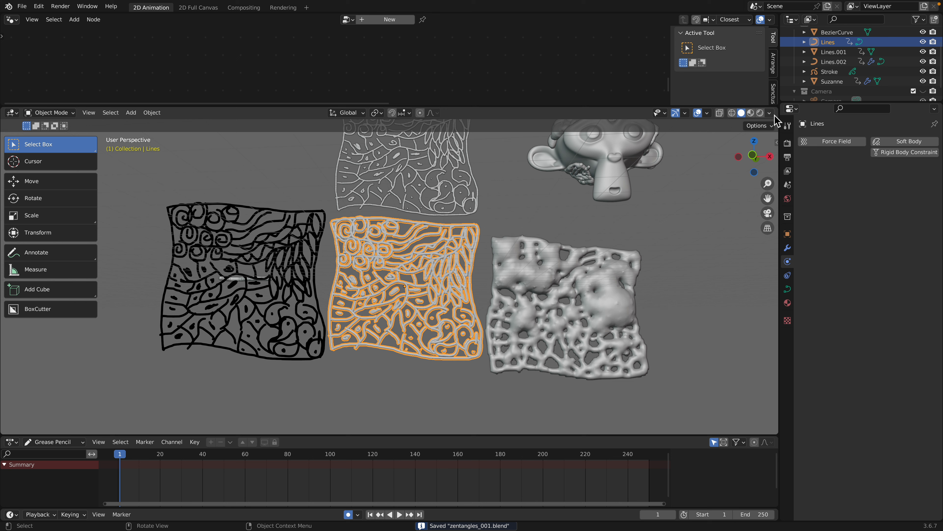
# Set viewport shading Color to Random so each object gets its own colour, then save
pyautogui.click(770, 112)
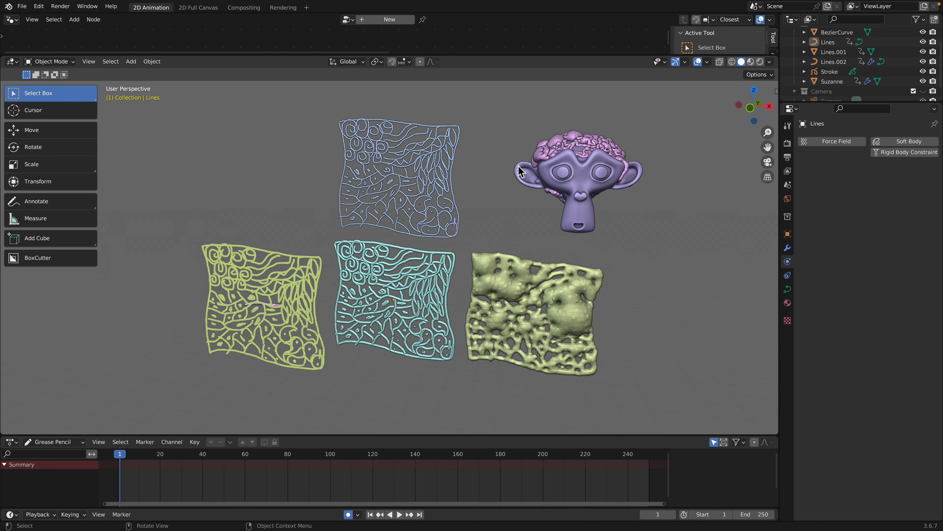
pyautogui.press('ctrl+s')
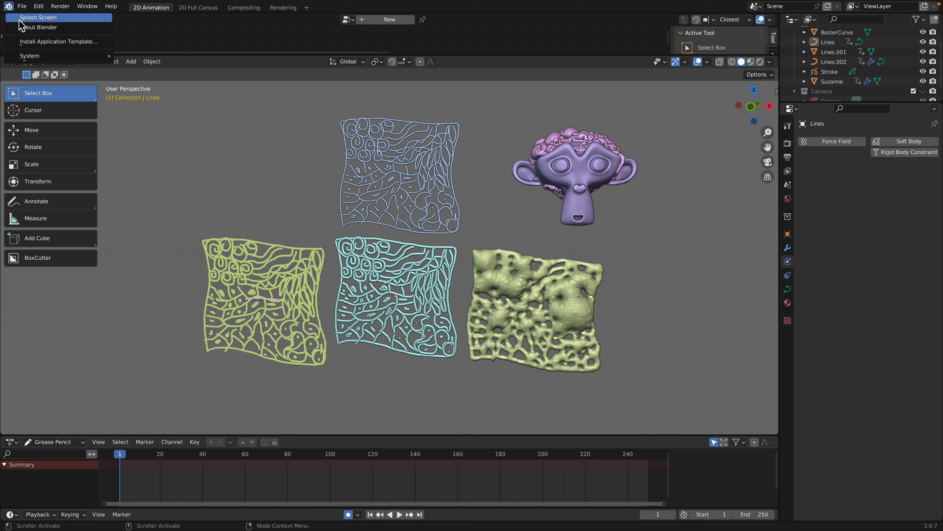
# Show and dismiss the splash screen, then move and scale Suzanne left of the upper panel
pyautogui.click(38, 17)
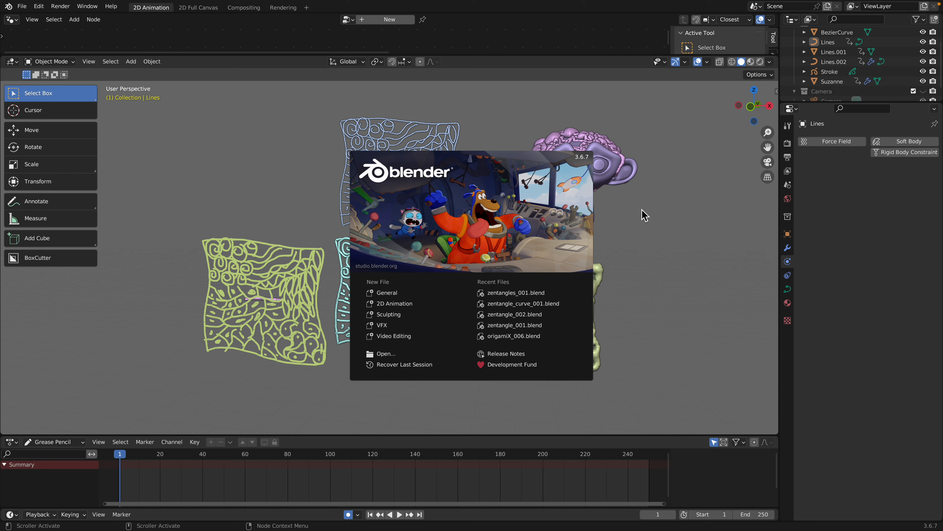
pyautogui.click(644, 216)
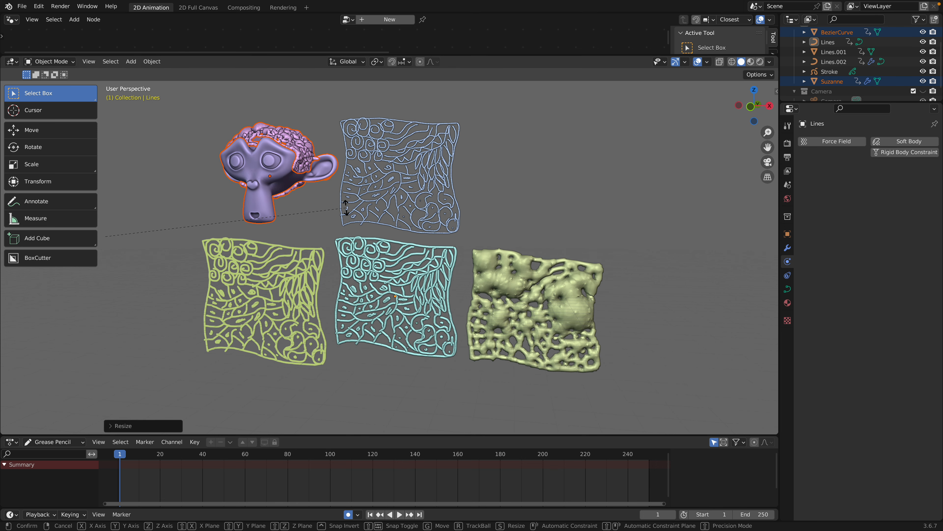
pyautogui.click(530, 204)
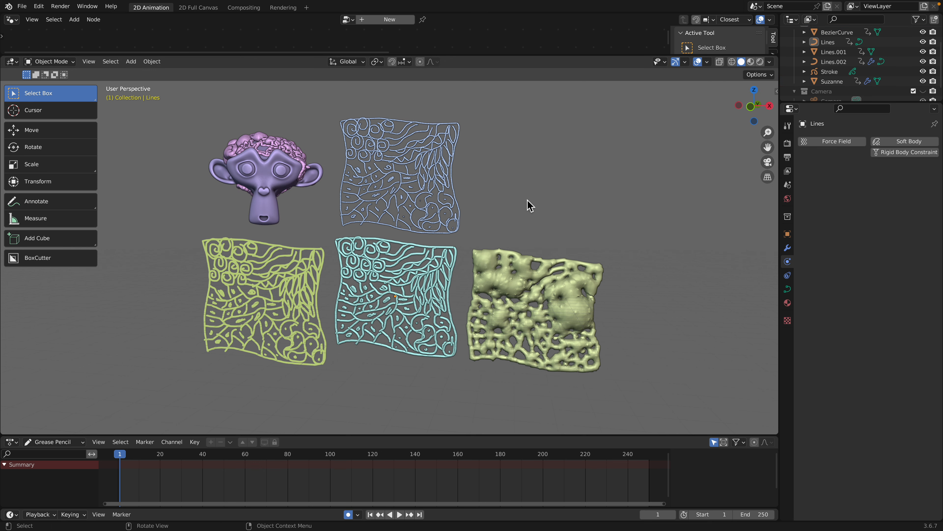